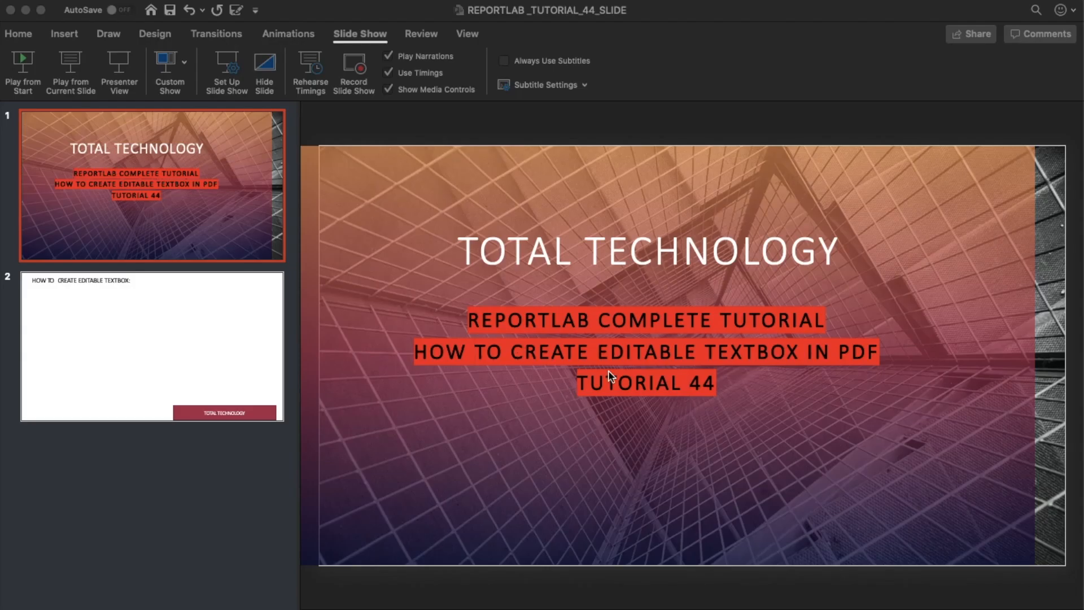
pyautogui.moveTo(896, 378)
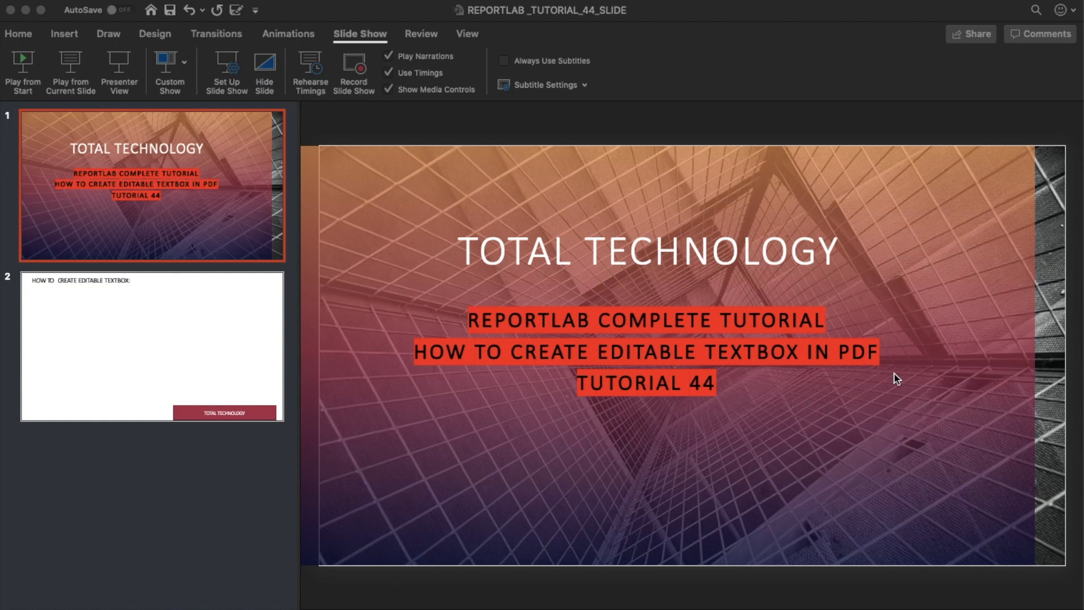
pyautogui.moveTo(430, 386)
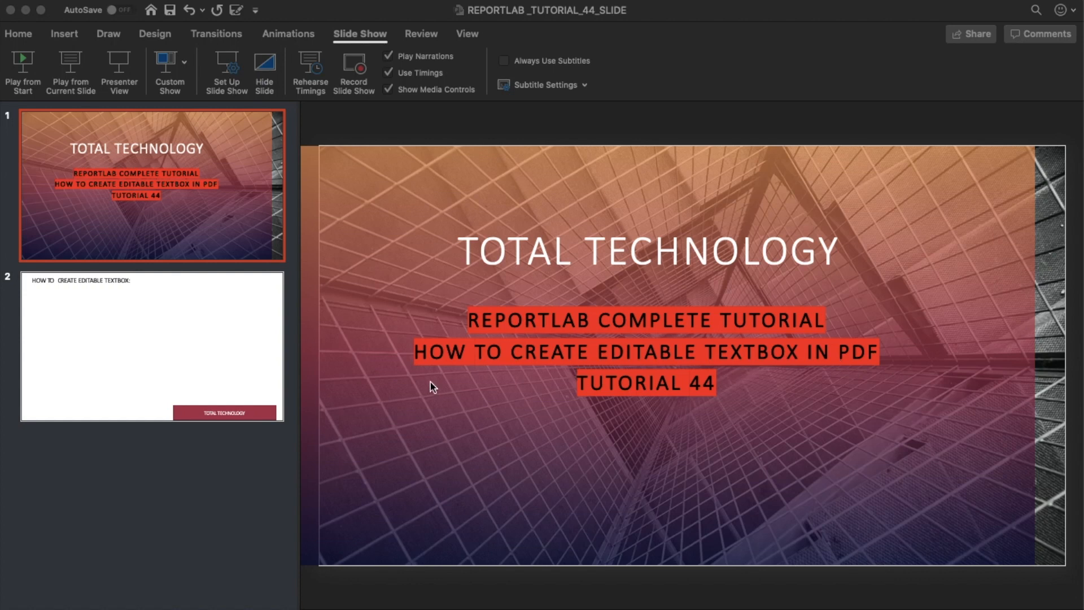
pyautogui.moveTo(360, 365)
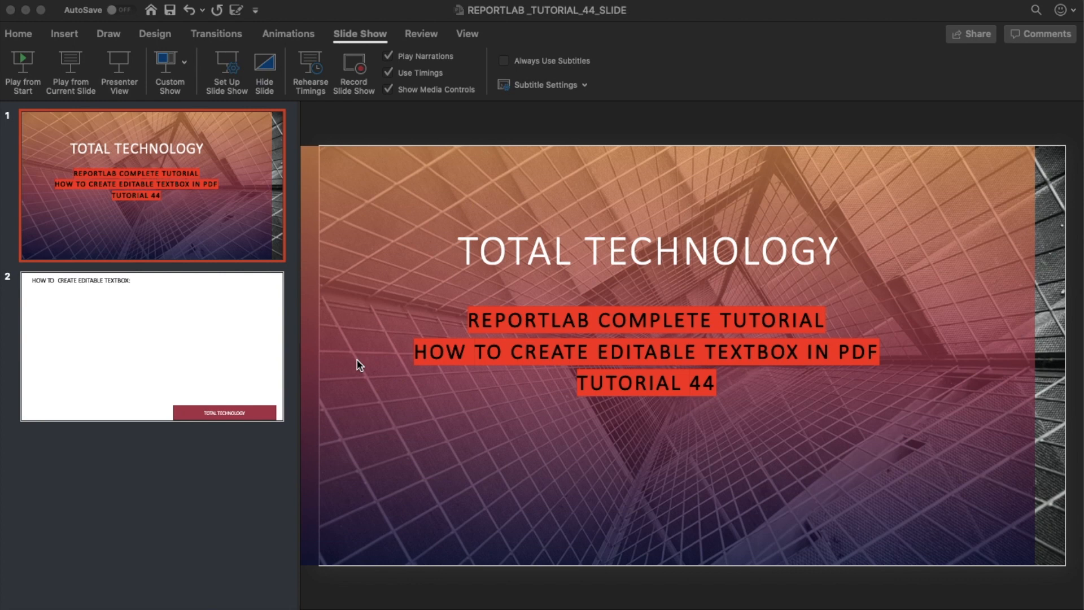
pyautogui.moveTo(630, 520)
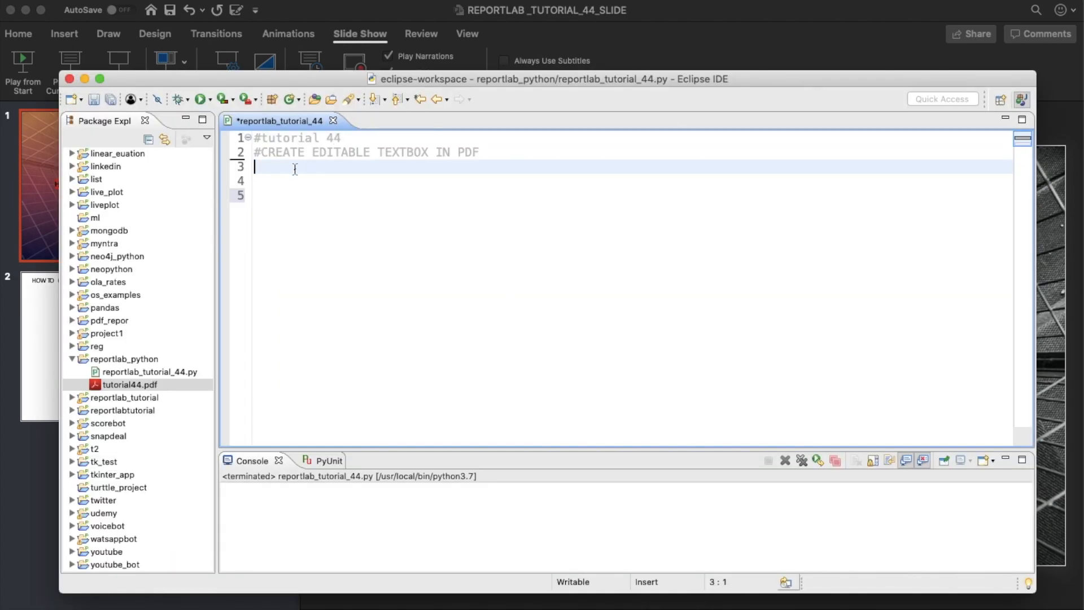
# - Delete the old tutorial44.pdf from the reportlab_python project, confirming the Delete dialog
pyautogui.click(127, 383)
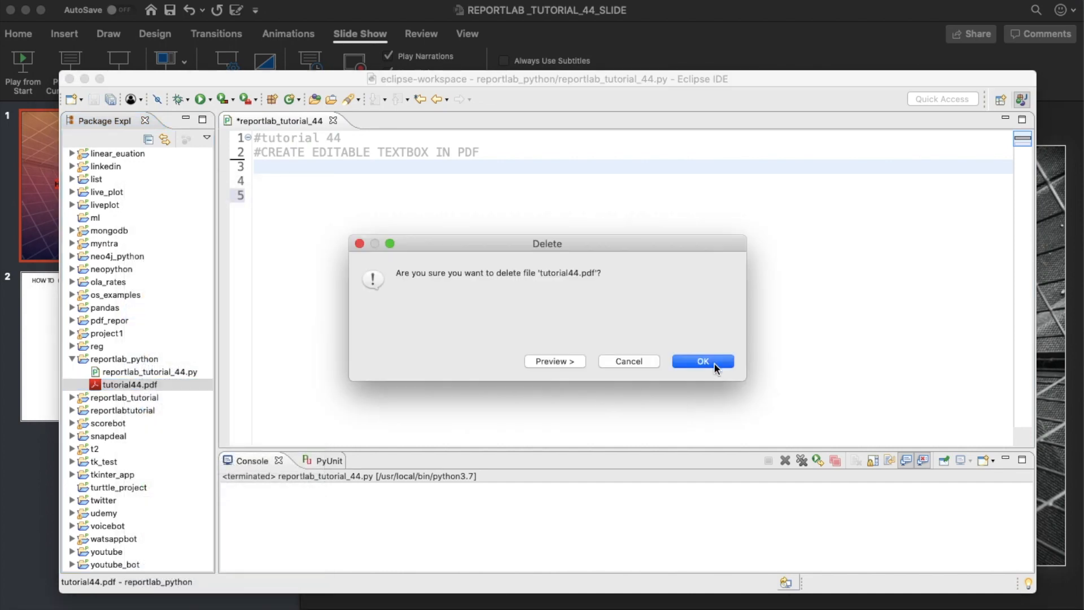
pyautogui.click(701, 361)
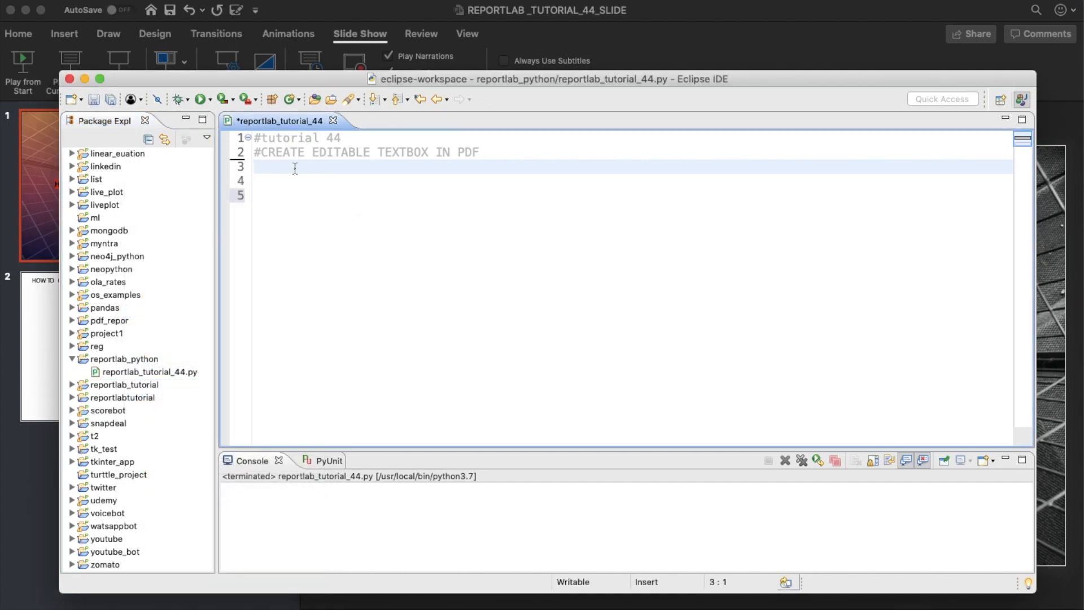
# - Add the imports canvas from reportlab.pdfgen and cm from reportlab.lib.units
pyautogui.write('from re')
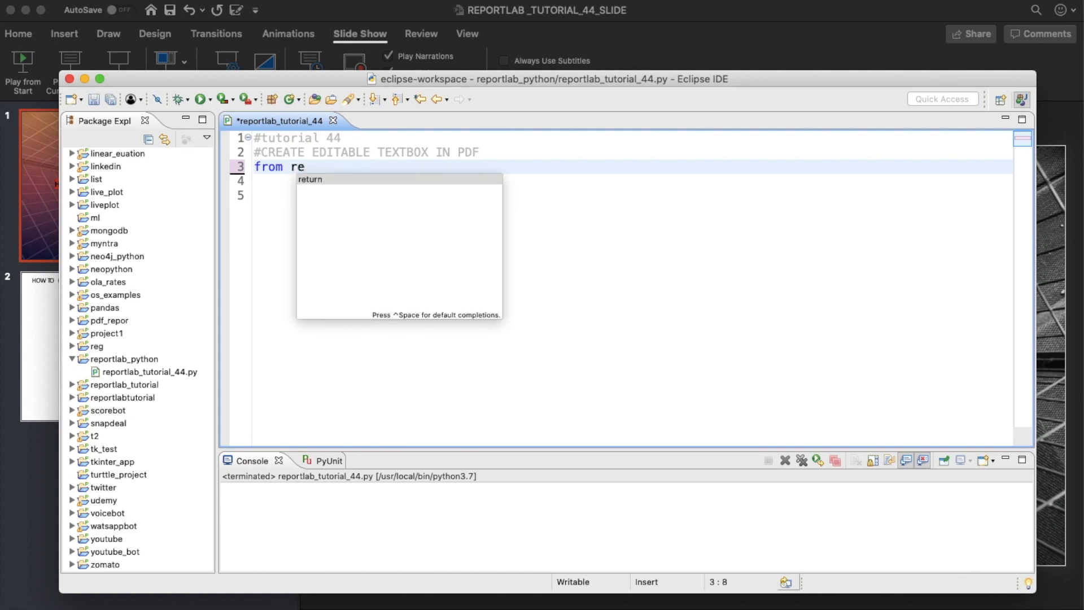
pyautogui.write('port')
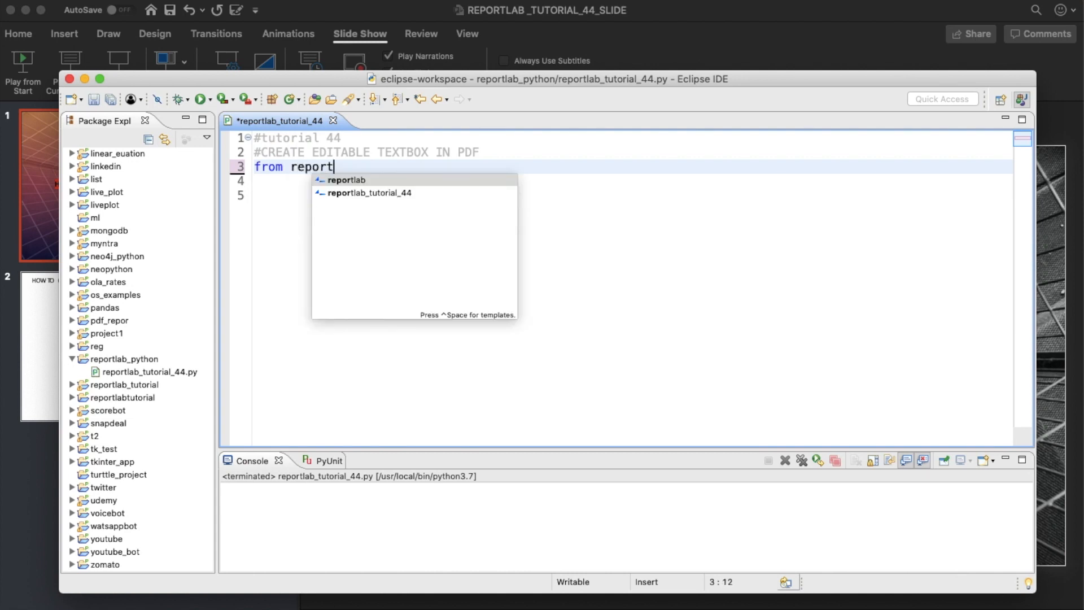
pyautogui.write('lab.pdfgen import')
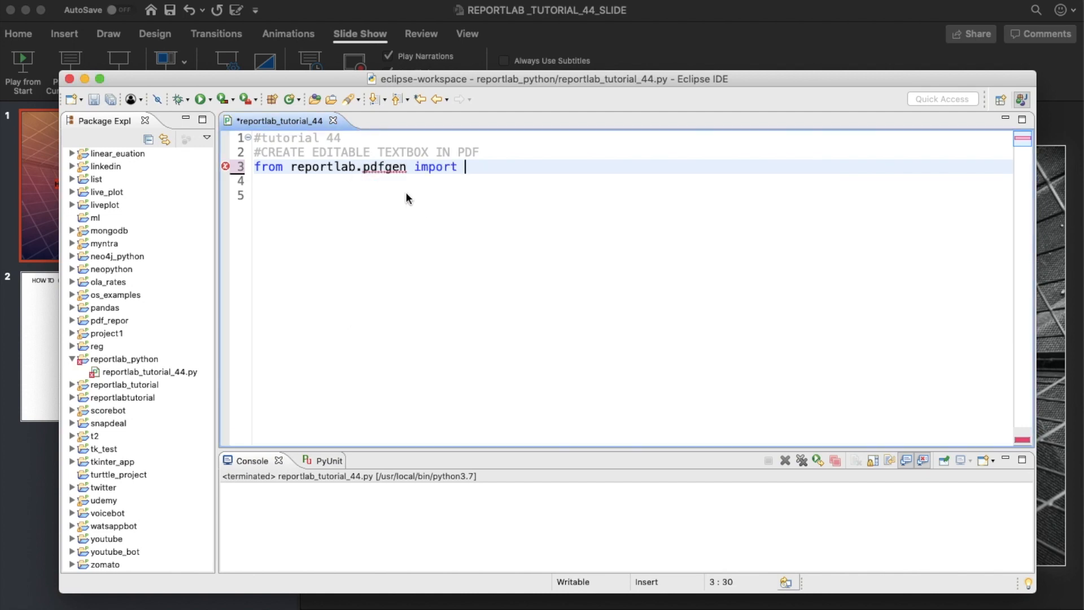
pyautogui.write('canvas')
pyautogui.click(632, 180)
pyautogui.write('f')
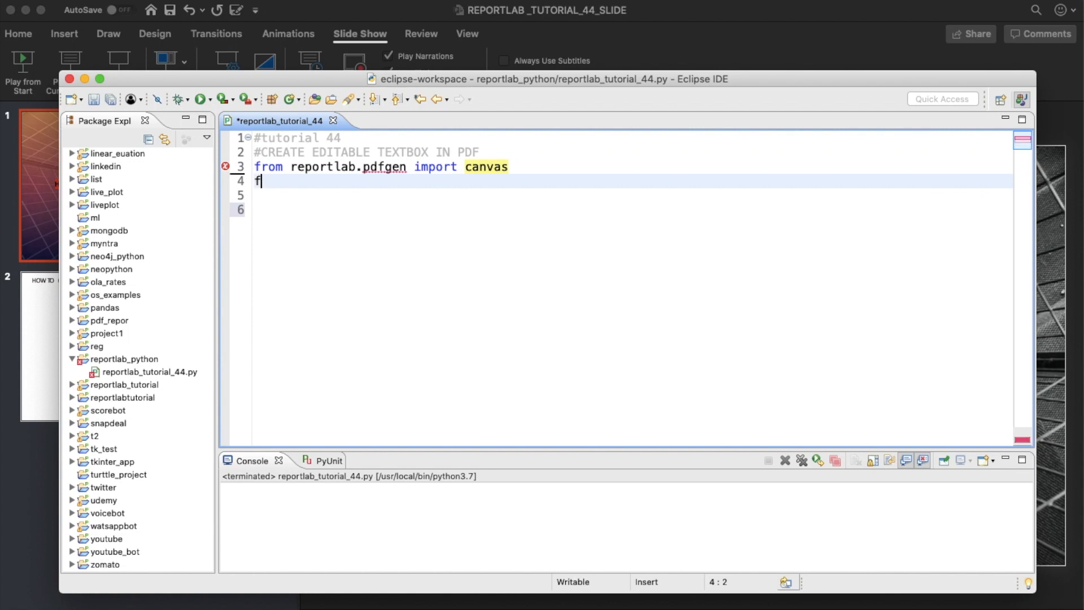
pyautogui.write('rom reportlab.')
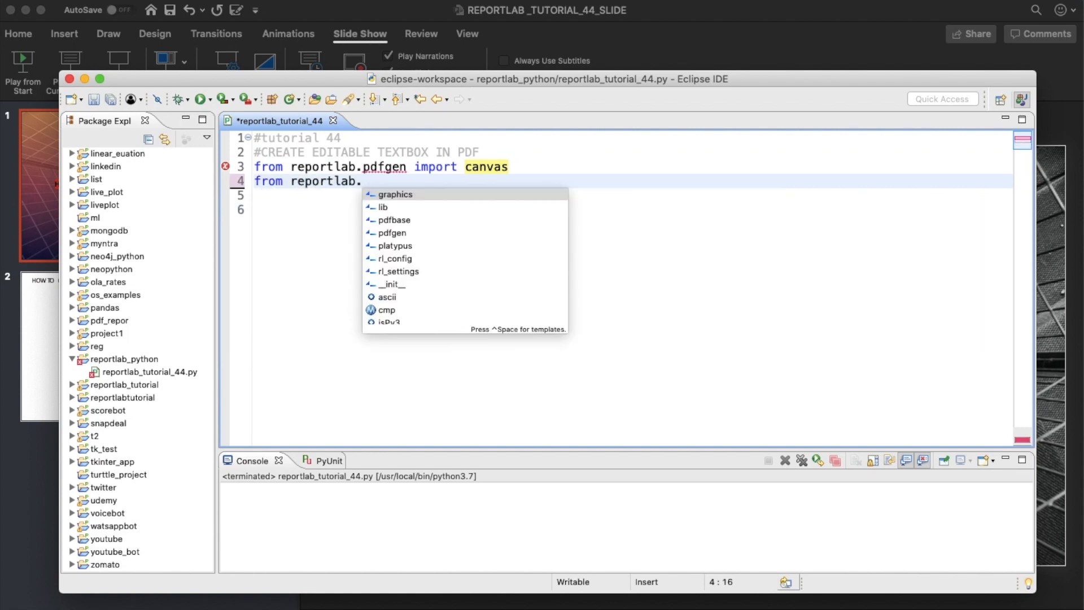
pyautogui.write('l')
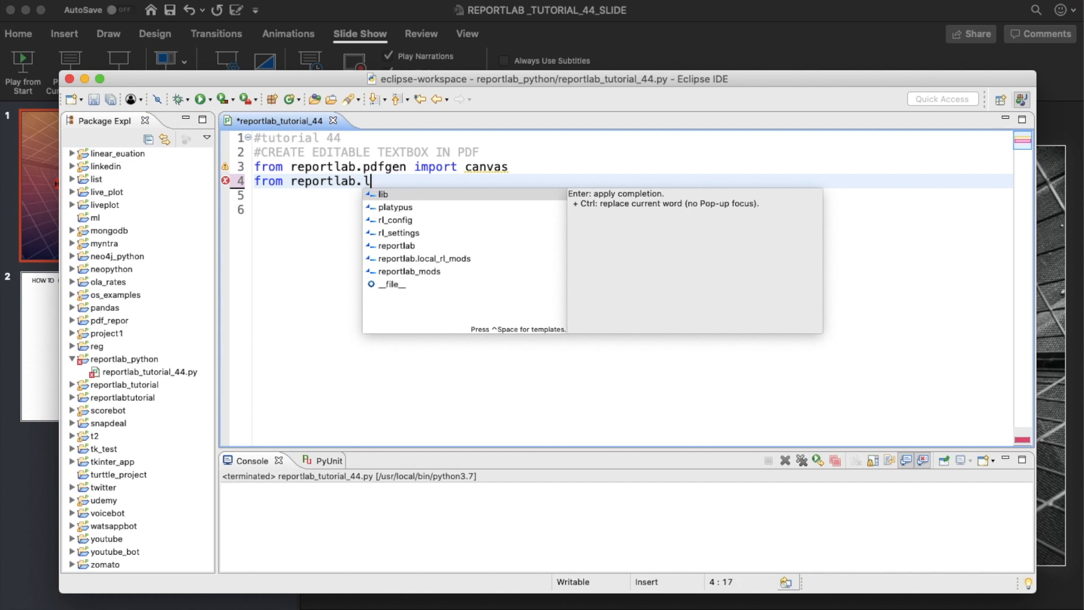
pyautogui.write('ib.units import')
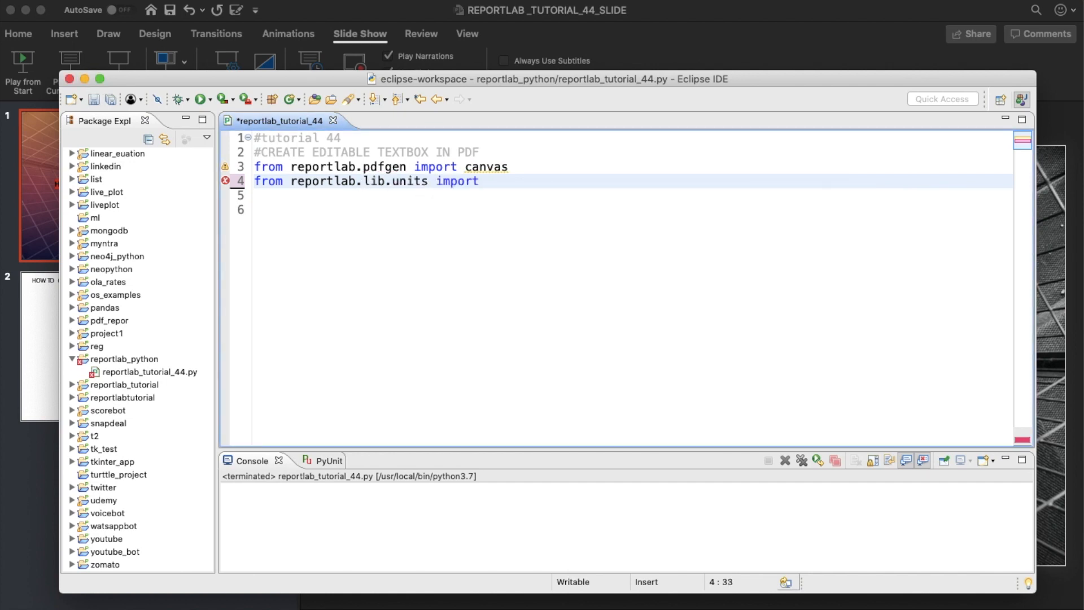
pyautogui.write('cm')
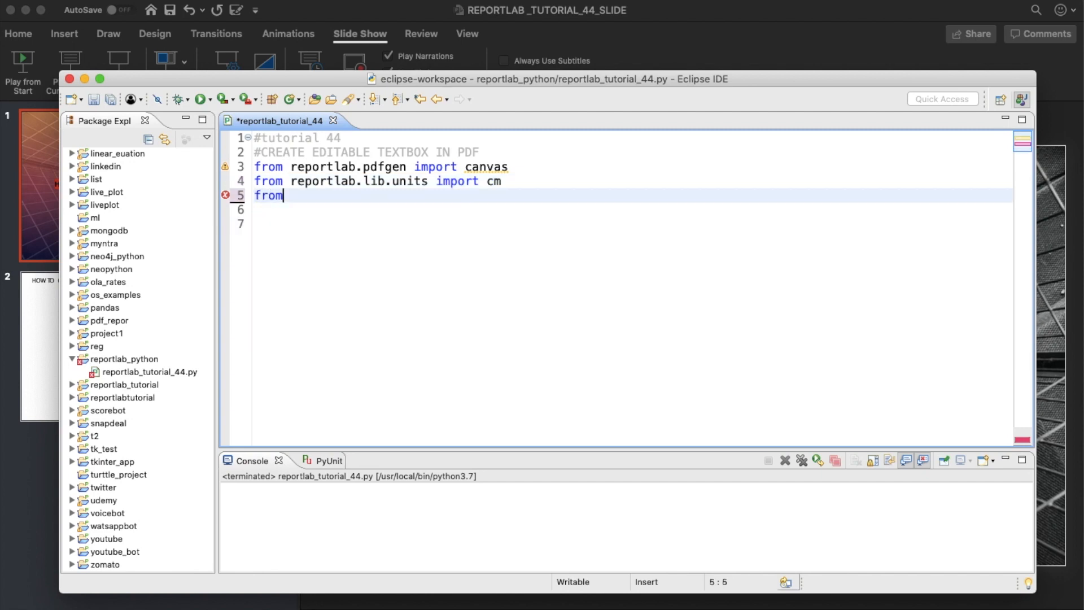
# - Add the colors import from reportlab.lib, correcting its mistyped ending, and save the script
pyautogui.write('repprt')
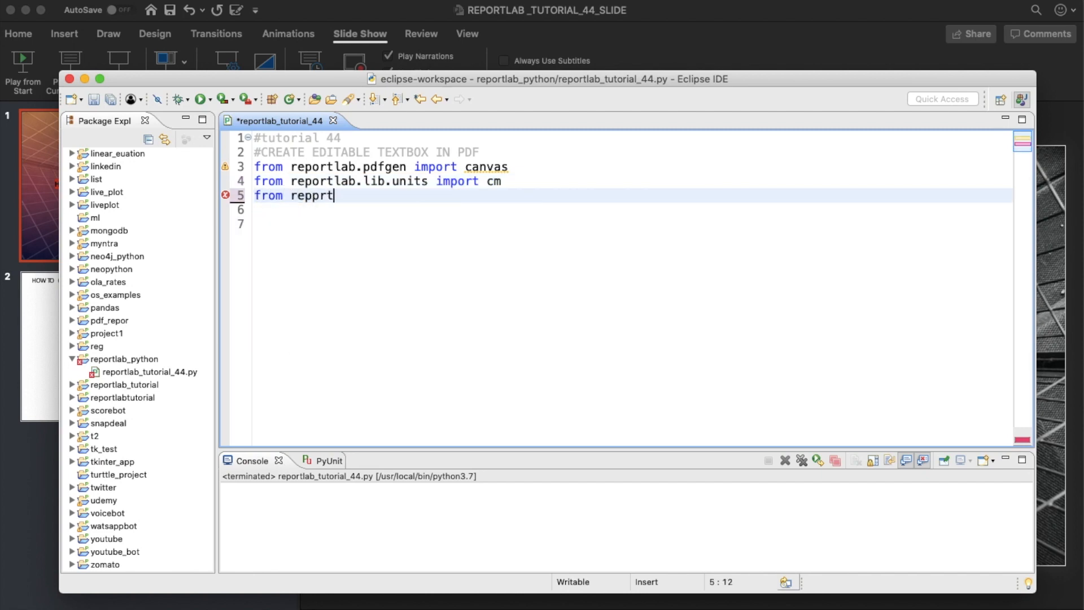
pyautogui.write('lab.')
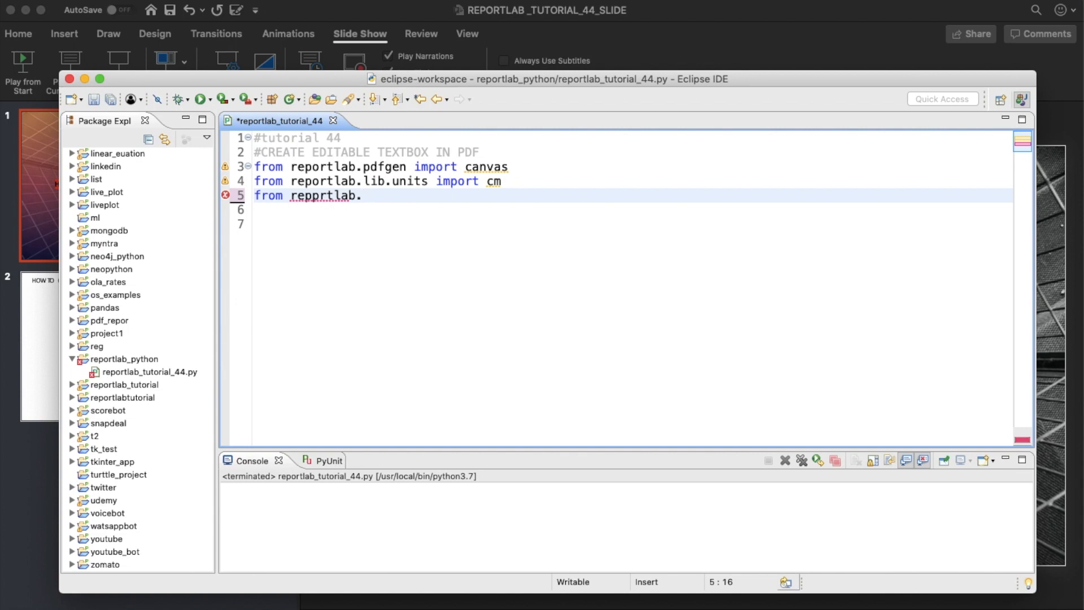
pyautogui.write('lib import')
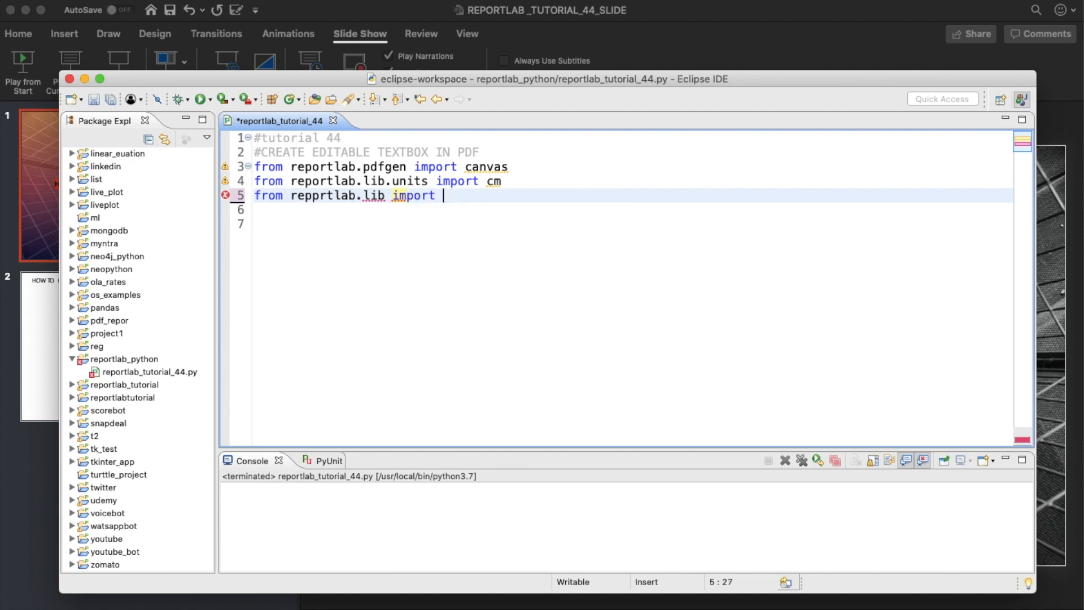
pyautogui.write('colo')
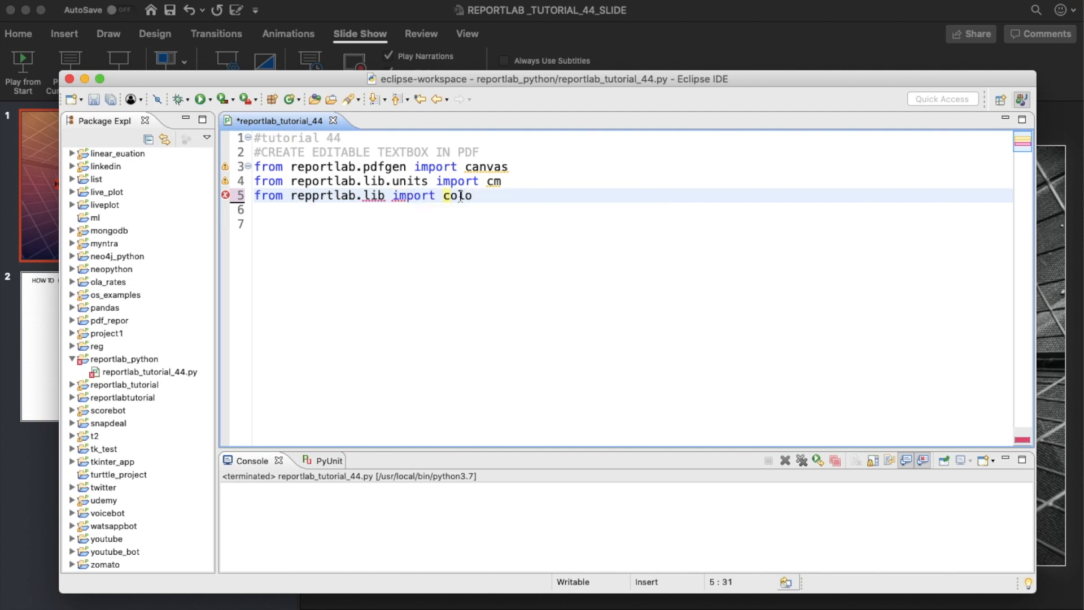
pyautogui.press('backspace')
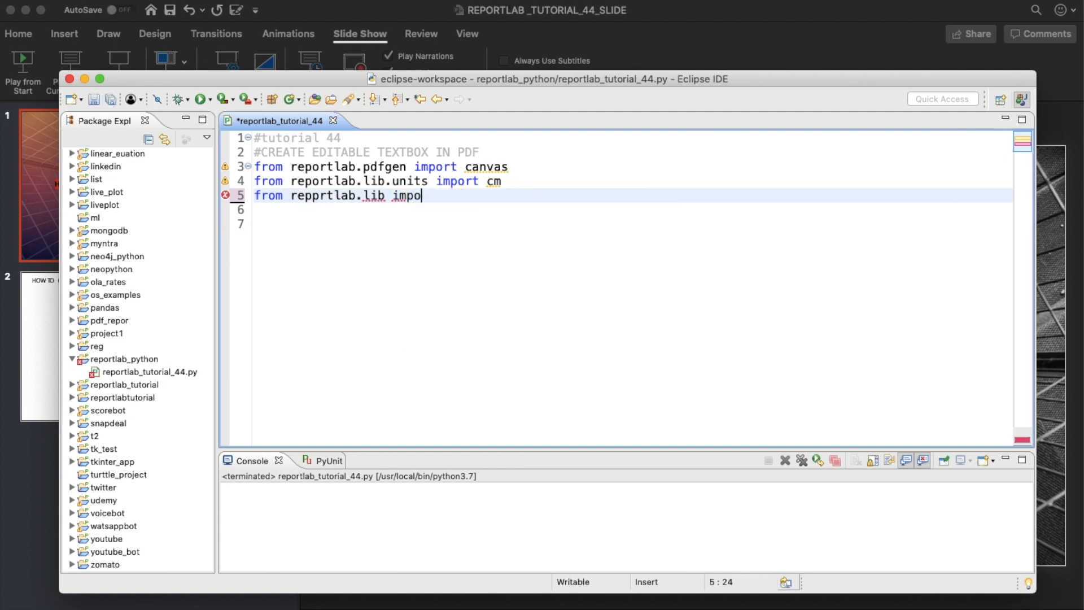
pyautogui.press('Backspace')
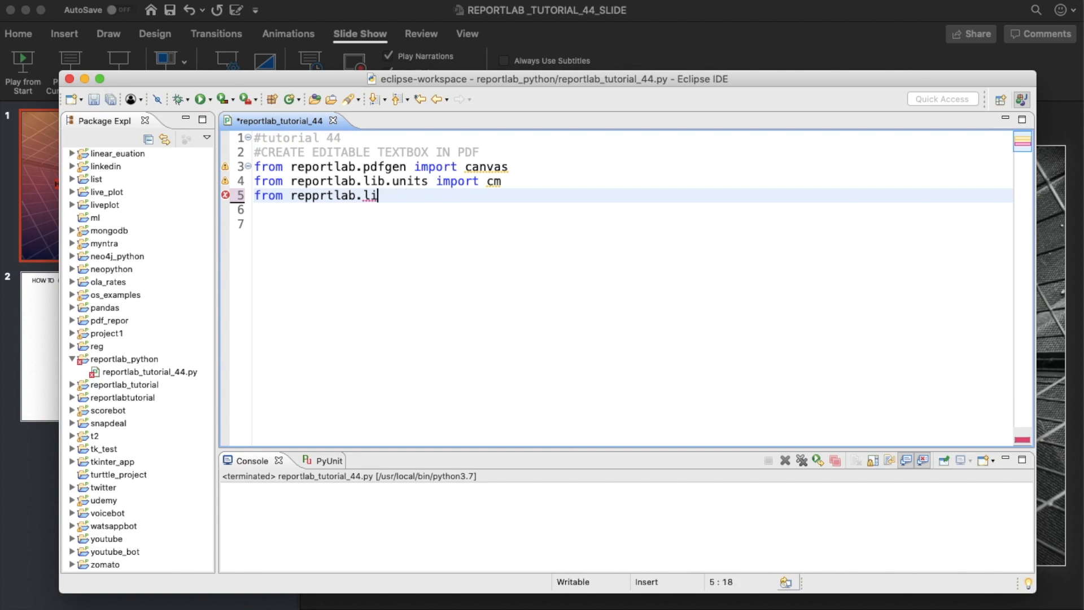
pyautogui.write('b import')
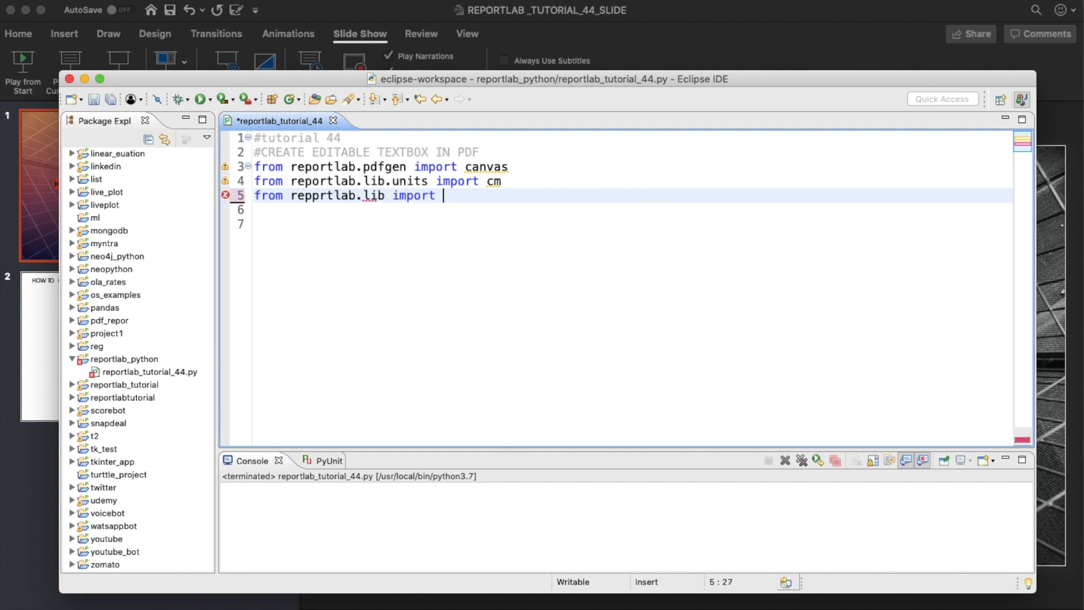
pyautogui.write('colors')
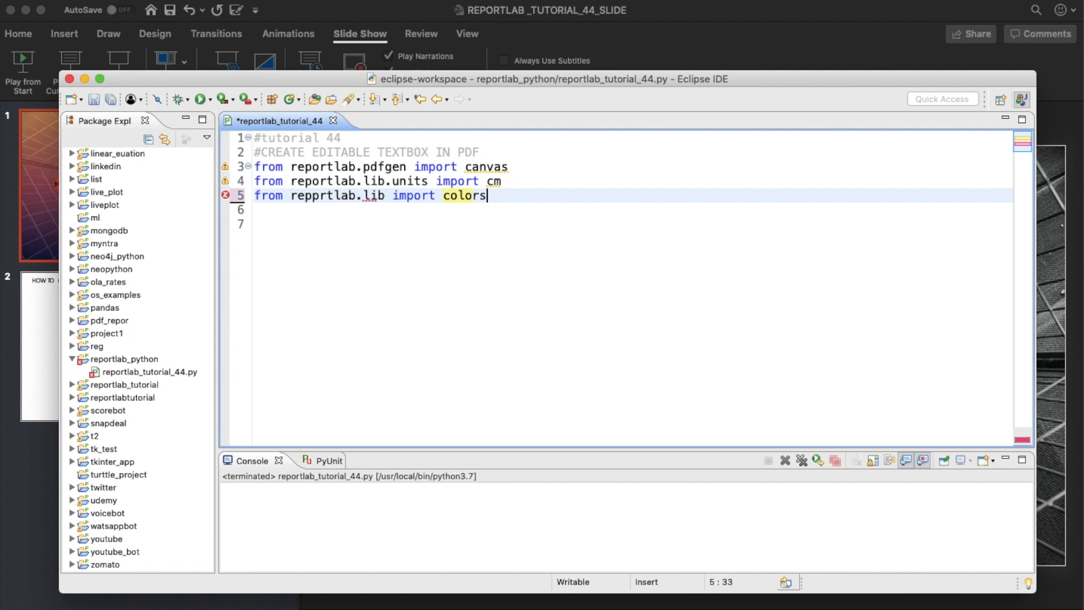
pyautogui.moveTo(515, 197)
pyautogui.write('o')
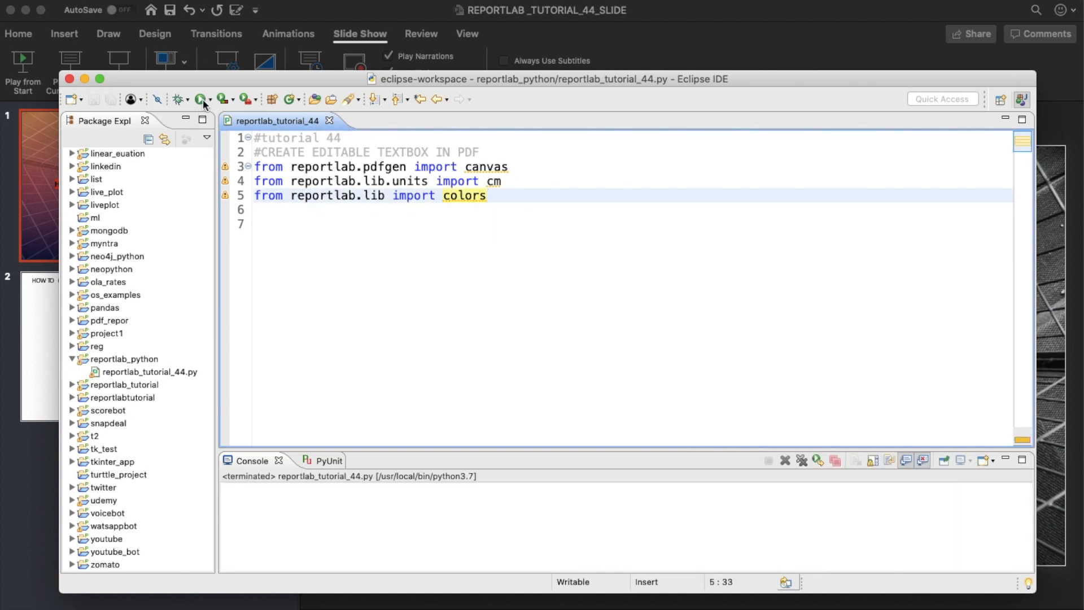
# - Create pdf as a canvas.Canvas writing to "tutorial44.pdf"
pyautogui.click(276, 224)
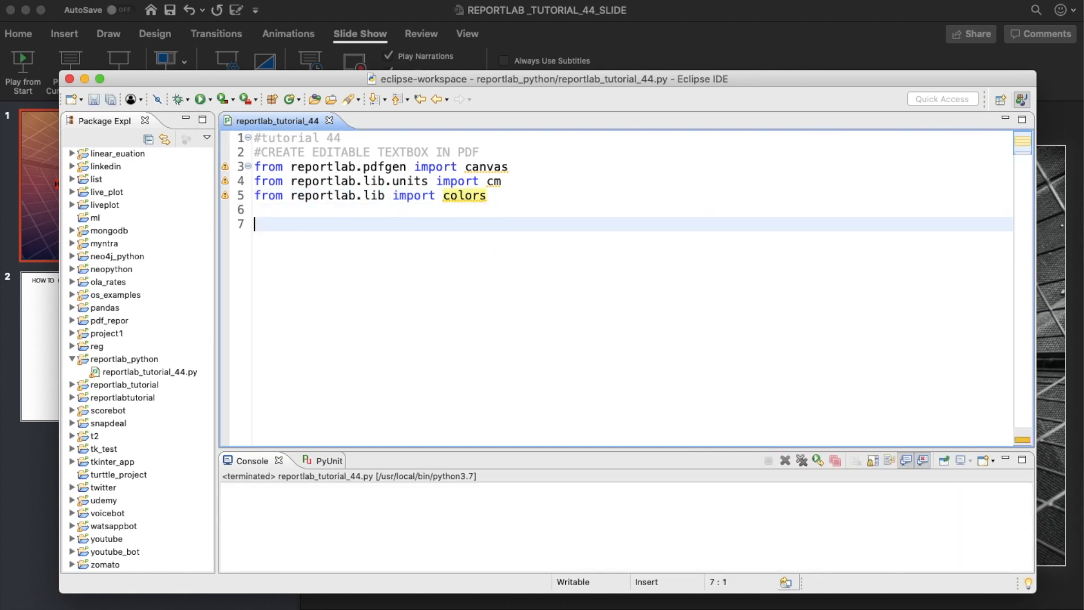
pyautogui.write('pdf')
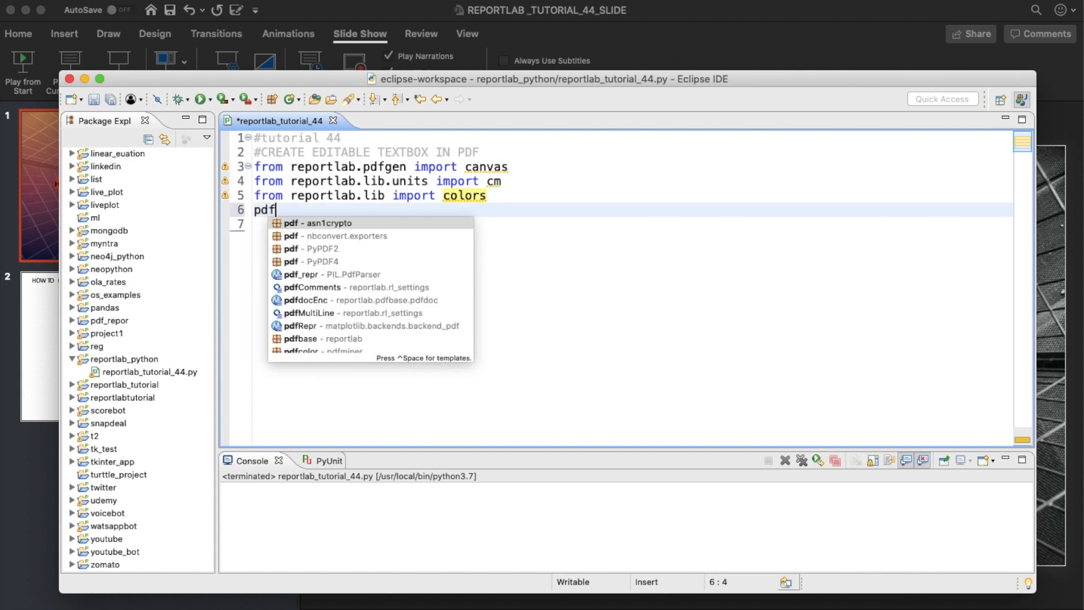
pyautogui.write('=ca')
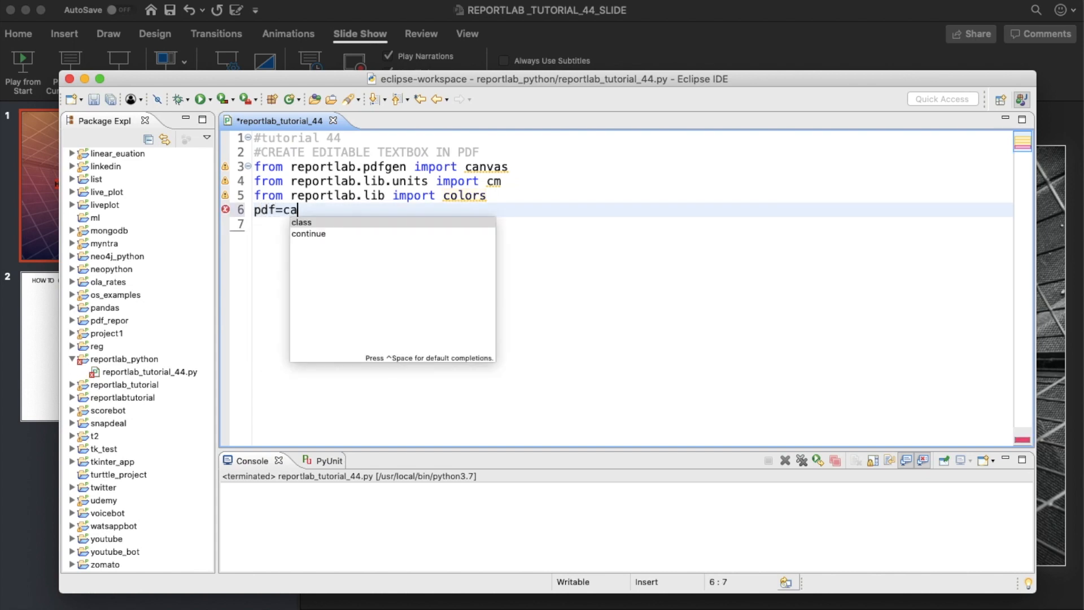
pyautogui.write('nvas.Canvas')
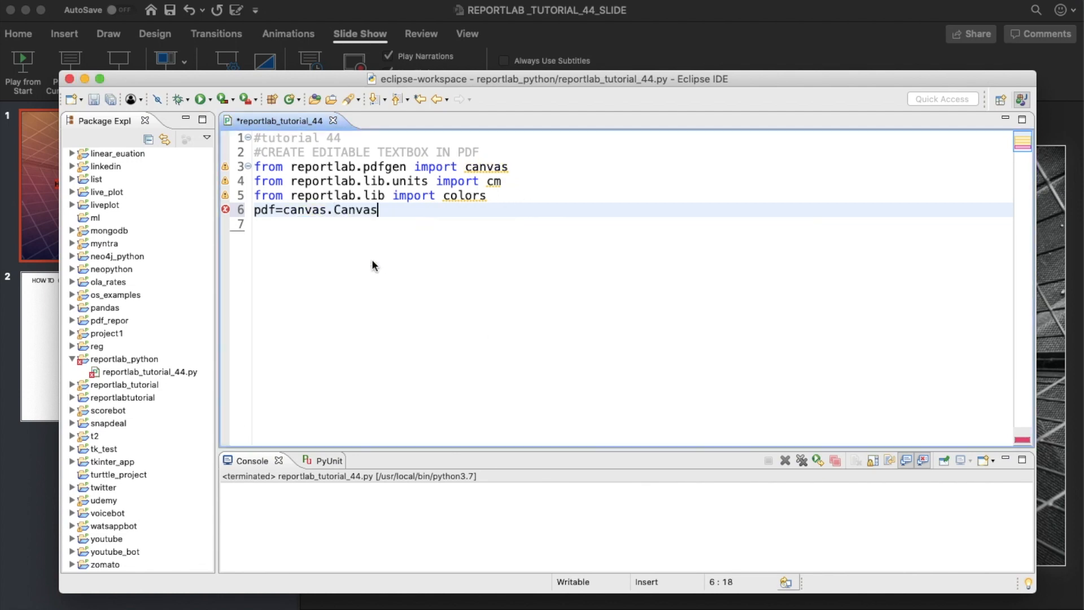
pyautogui.write('("")')
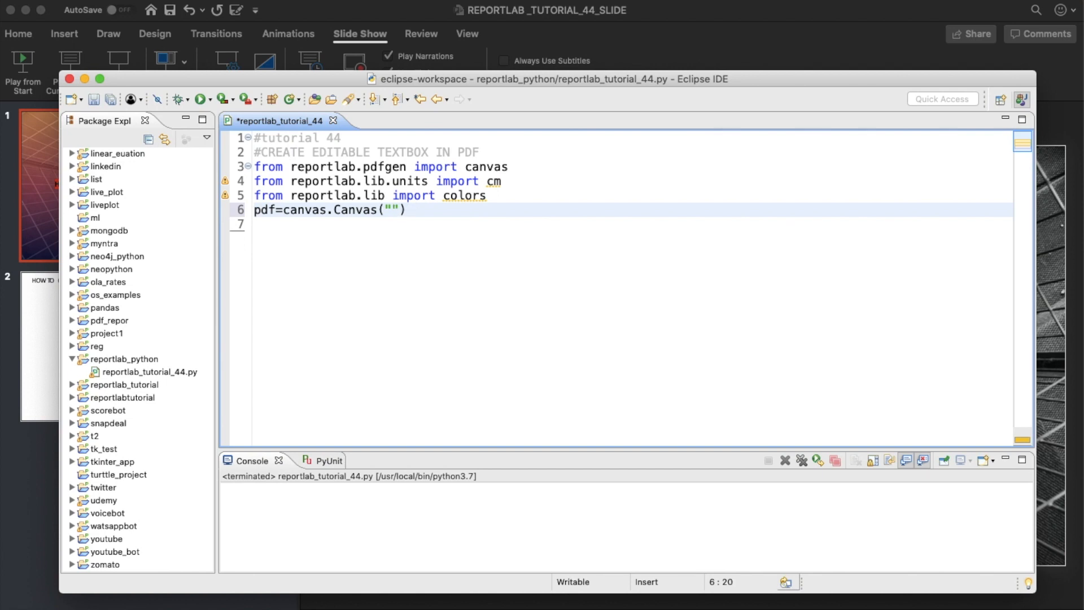
pyautogui.write('tutori')
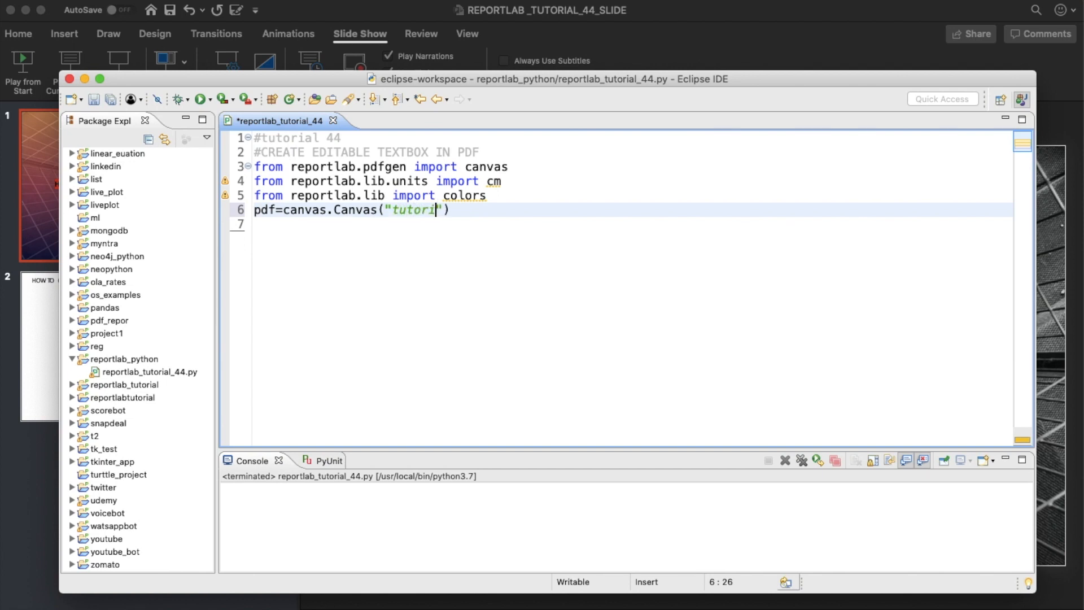
pyautogui.write('al44.pdf')
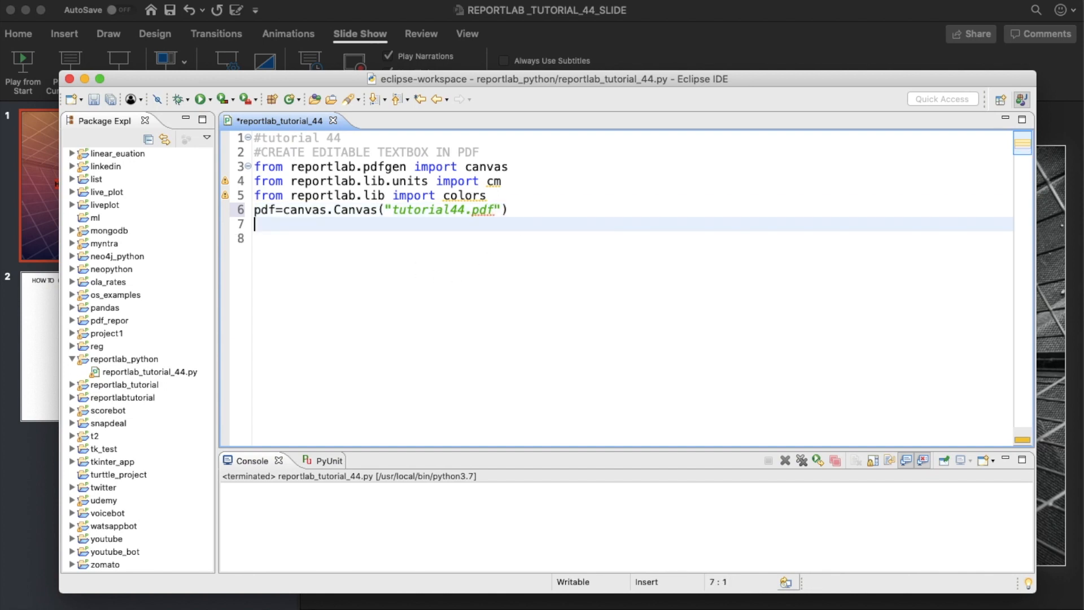
# - Add drawCentredString(10,50,"test") and pdf.save() to the script
pyautogui.write('pdf.drawCentredString(')
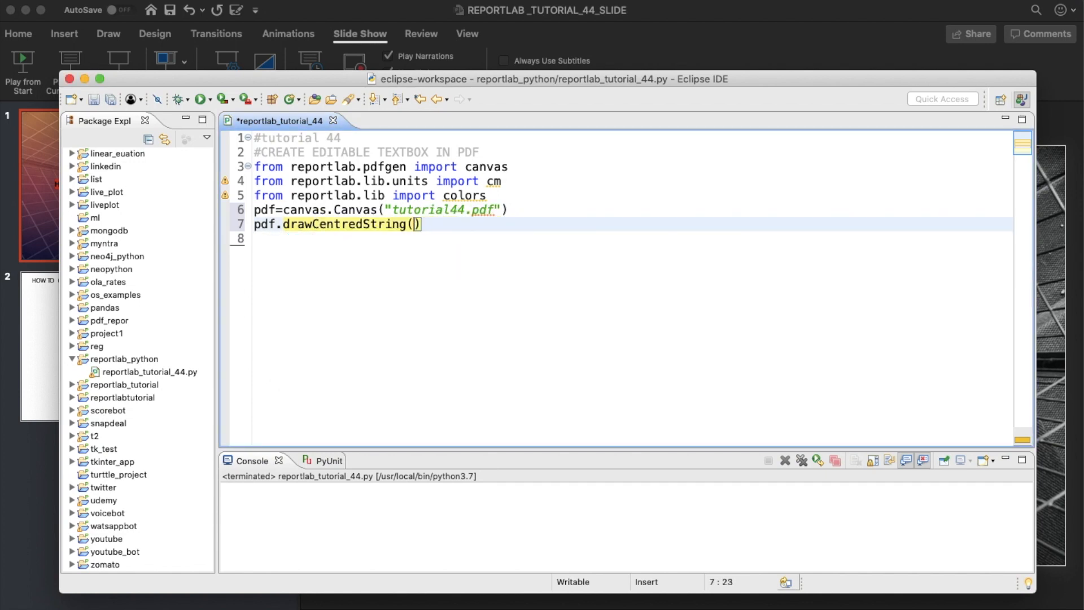
pyautogui.write('1')
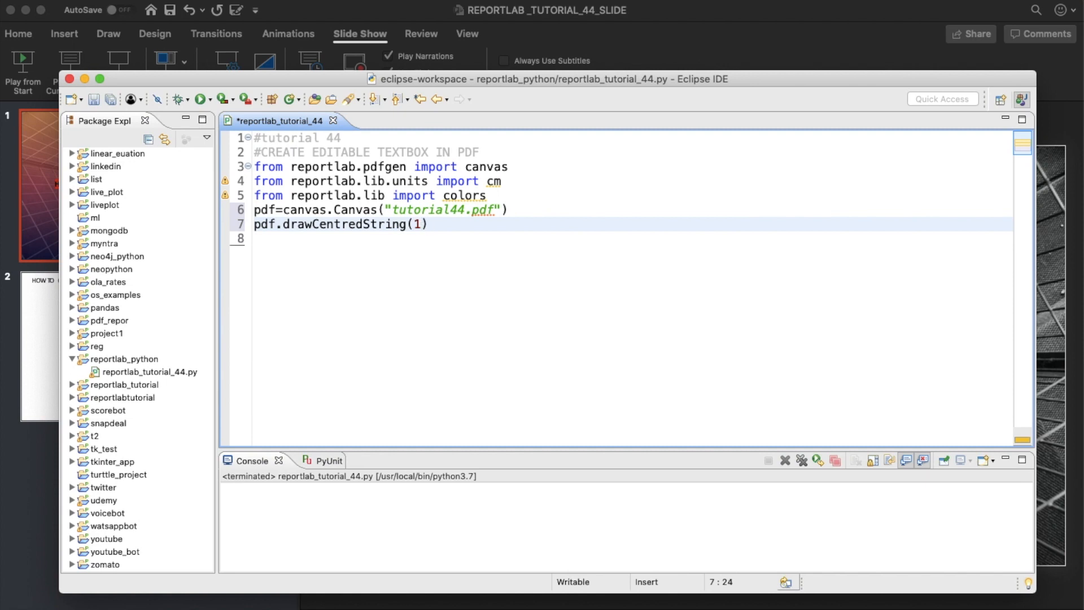
pyautogui.write('0,50,"tes')
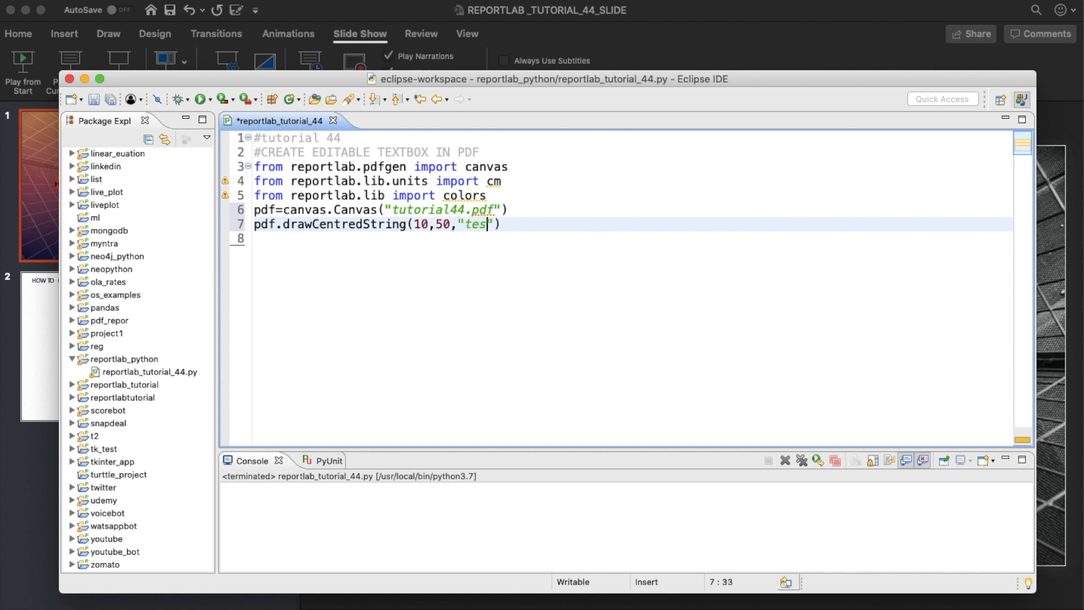
pyautogui.write('t')
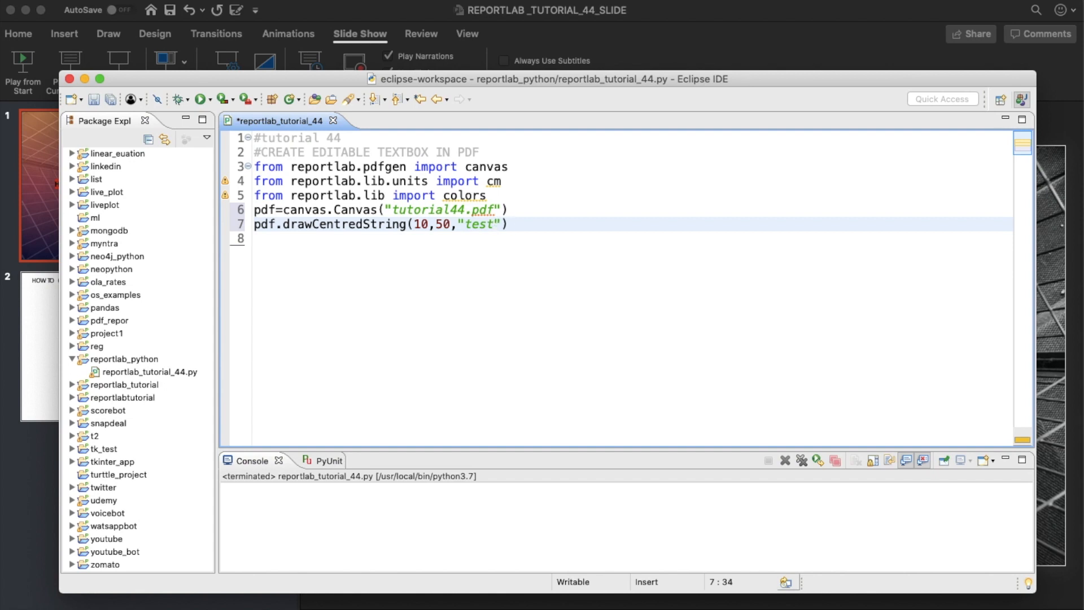
pyautogui.write('p')
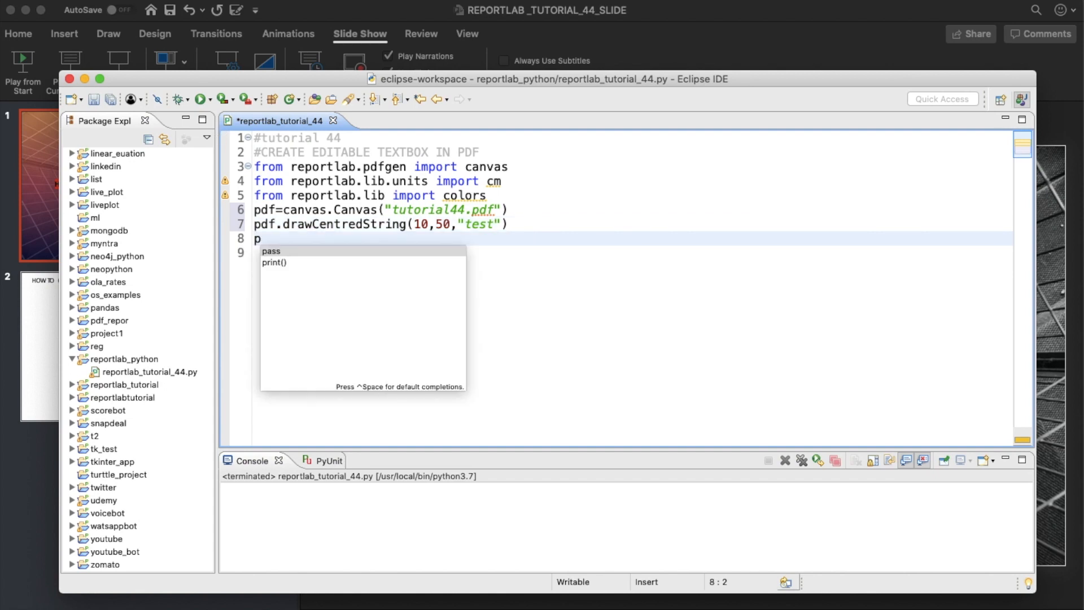
pyautogui.write('df.save(')
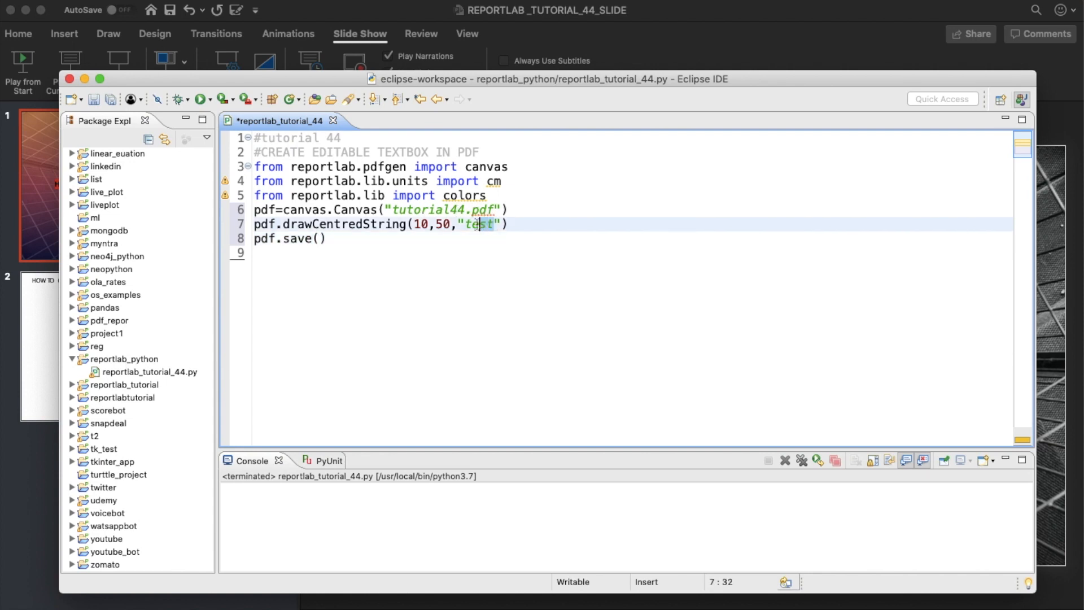
# - Run the script and open the generated tutorial44.pdf from the reportlab_python project
pyautogui.click(315, 238)
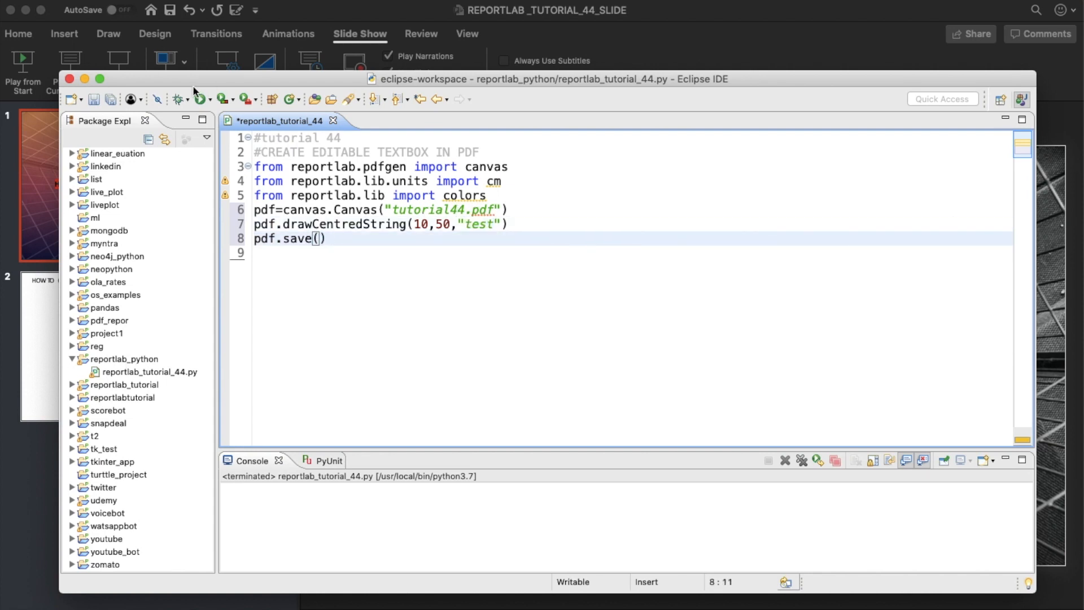
pyautogui.click(124, 358)
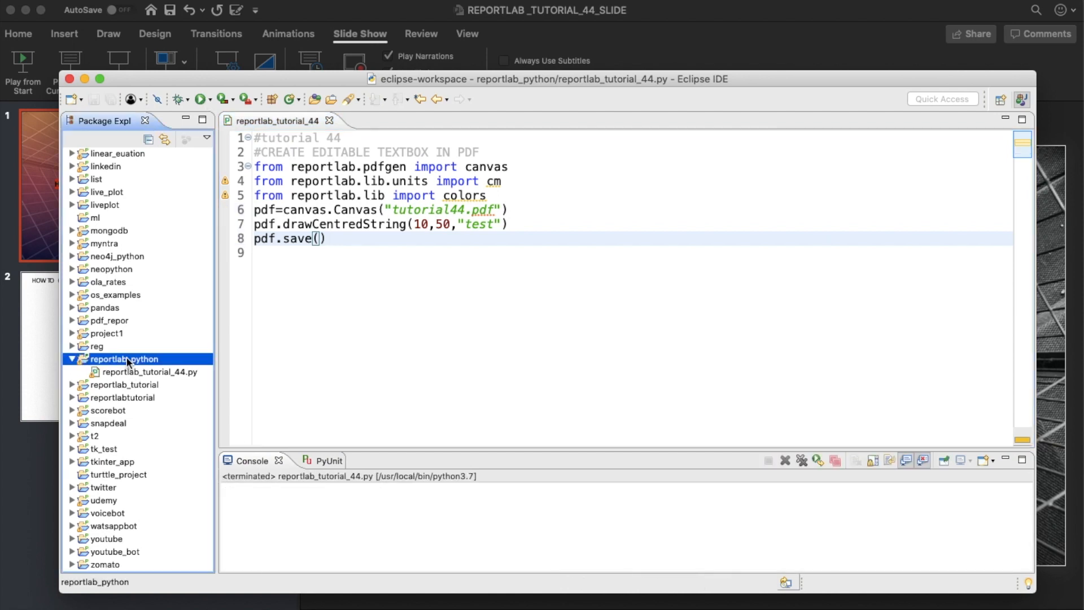
pyautogui.click(148, 371)
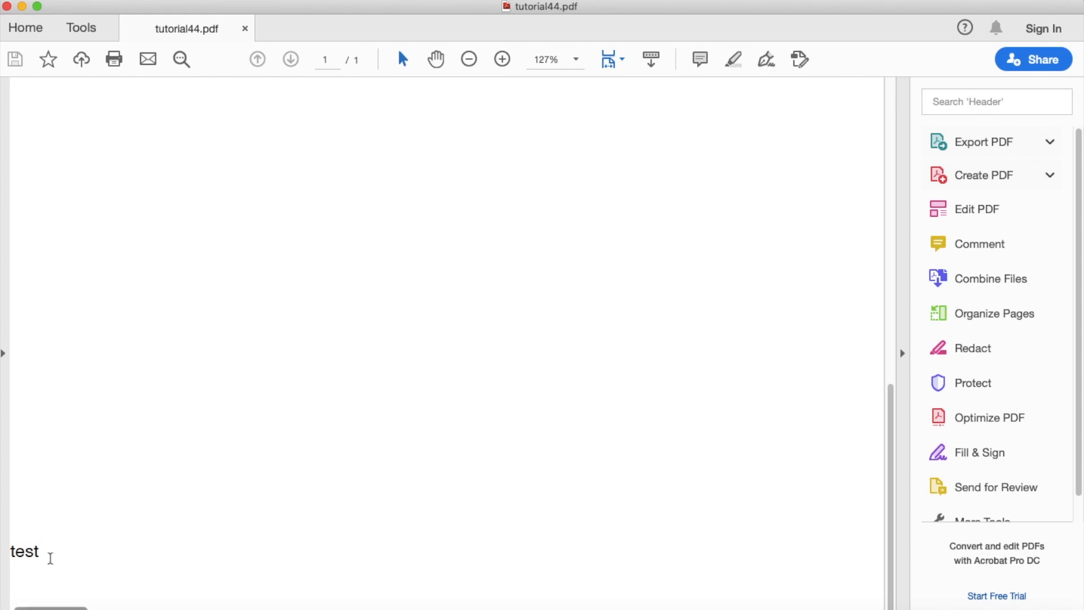
pyautogui.moveTo(179, 365)
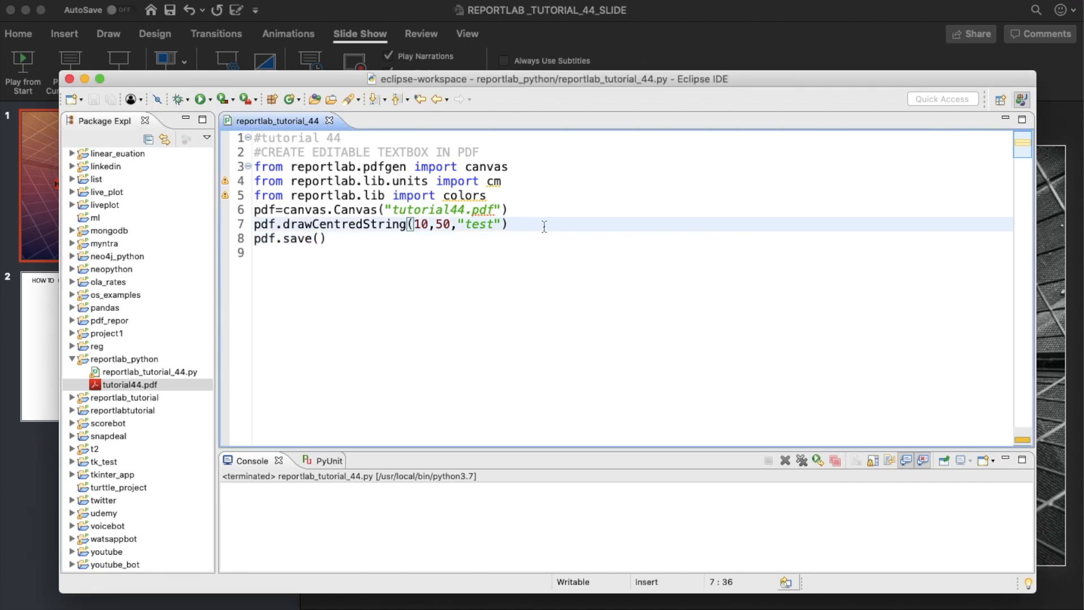
# - Insert x=pdf.acroForm and start an x.textfield(...) call above pdf.save()
pyautogui.write('x')
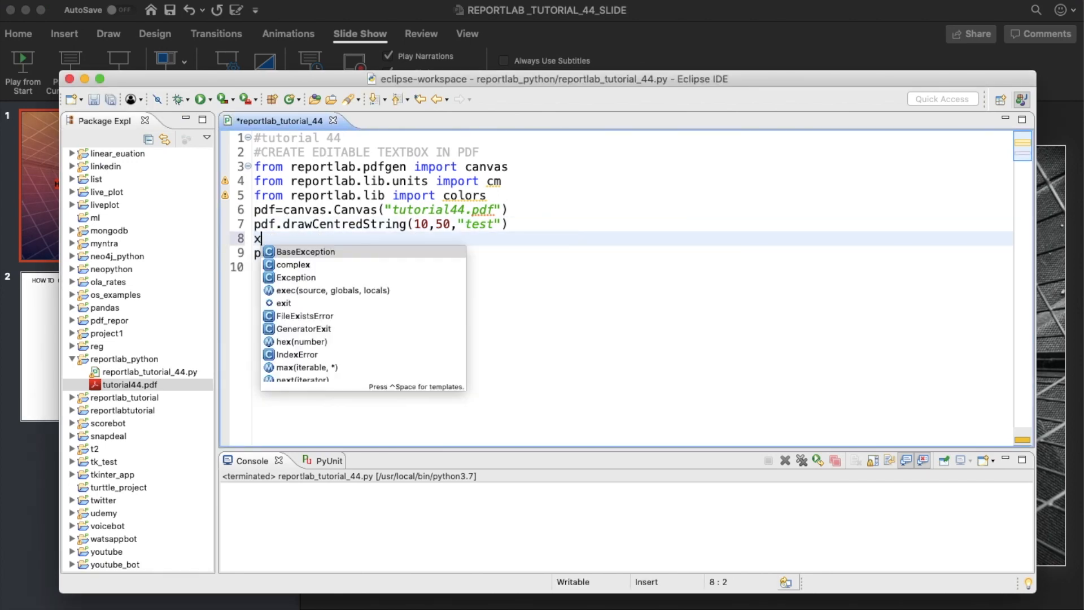
pyautogui.write('=pdf')
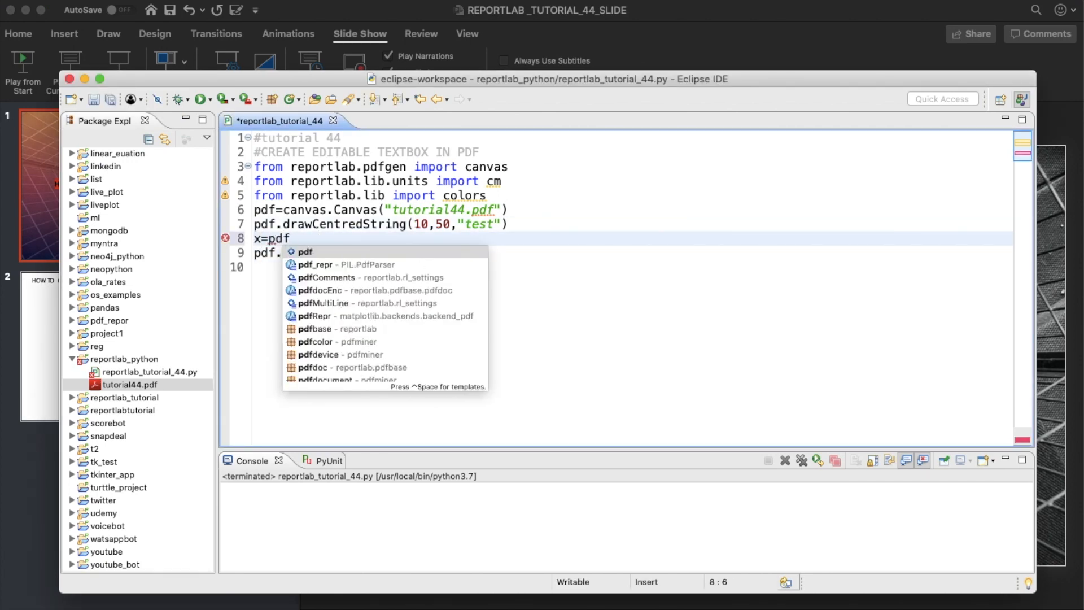
pyautogui.write('acroForm')
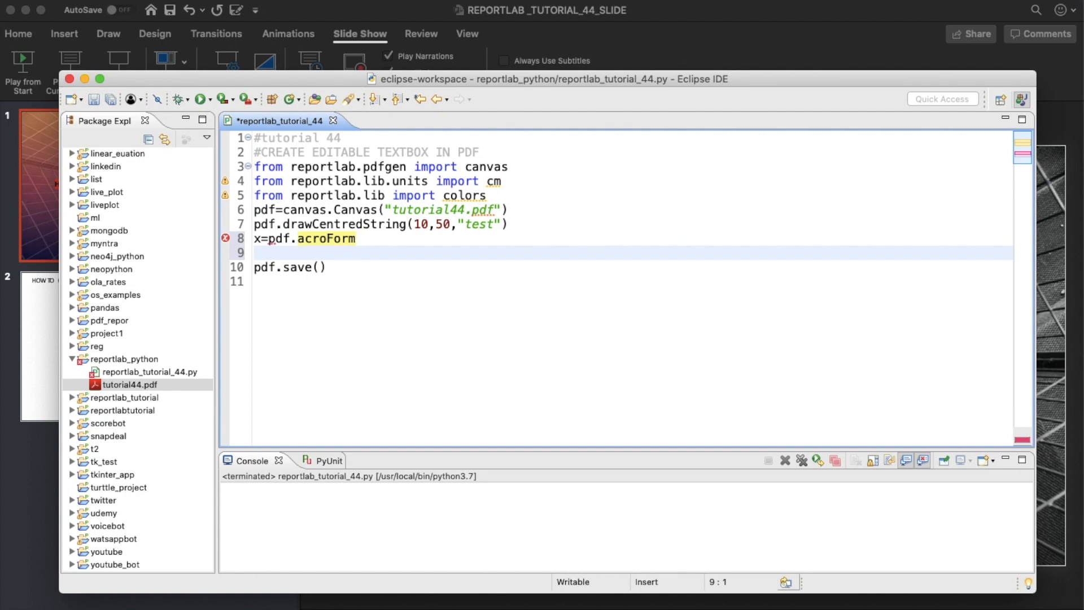
pyautogui.write('x.')
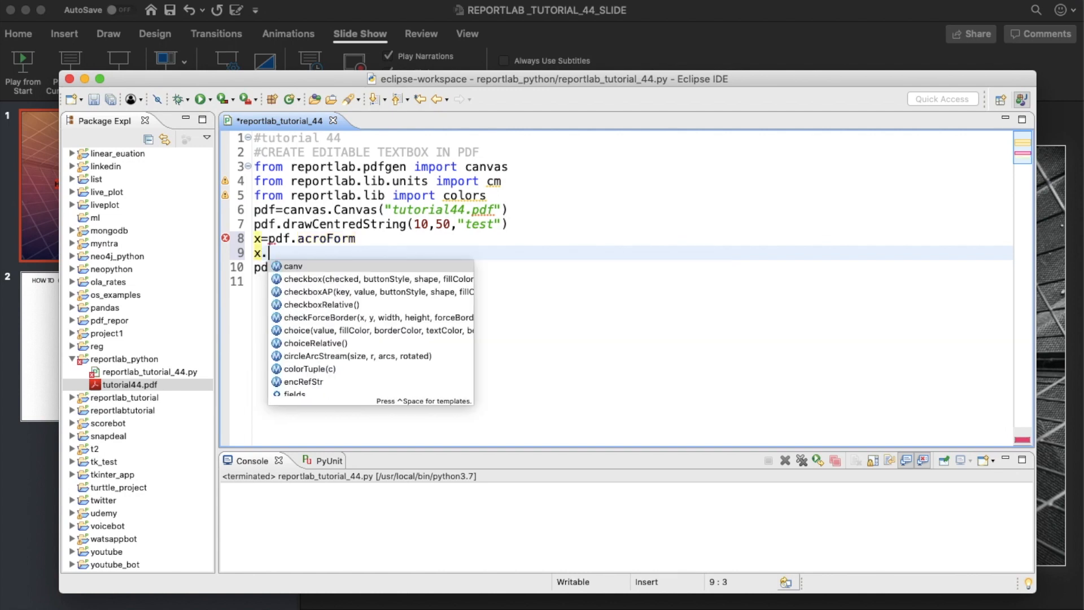
pyautogui.press('Escape')
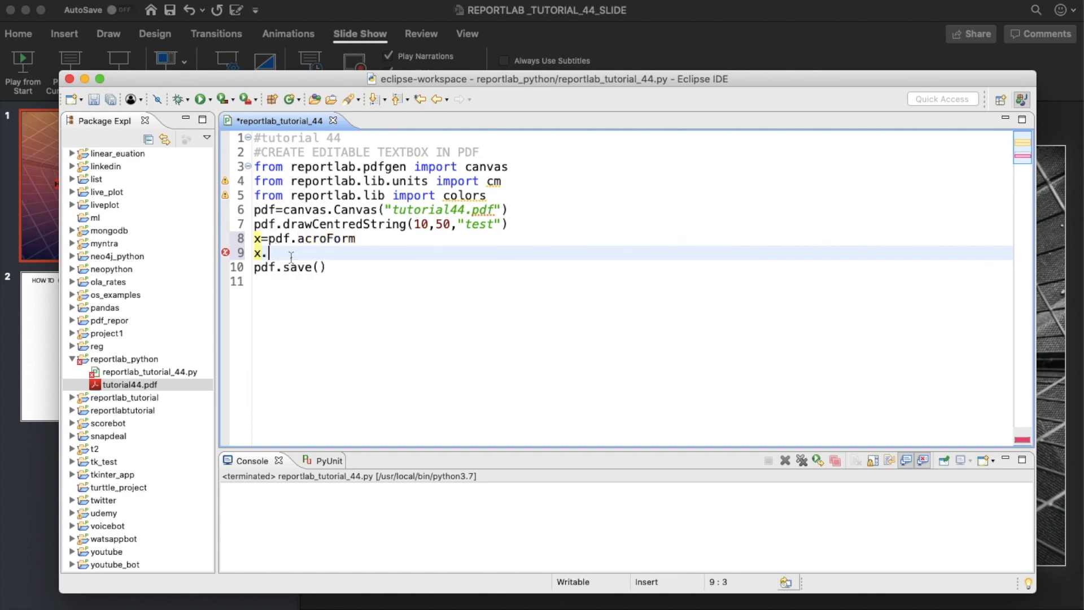
pyautogui.write('tex')
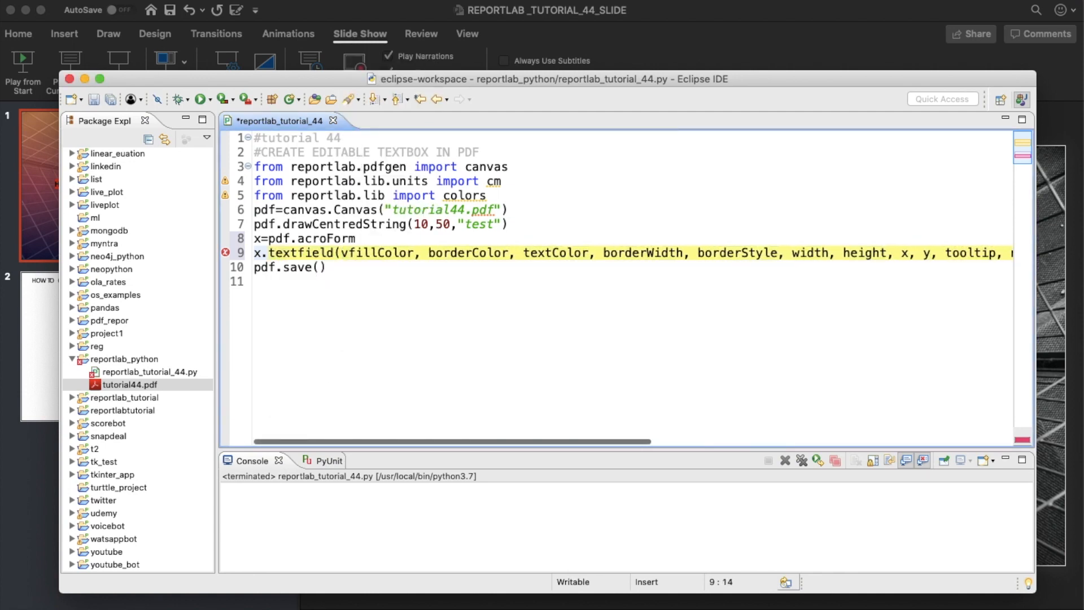
# - Give the textfield fillColor=colors.yellow, borderColor=colors.black and textColor=colors.red
pyautogui.write('fillColor=')
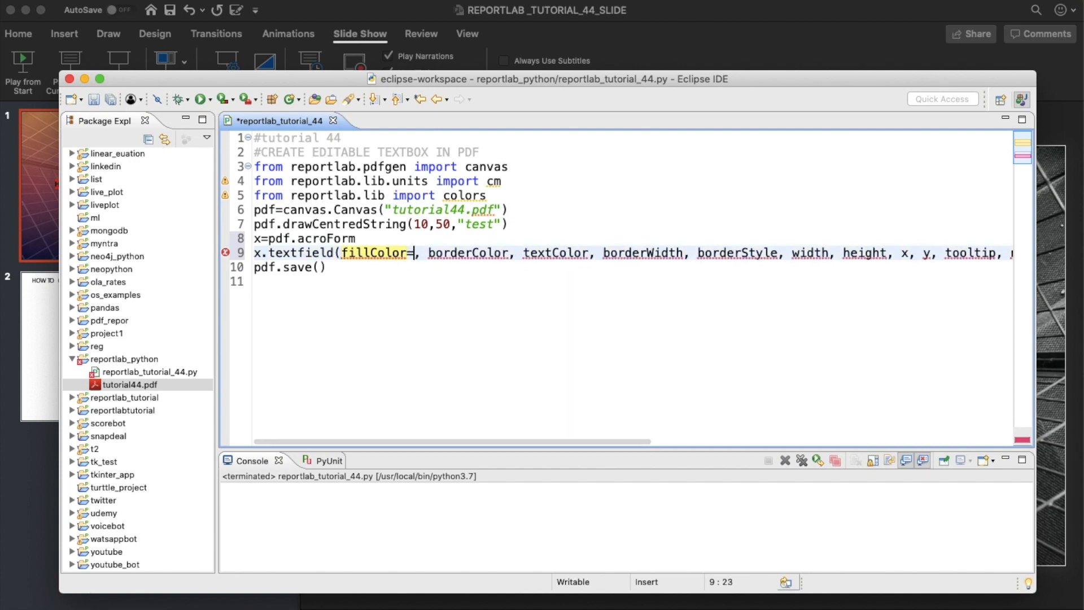
pyautogui.write('colors.')
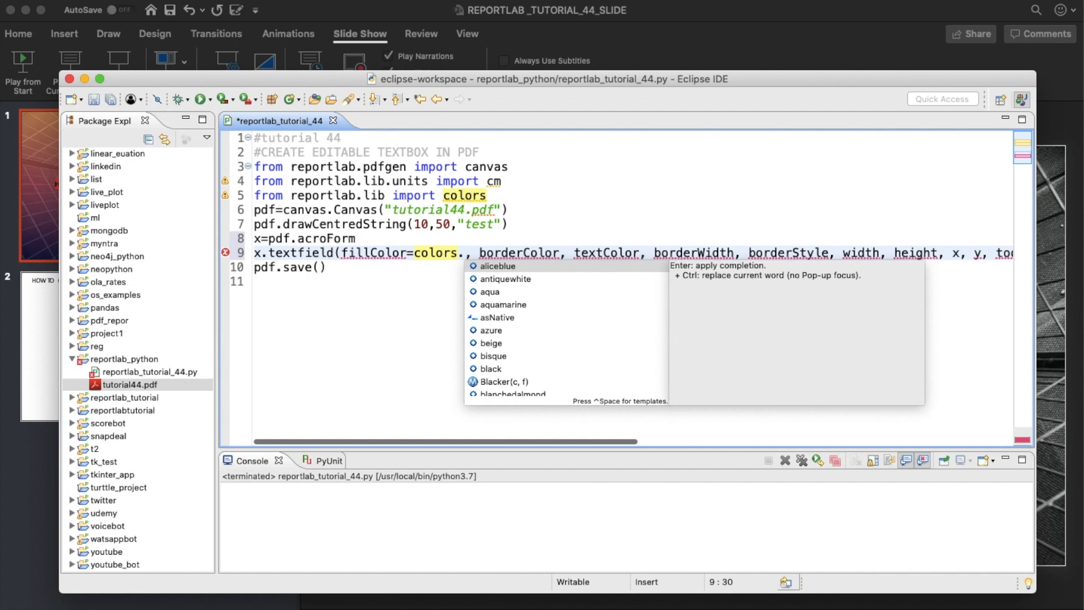
pyautogui.write('y')
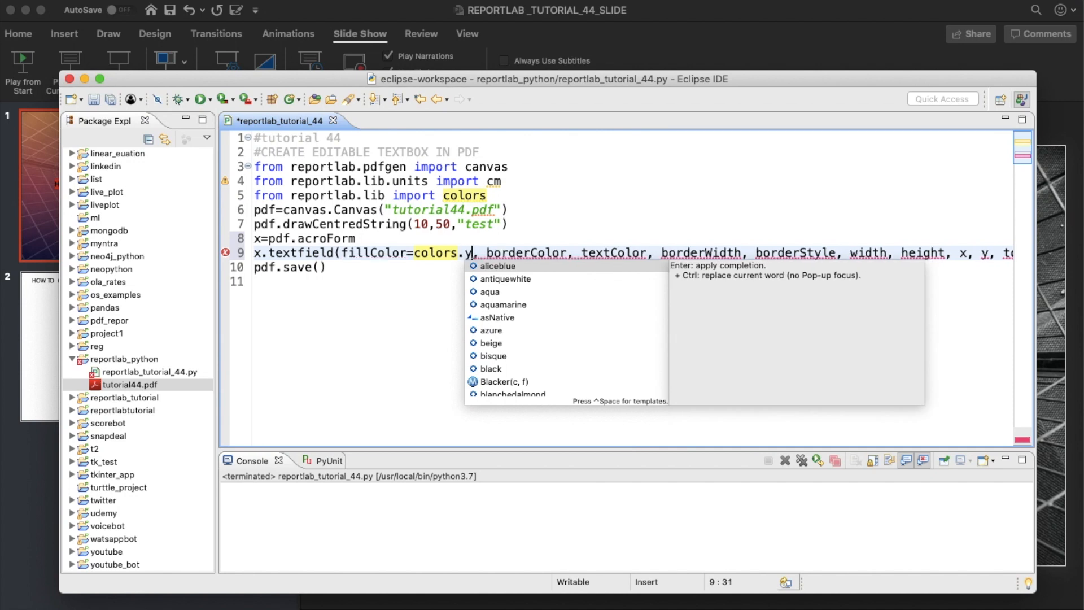
pyautogui.write('ellow')
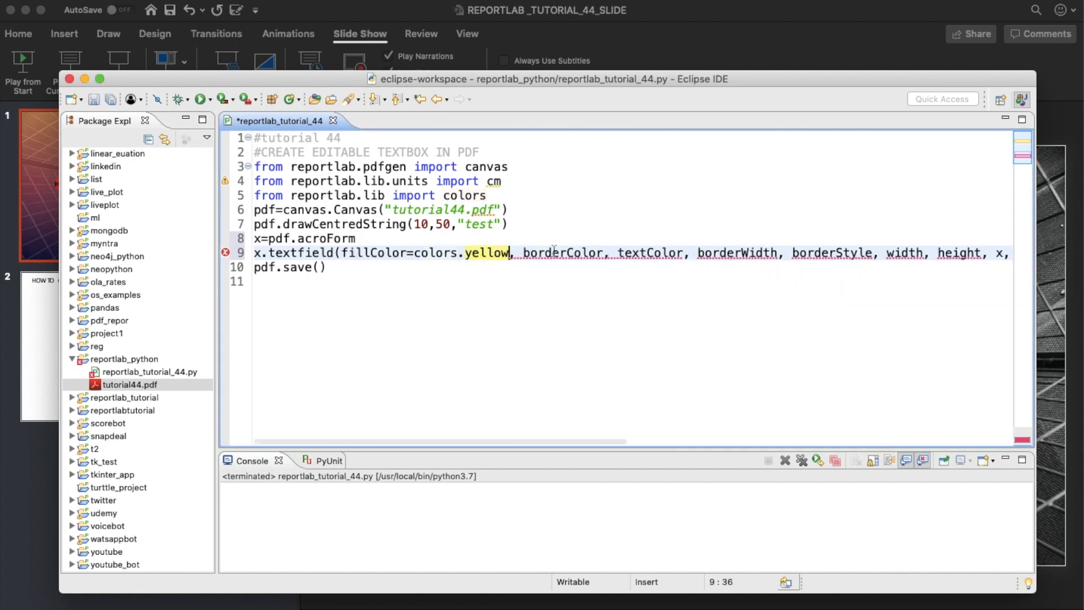
pyautogui.write('=')
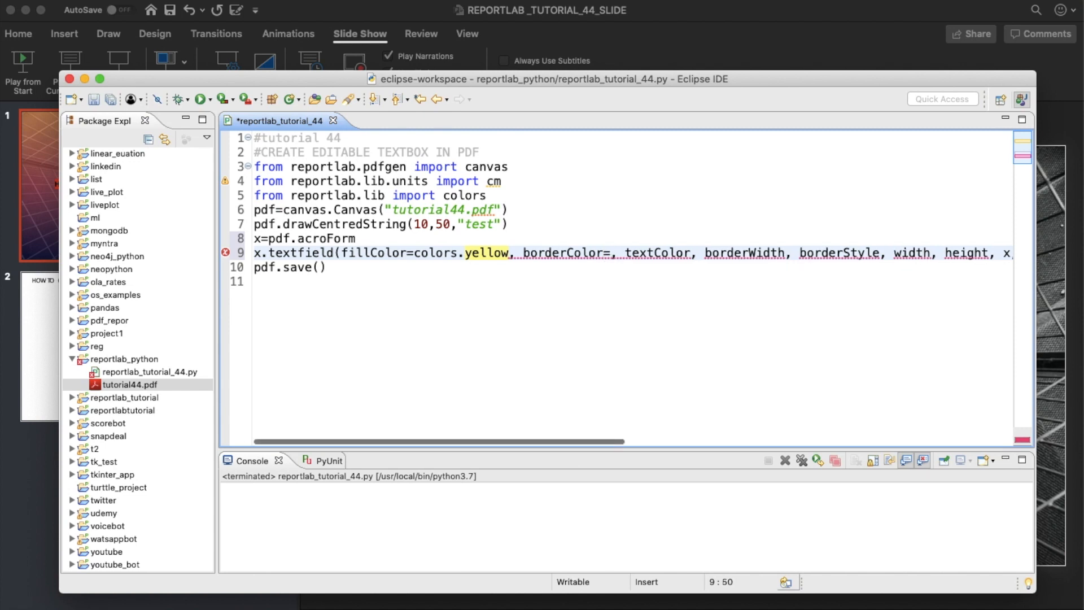
pyautogui.write('colors.')
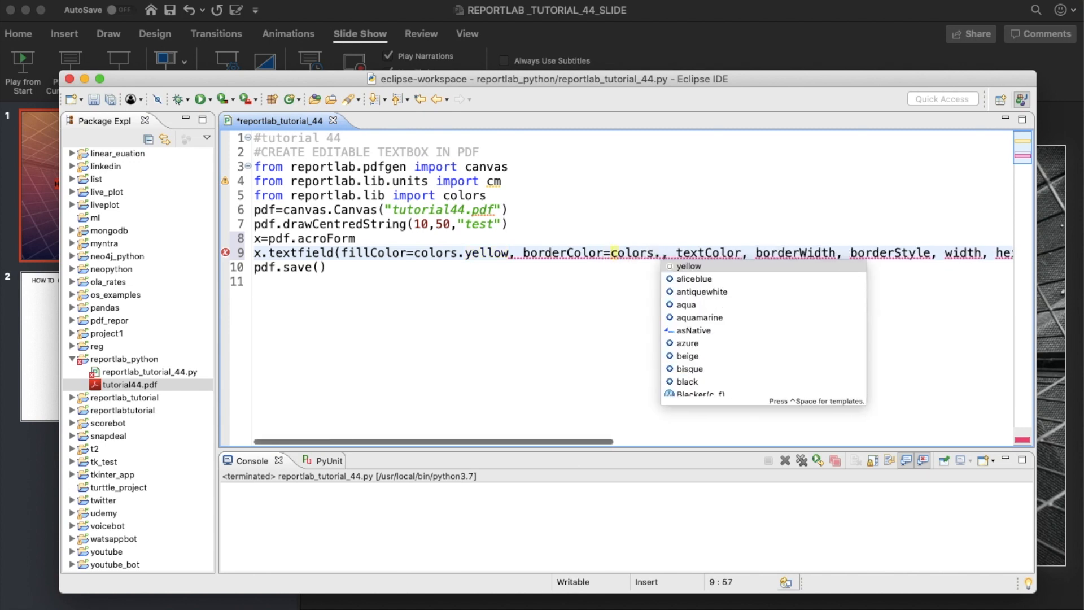
pyautogui.write('black')
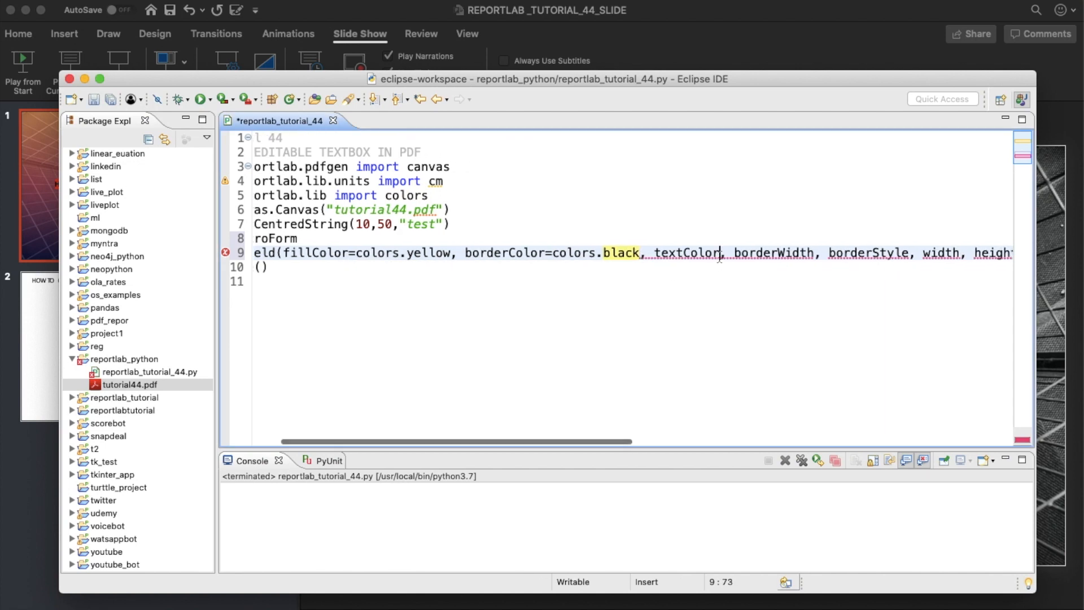
pyautogui.write('=colors.red')
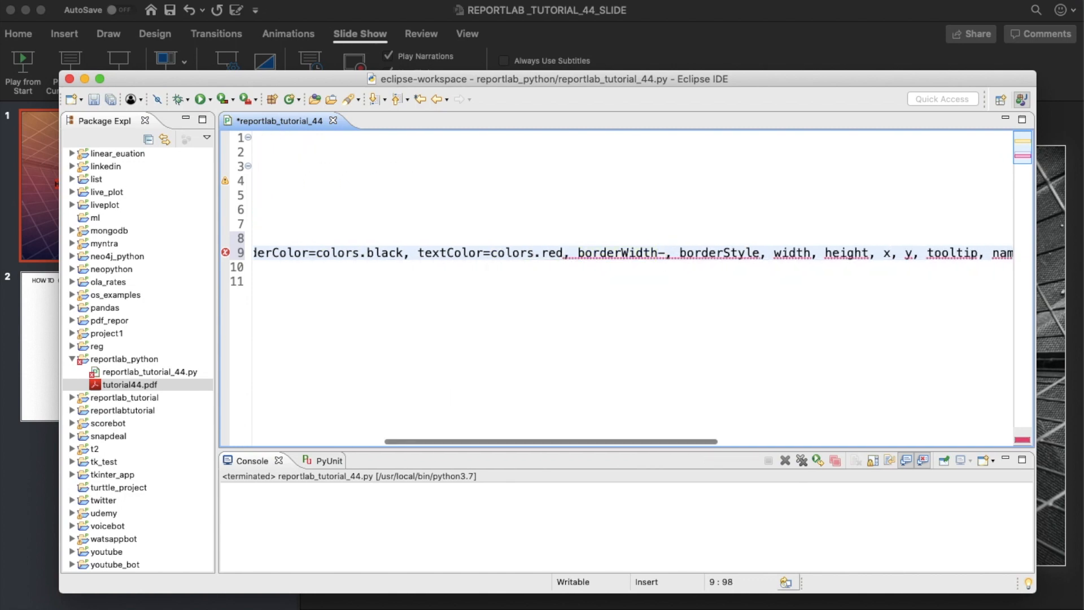
# - Set borderStyle="solid", width=100 and height=10 in the textfield call
pyautogui.doubleClick(617, 253)
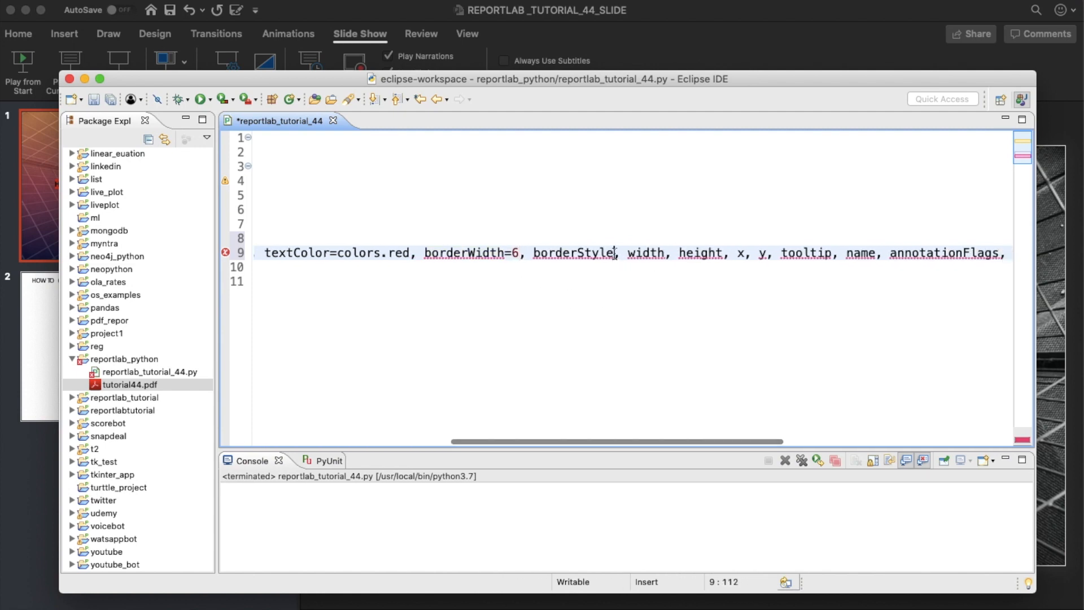
pyautogui.write('"s')
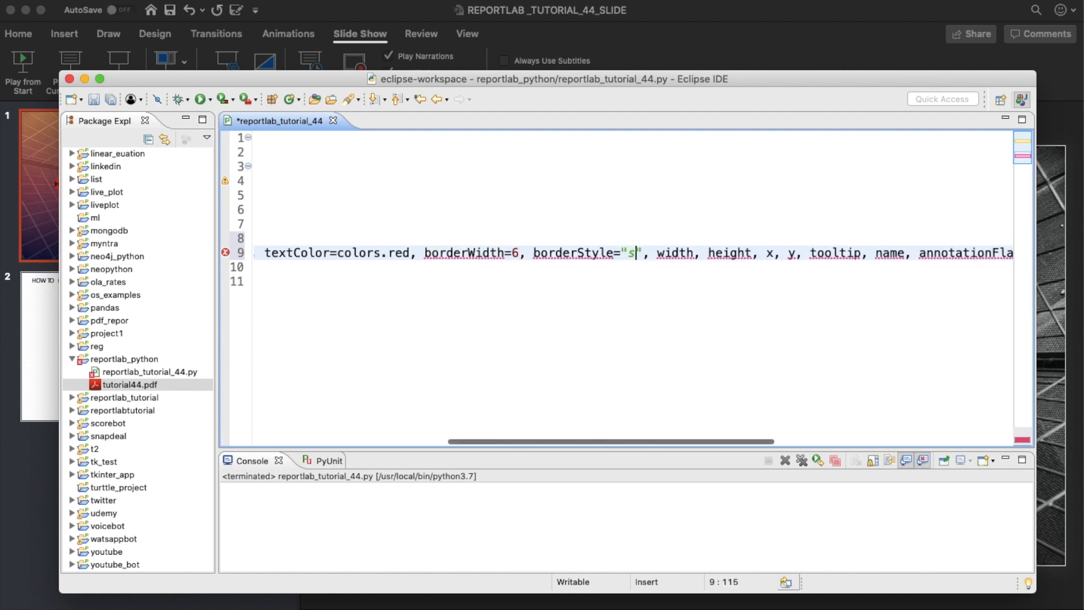
pyautogui.write('olid')
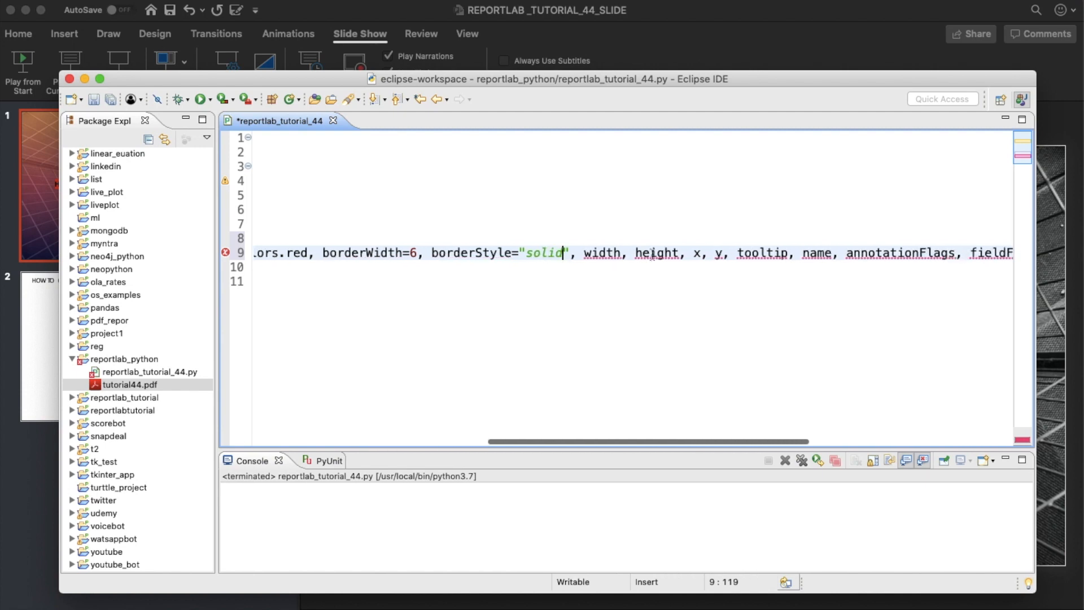
pyautogui.write('=')
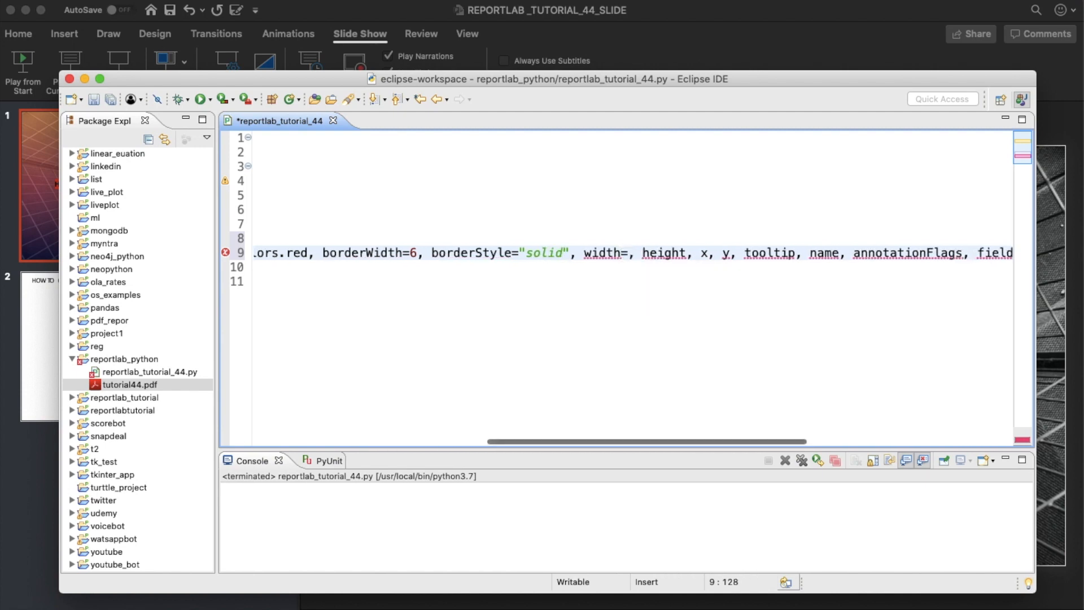
pyautogui.write('100')
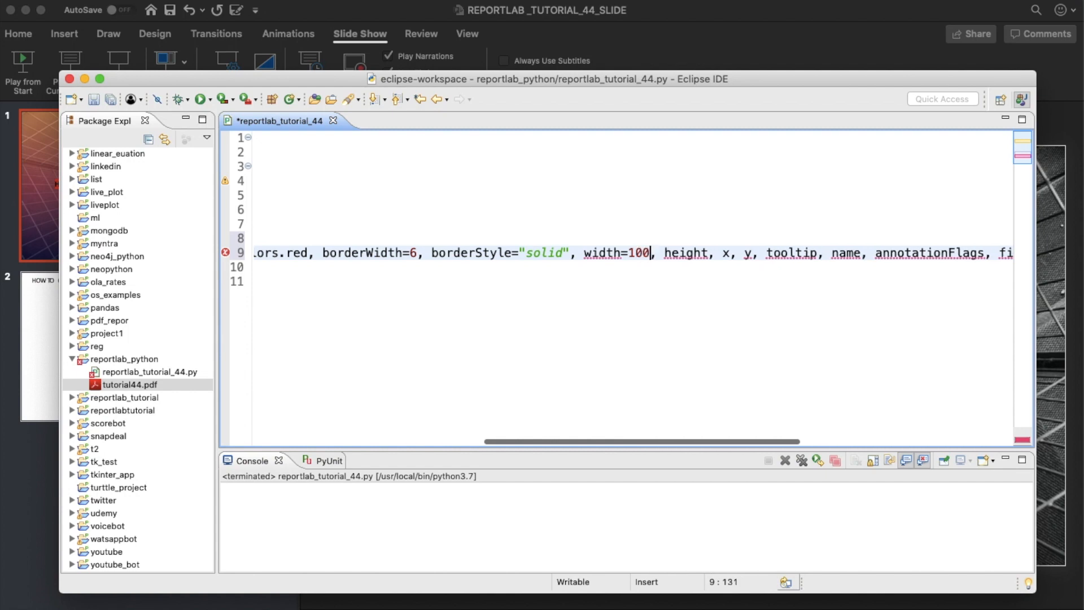
pyautogui.moveTo(694, 253)
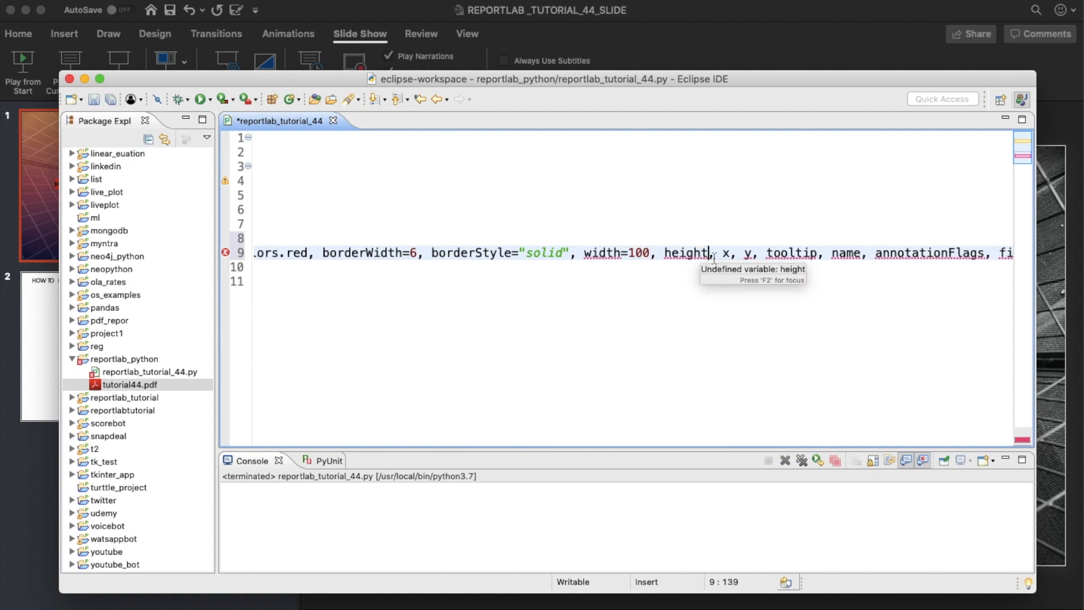
pyautogui.write('=1')
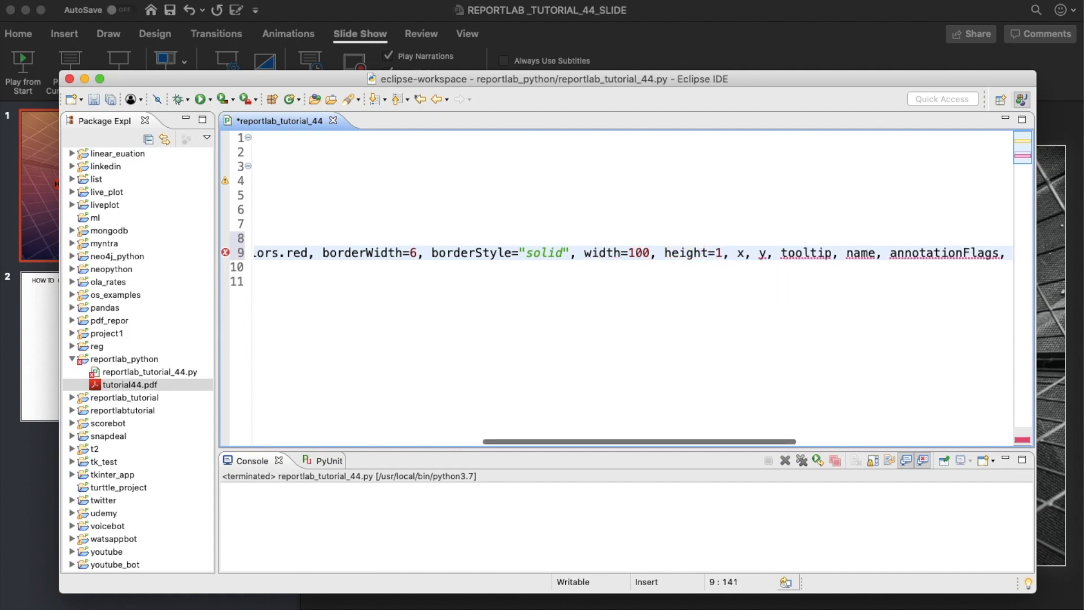
pyautogui.write('0')
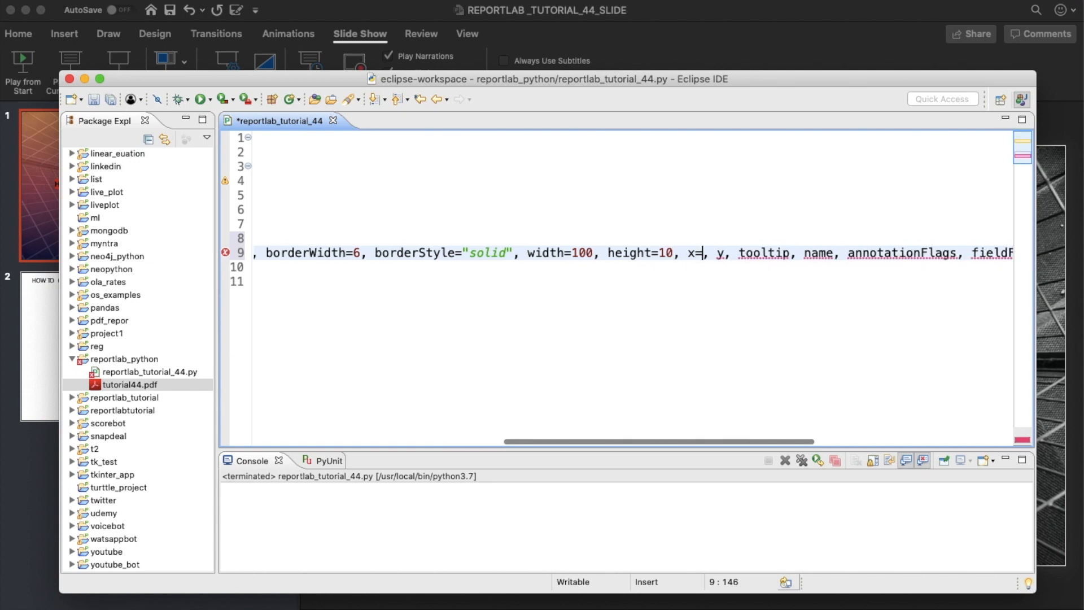
# - Set the field position x=50, y=40 and tooltip "tutorial44 example"
pyautogui.write('50')
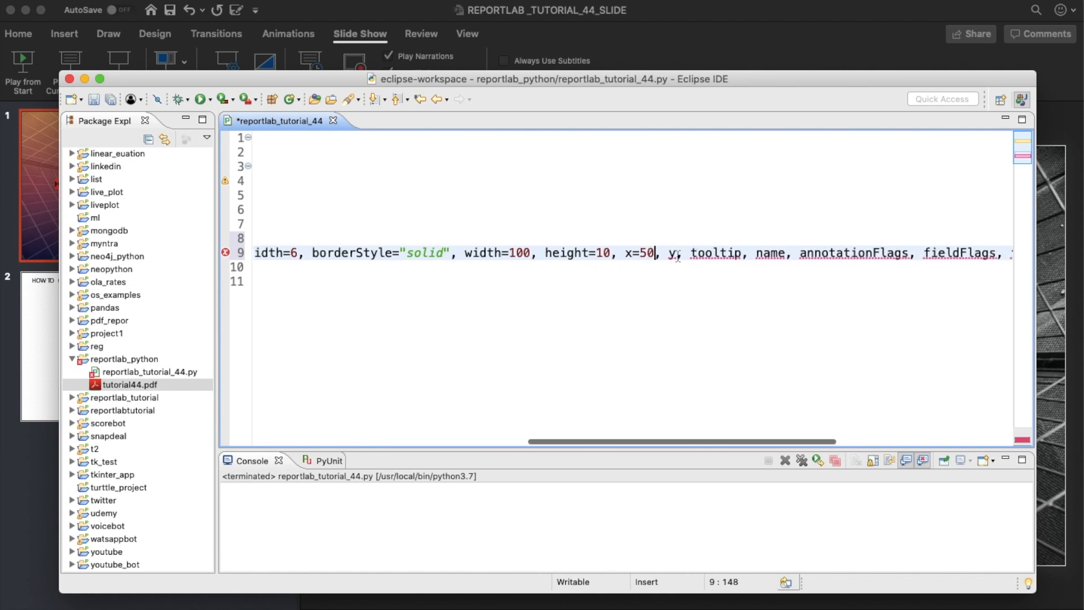
pyautogui.hscroll(-3)
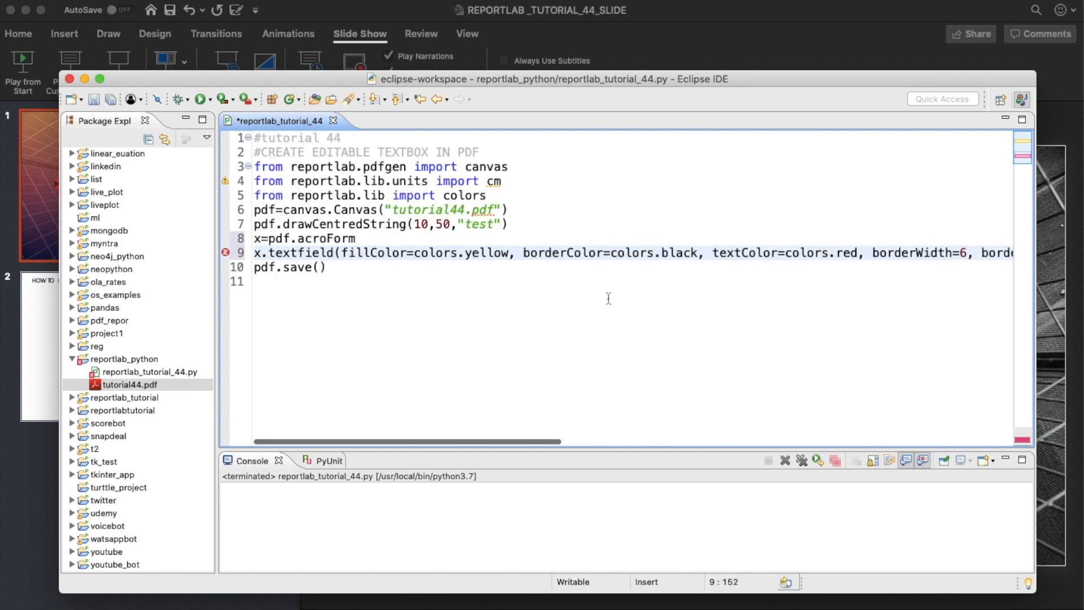
pyautogui.hscroll(3)
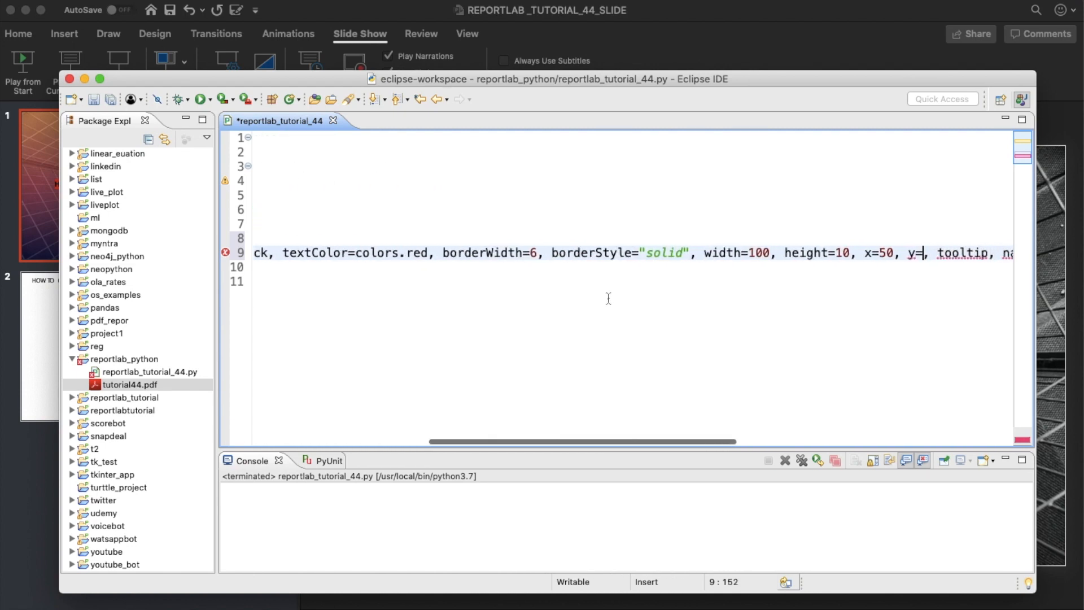
pyautogui.write('4')
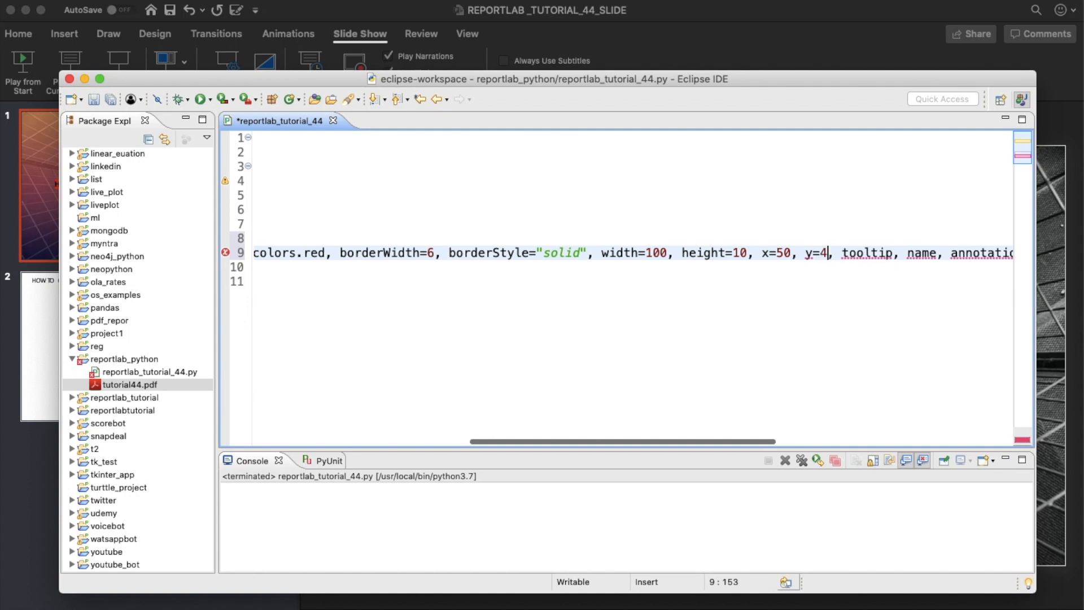
pyautogui.write('0')
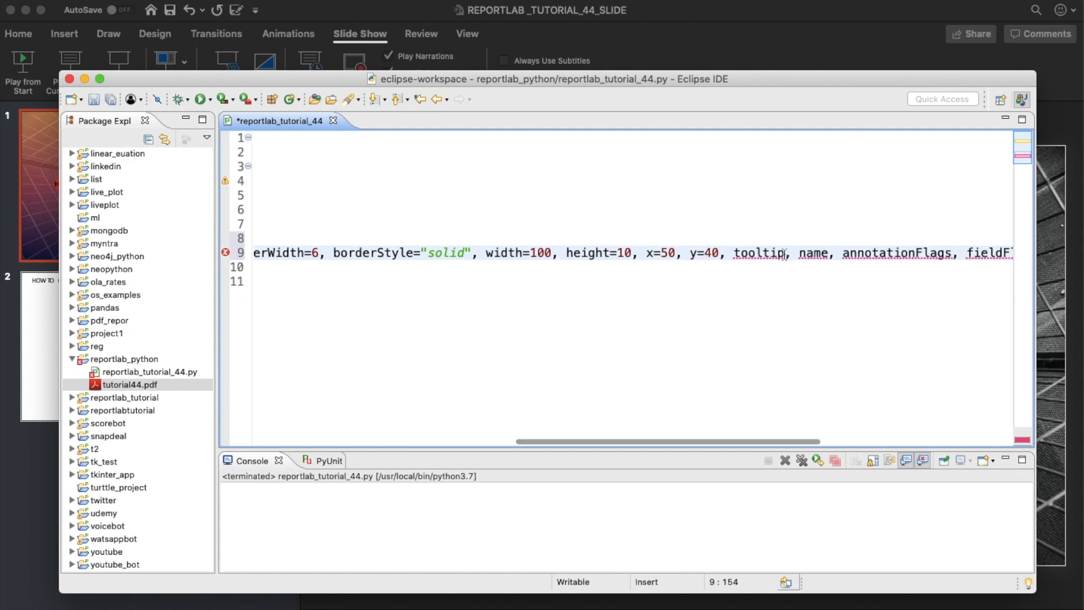
pyautogui.write('""')
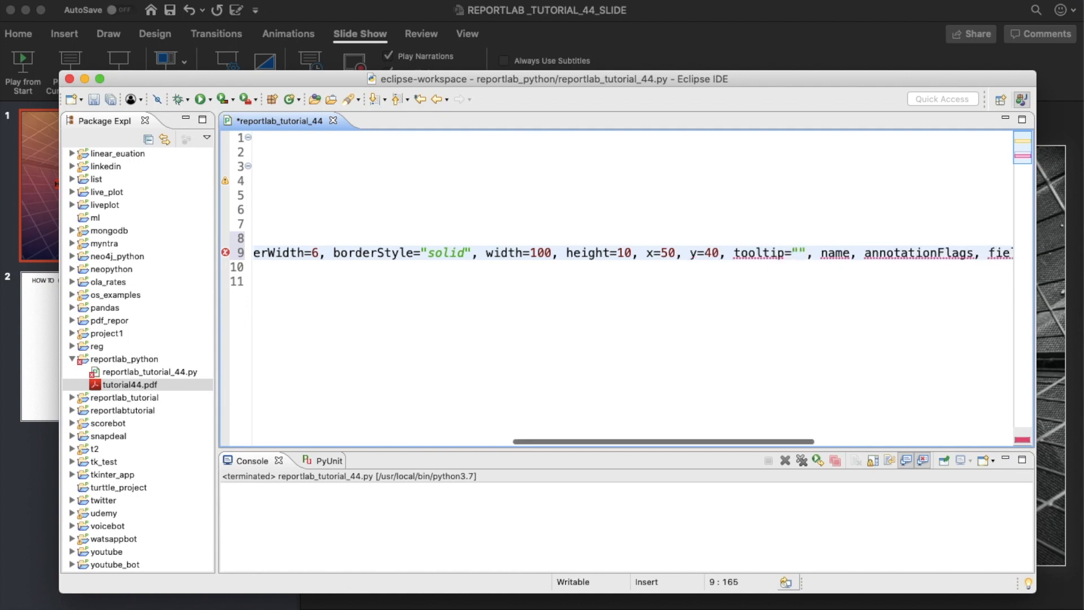
pyautogui.write('tutorial44 example')
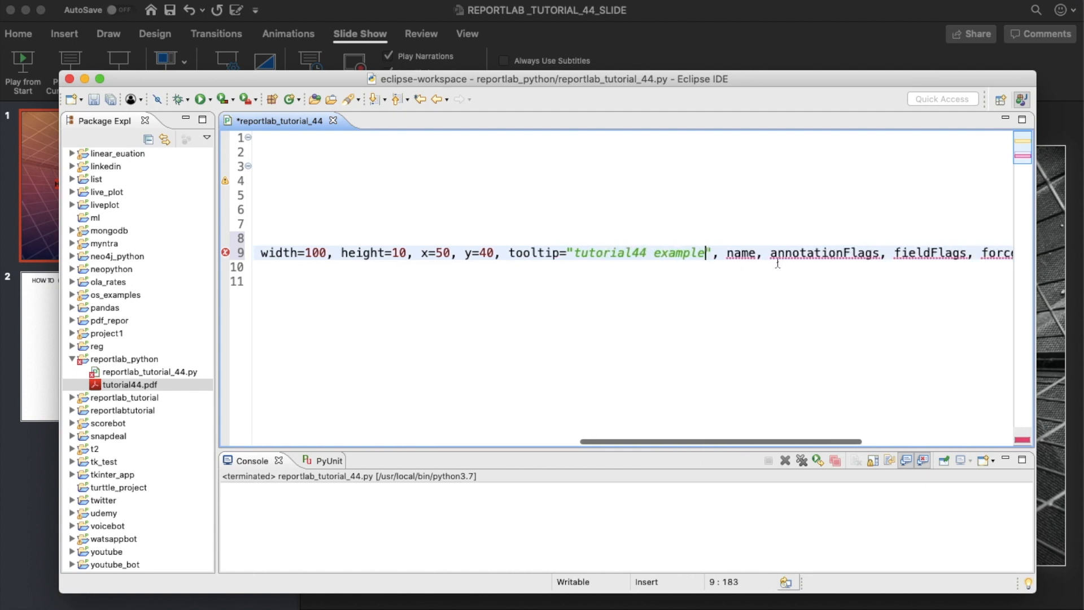
# - Set name="tutorial44 textbox" and fontSize=20 on the textfield
pyautogui.write('=""')
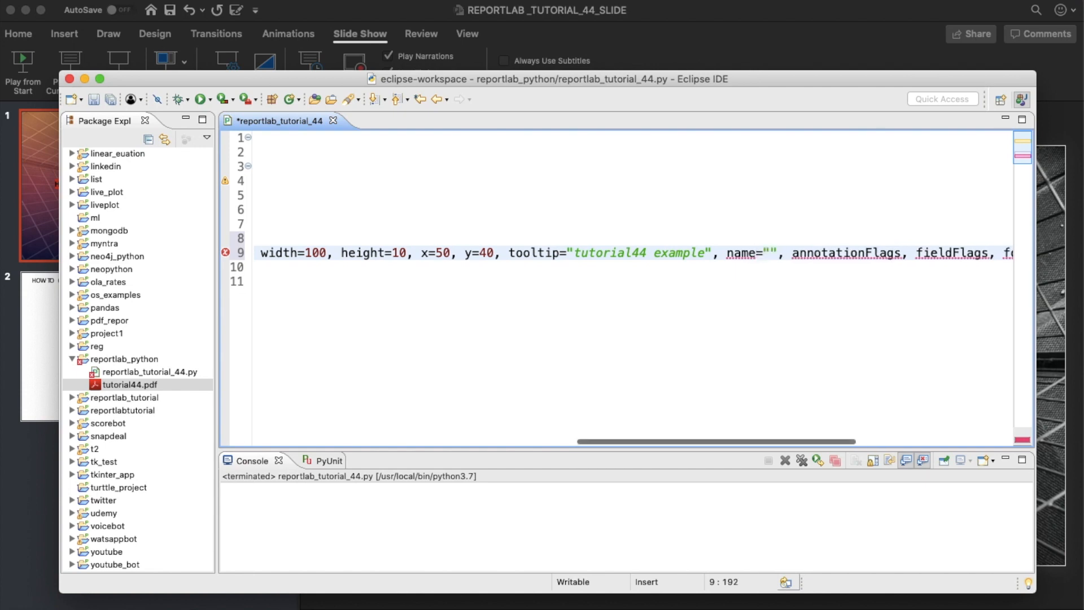
pyautogui.write('tutorial44')
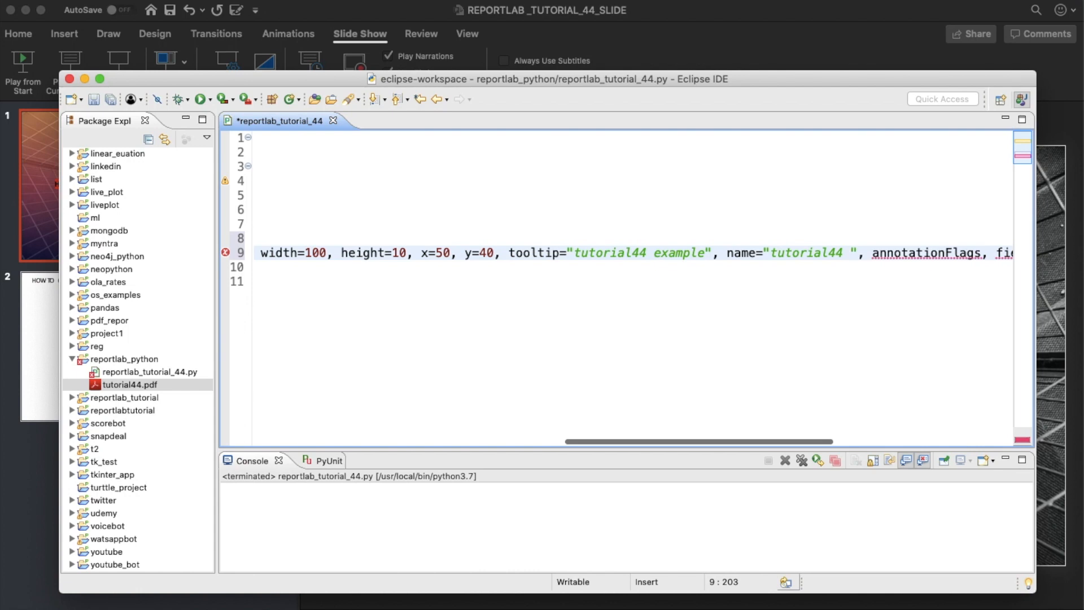
pyautogui.write('textbox')
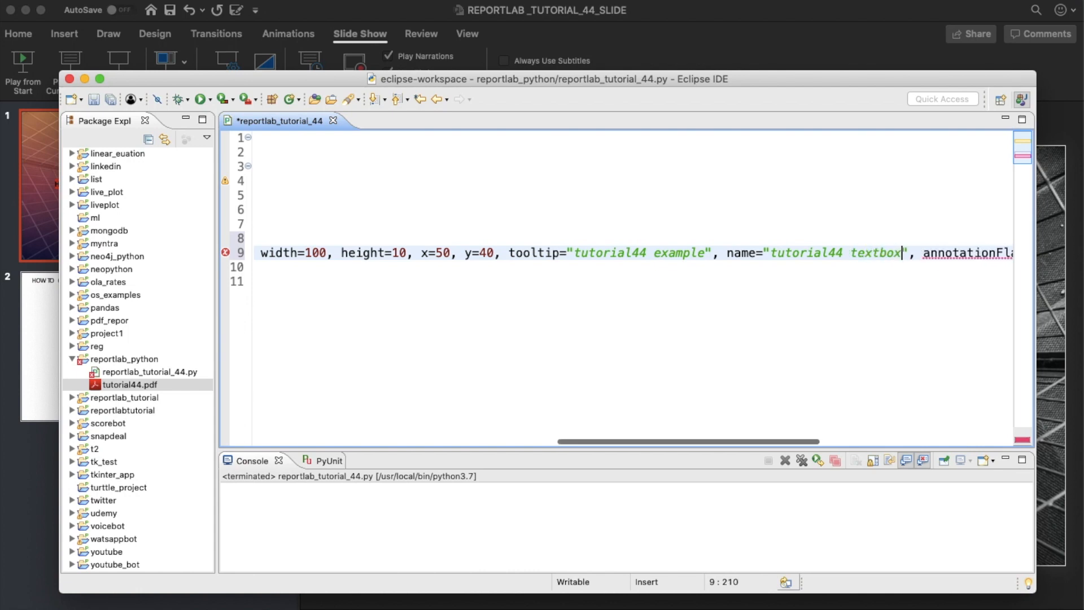
pyautogui.hscroll(3)
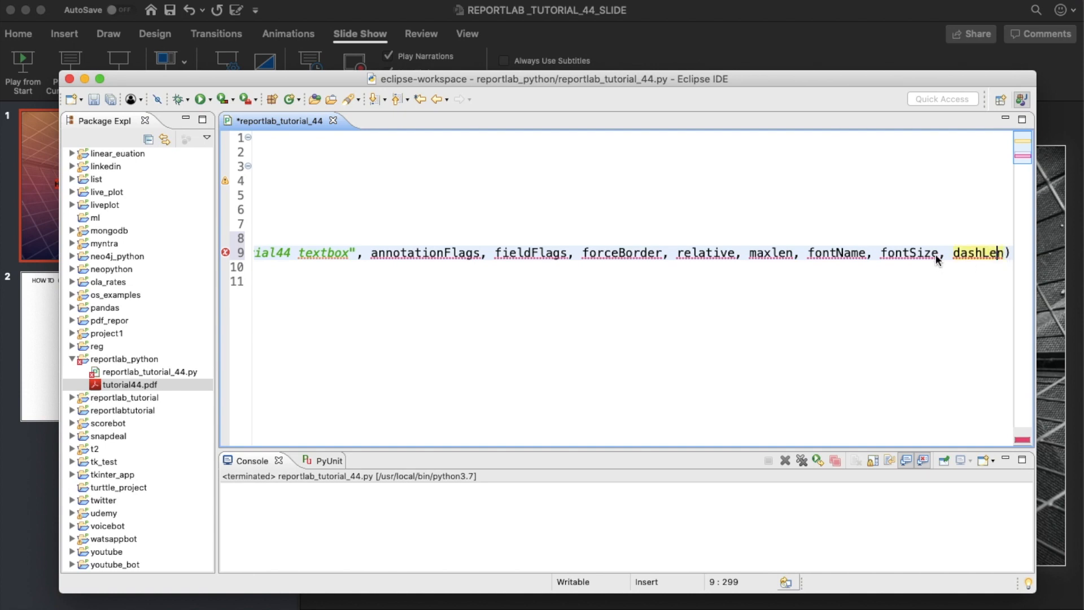
pyautogui.write('=')
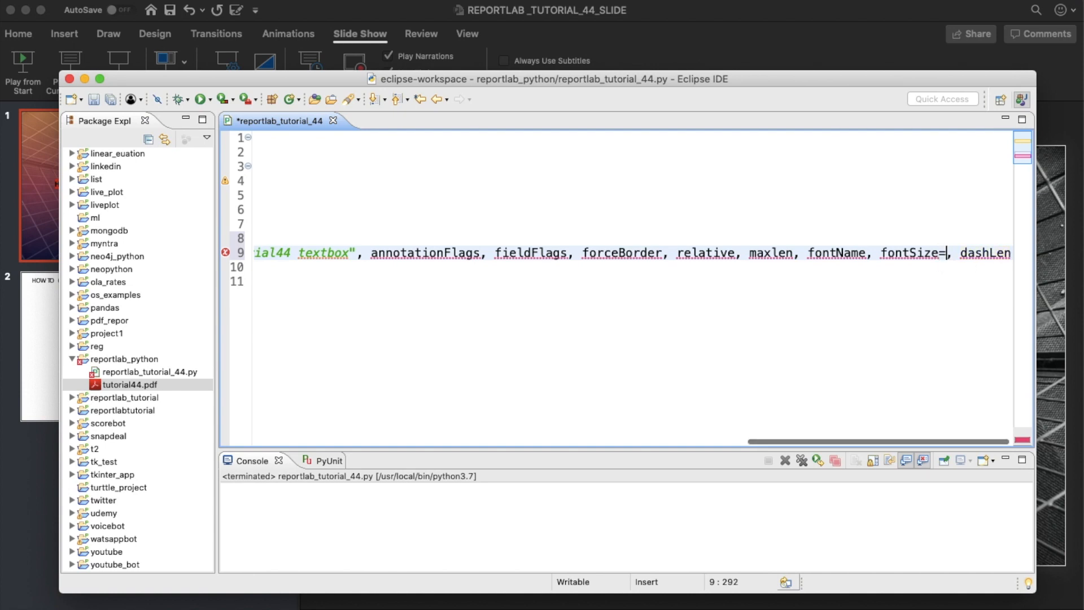
pyautogui.write('20')
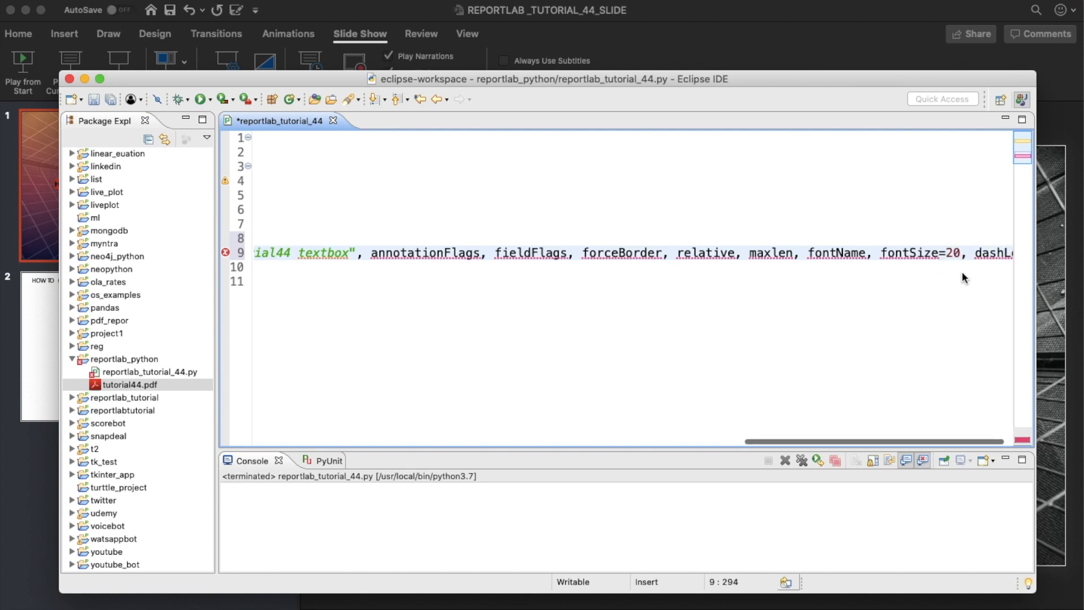
pyautogui.hscroll(3)
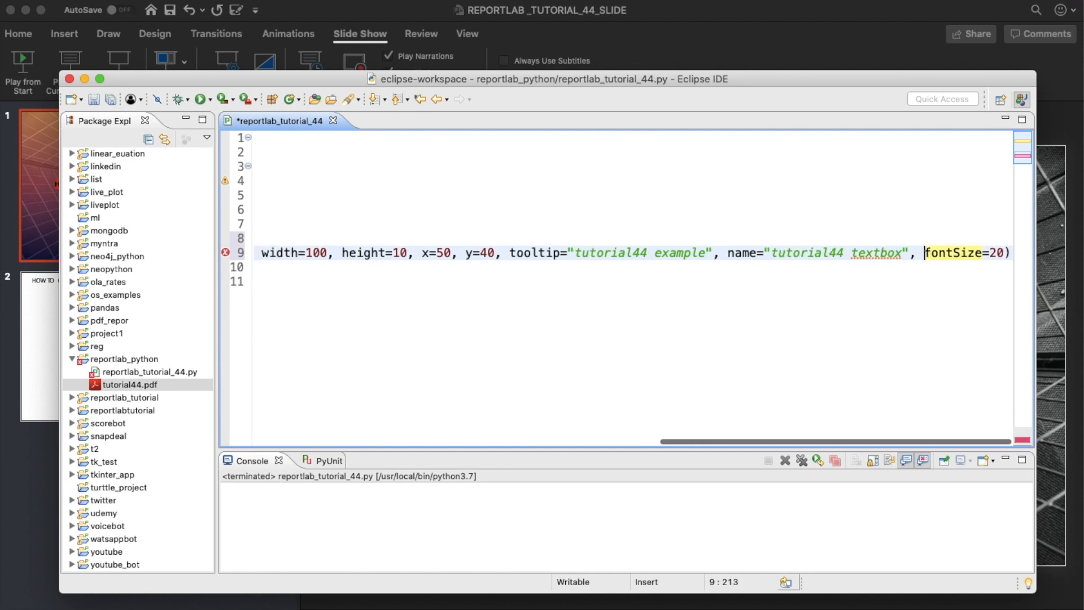
# - View the regenerated tutorial44.pdf in Acrobat Reader, then close it choosing Don't Save
pyautogui.hscroll(-3)
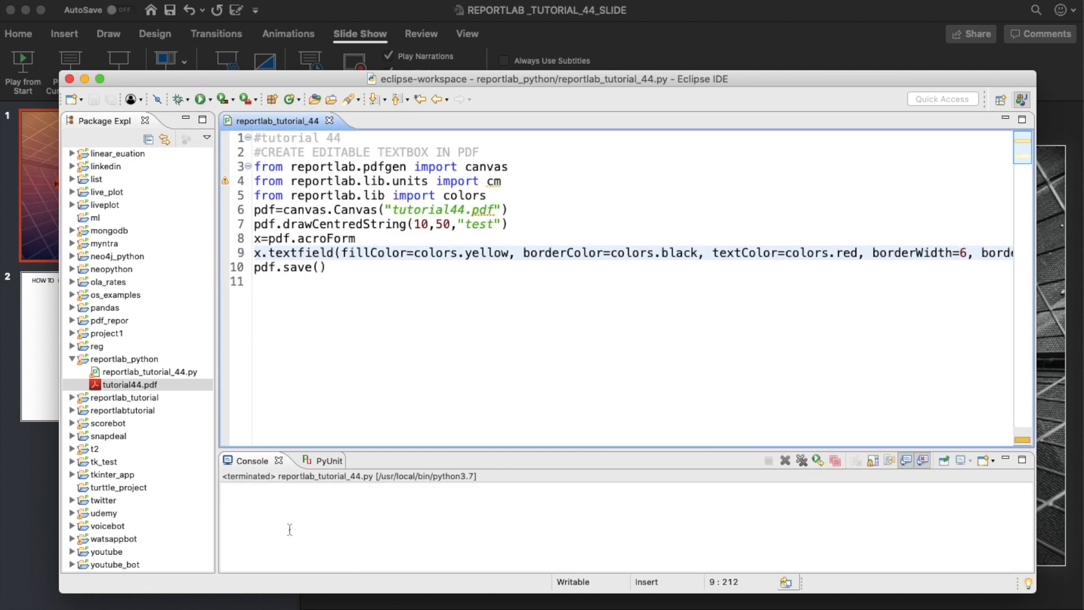
pyautogui.doubleClick(129, 384)
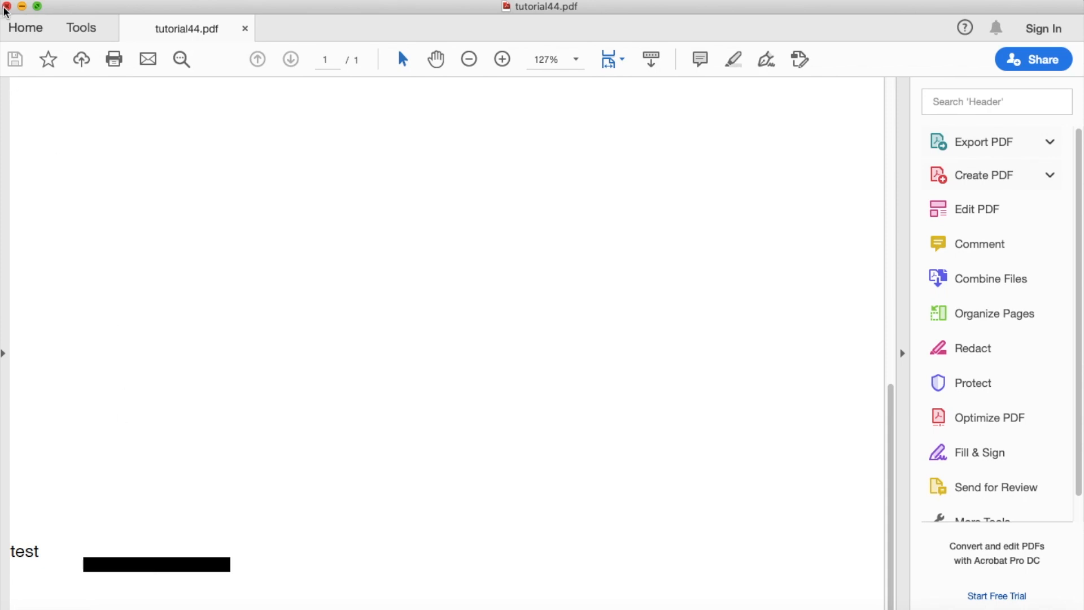
pyautogui.click(7, 7)
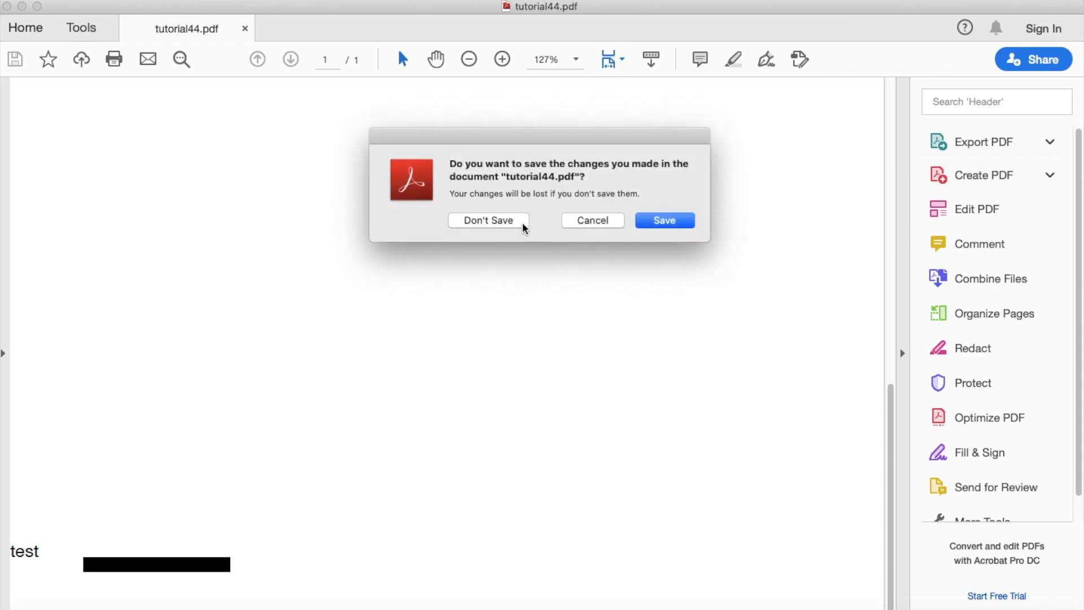
pyautogui.click(487, 220)
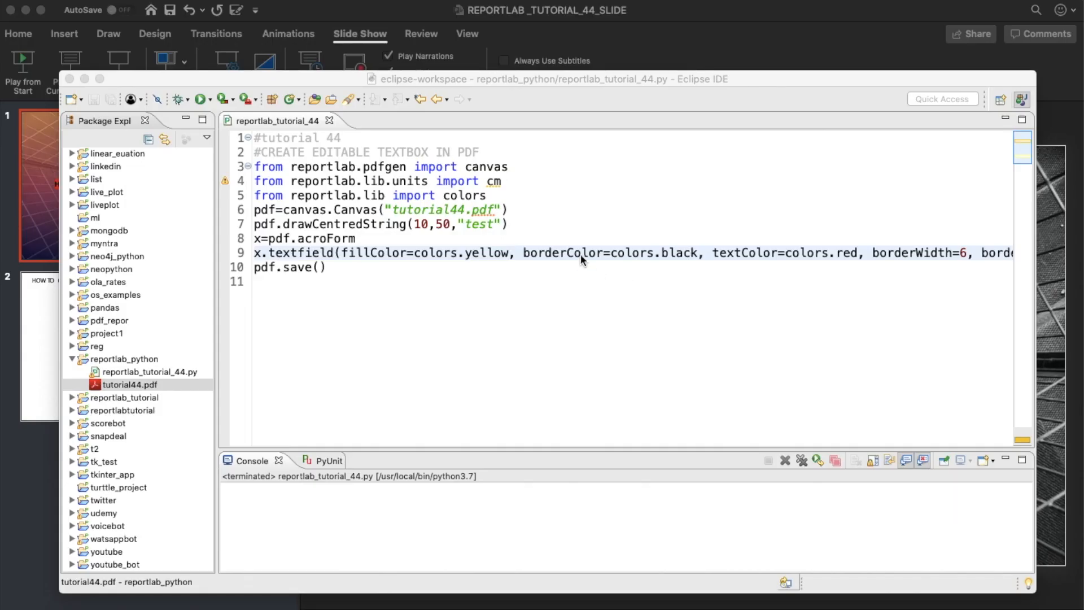
# - Change the textfield to borderWidth=2, width=500, height=50 and rerun the script
pyautogui.click(696, 273)
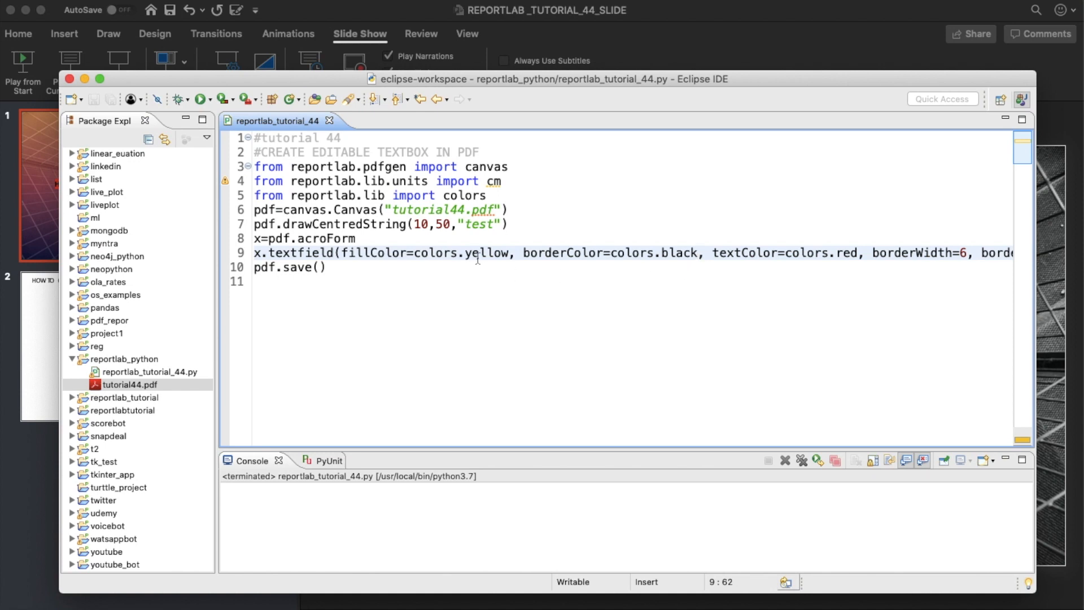
pyautogui.hscroll(3)
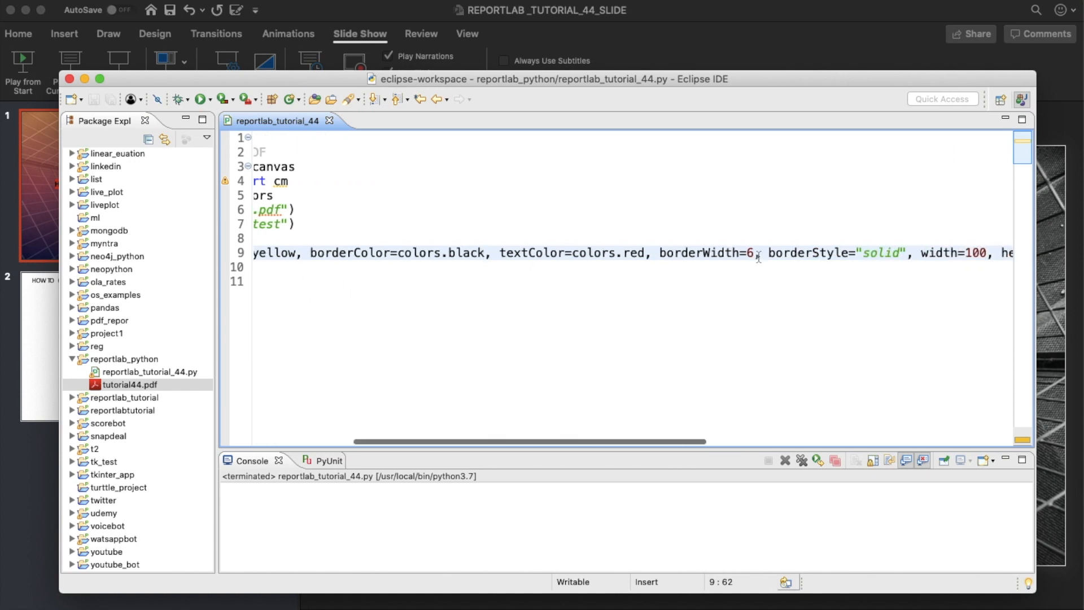
pyautogui.write('2')
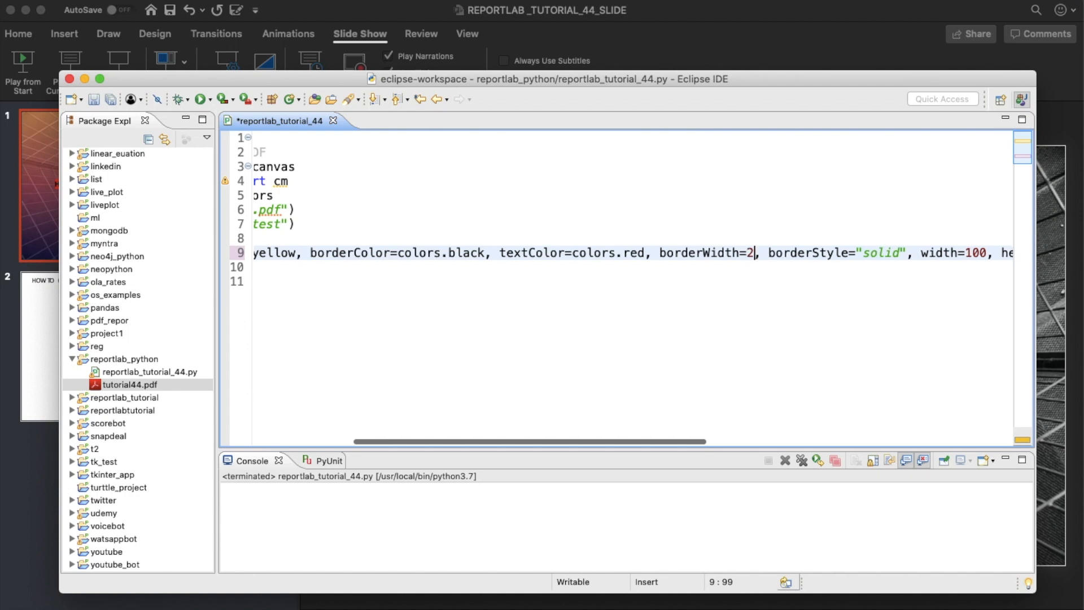
pyautogui.hscroll(3)
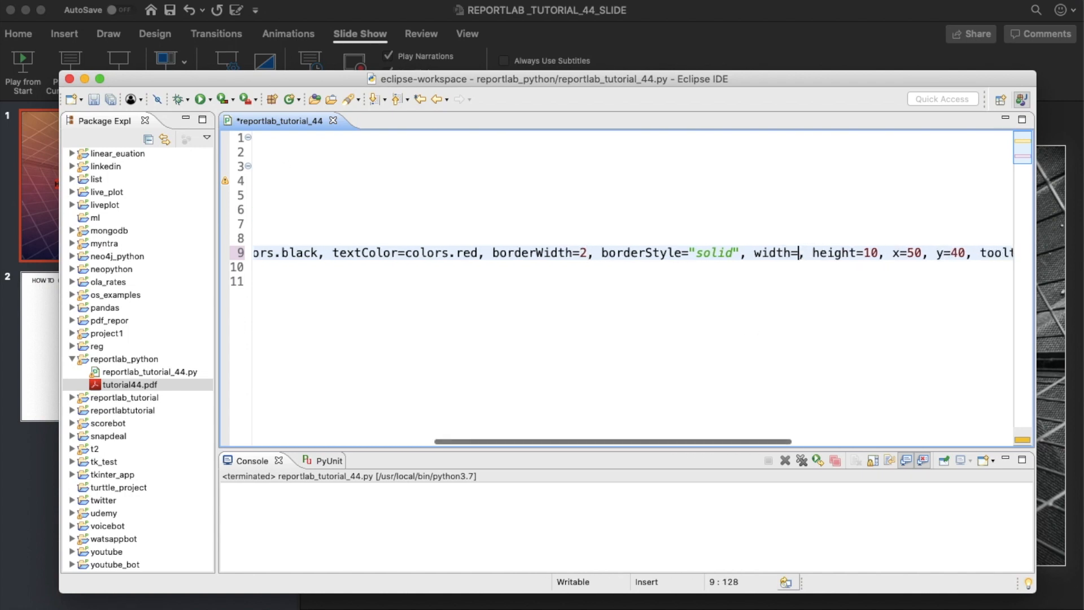
pyautogui.write('500')
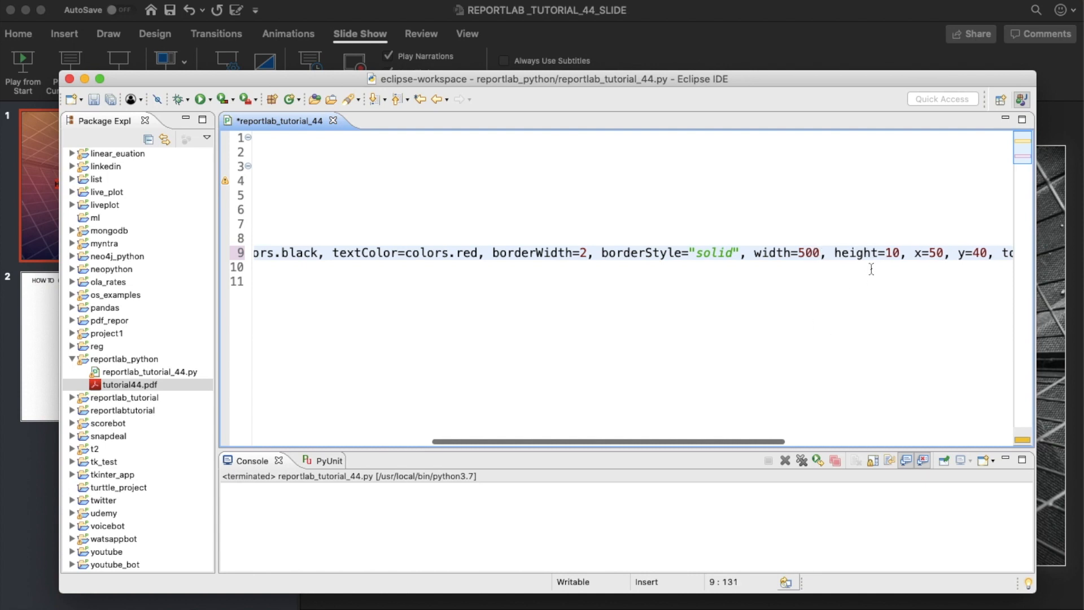
pyautogui.write('0')
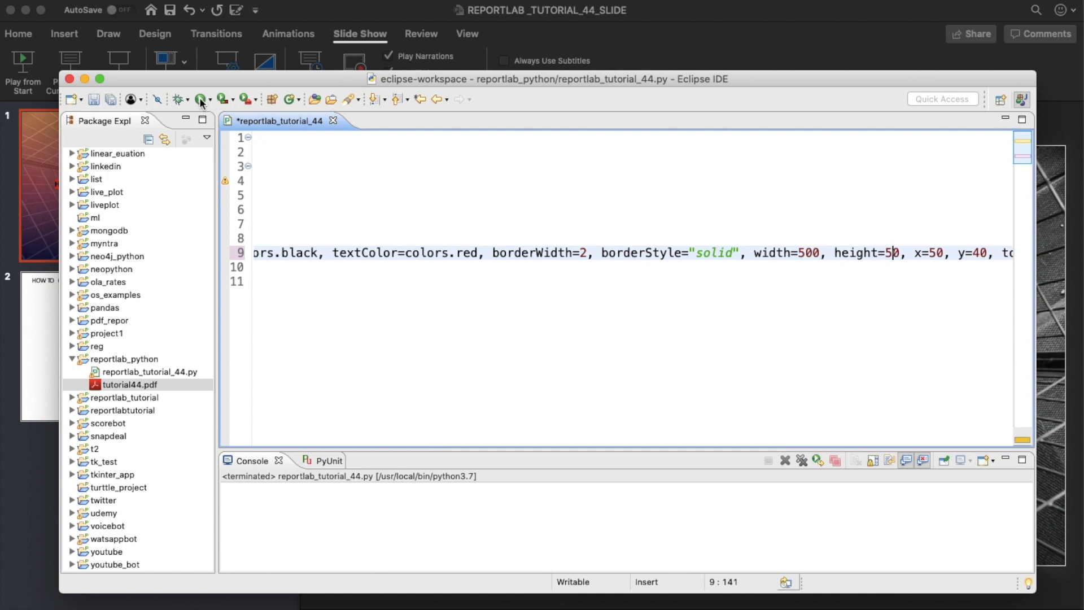
pyautogui.click(128, 384)
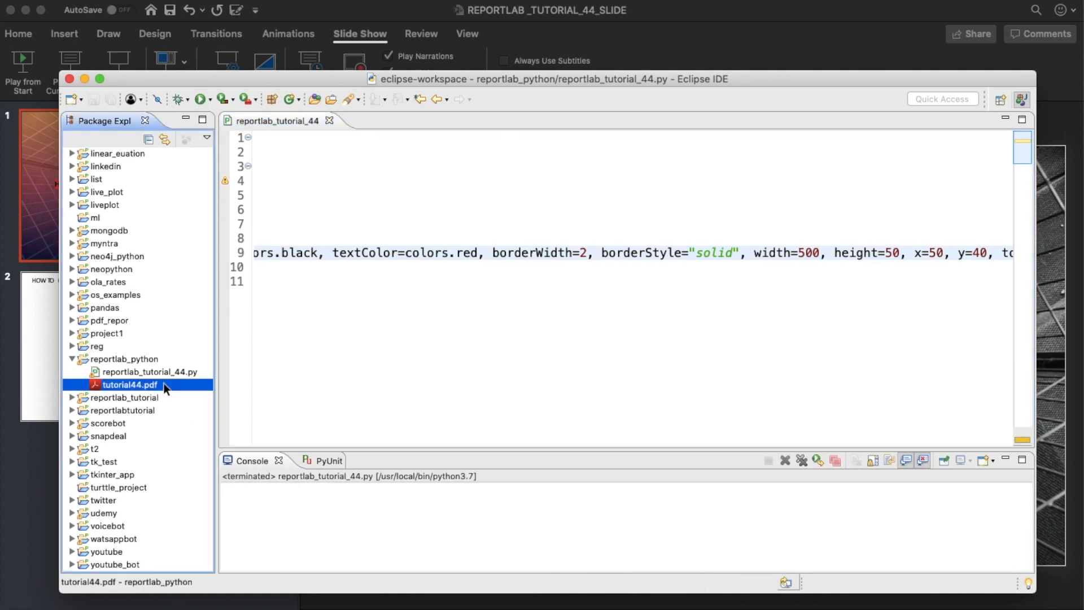
# - Type text into the enlarged yellow field of tutorial44.pdf and save it when closing
pyautogui.doubleClick(129, 383)
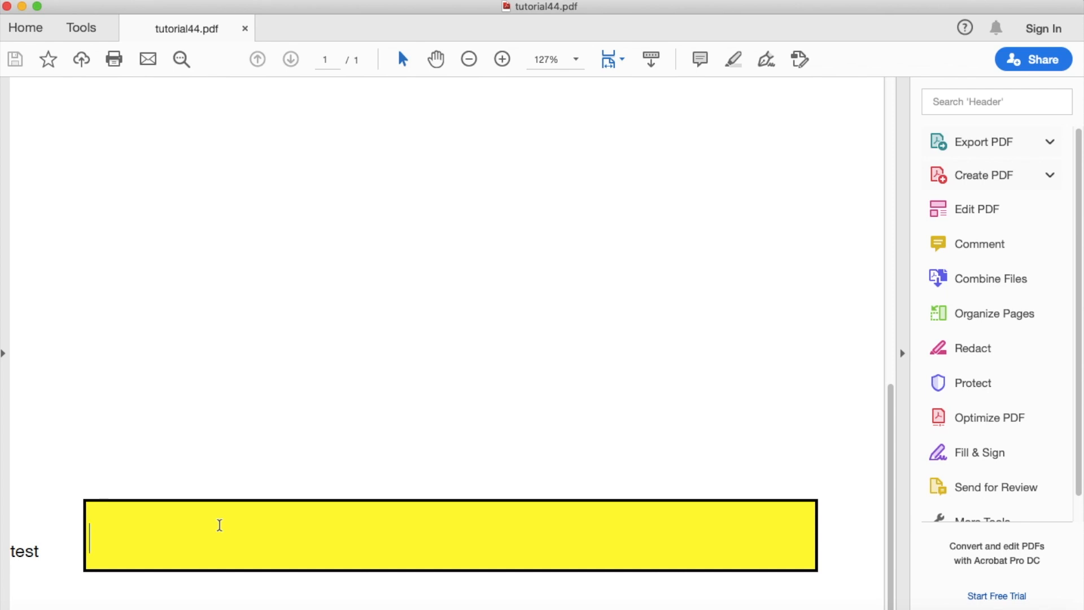
pyautogui.write('tk;\'kl\';l\';k\'k\';k\';k\';\';"k\'k;')
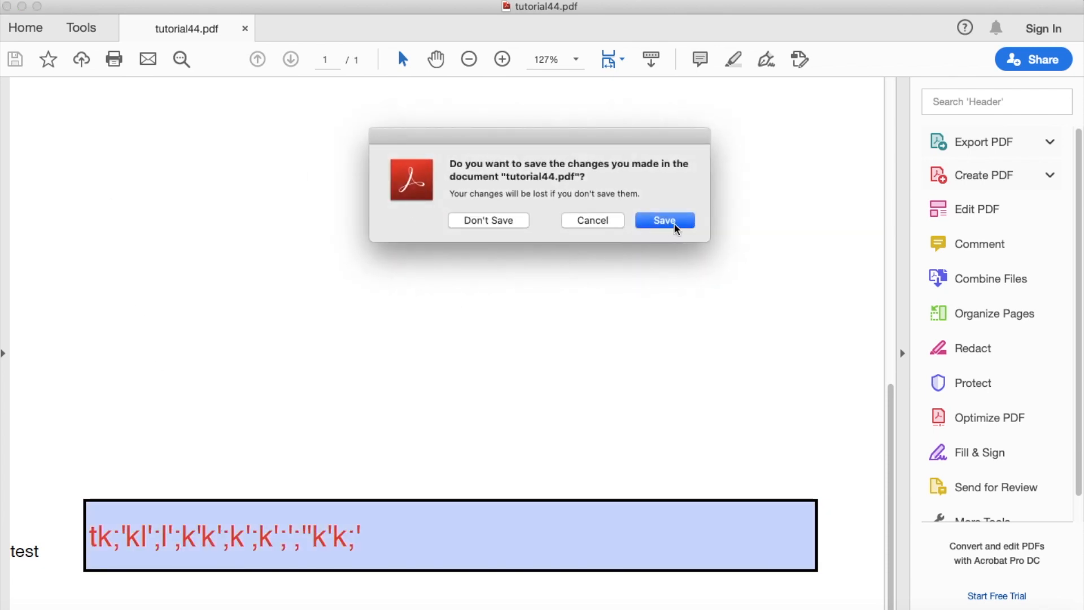
pyautogui.click(663, 220)
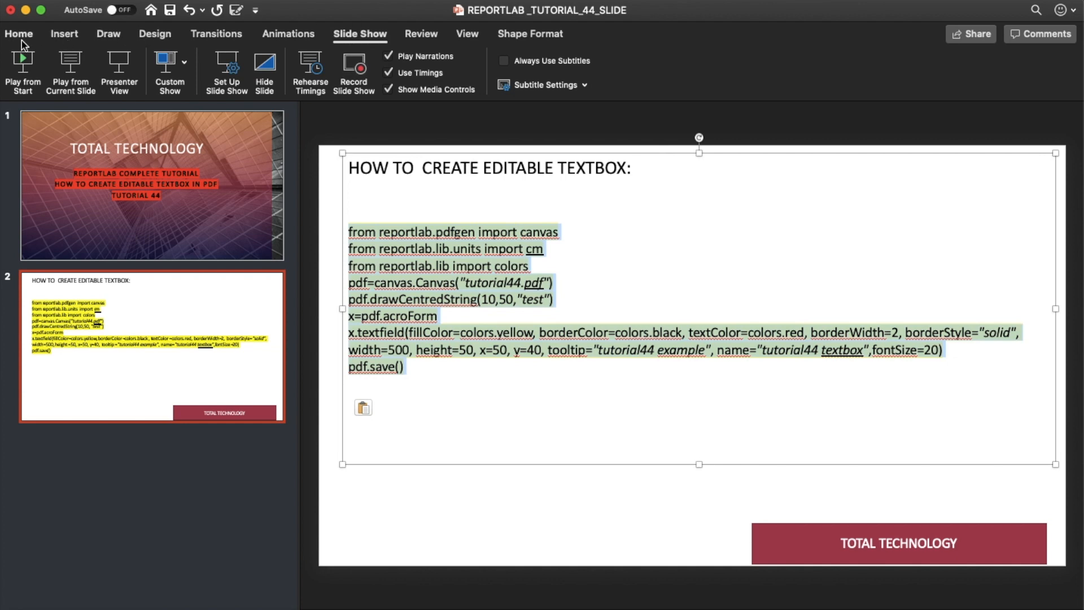
# - Show the Home ribbon's Text Highlight Color choices for the slide's code text
pyautogui.click(429, 85)
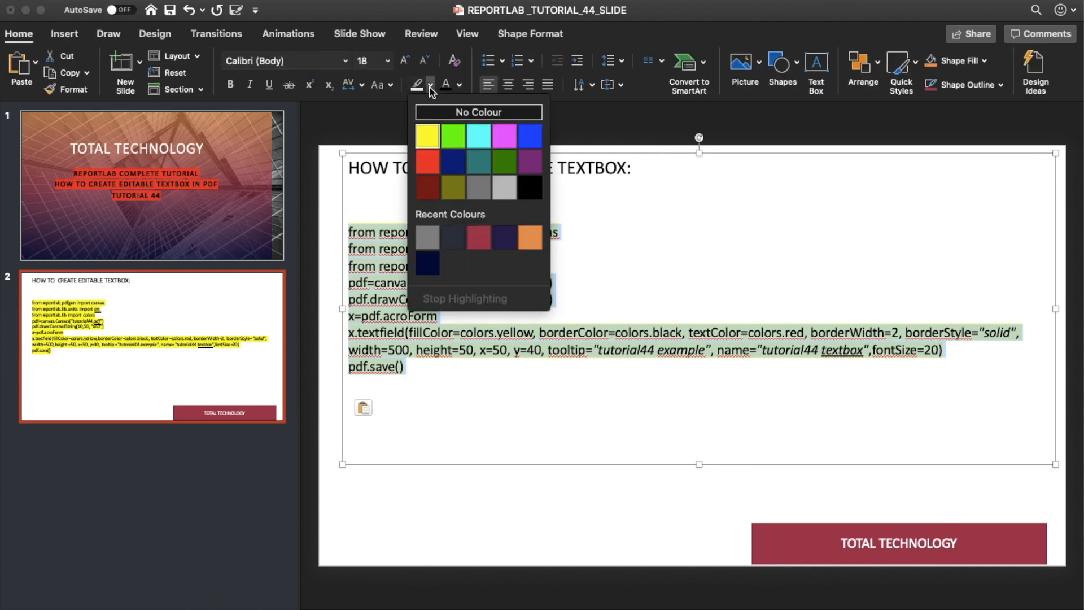
pyautogui.click(479, 112)
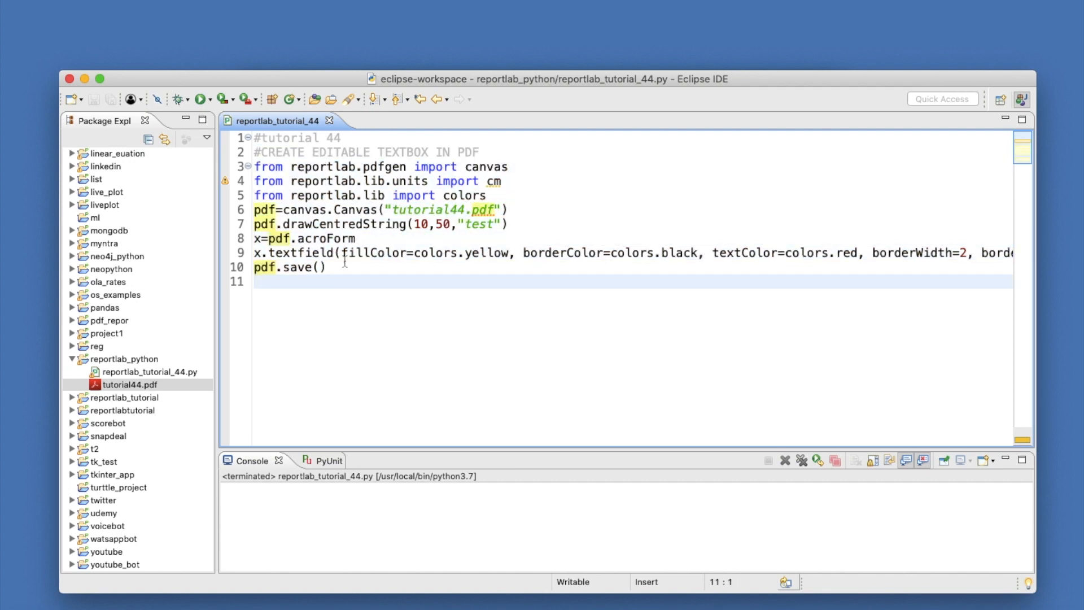
pyautogui.moveTo(315, 252)
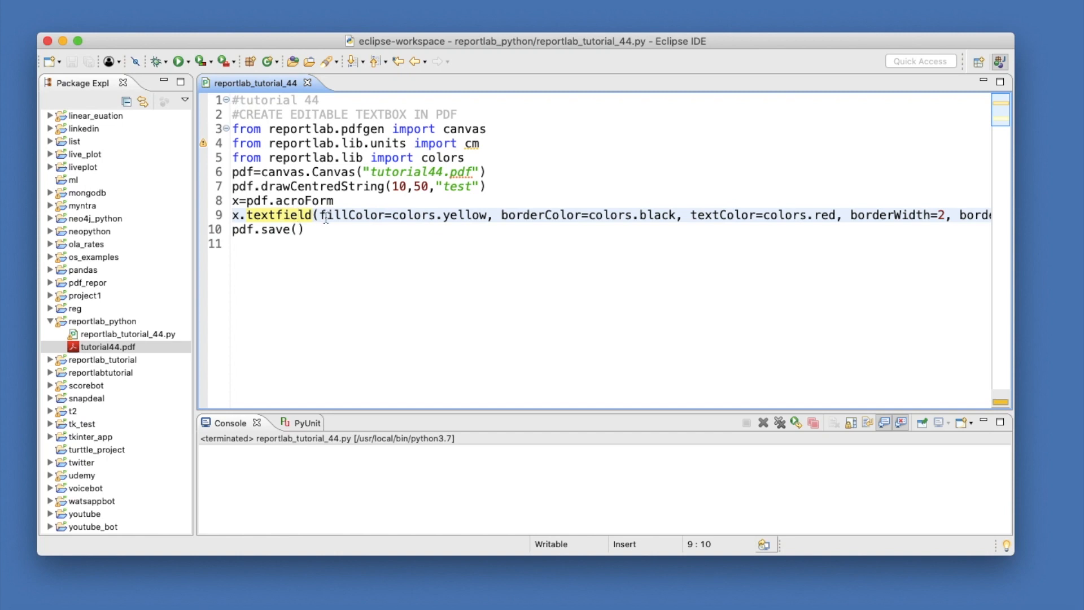
pyautogui.click(315, 214)
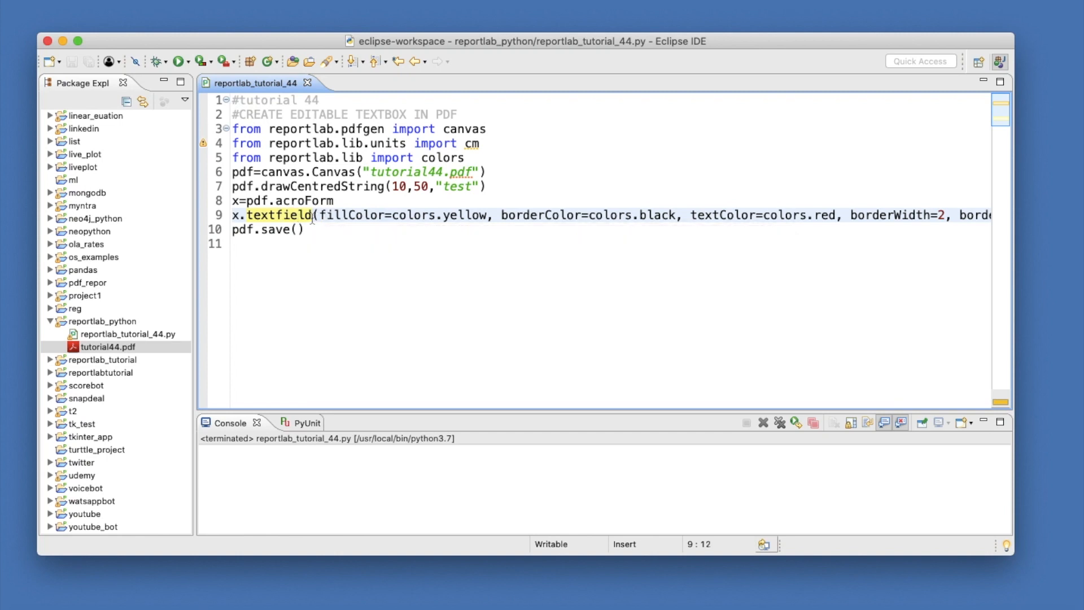
pyautogui.moveTo(280, 214)
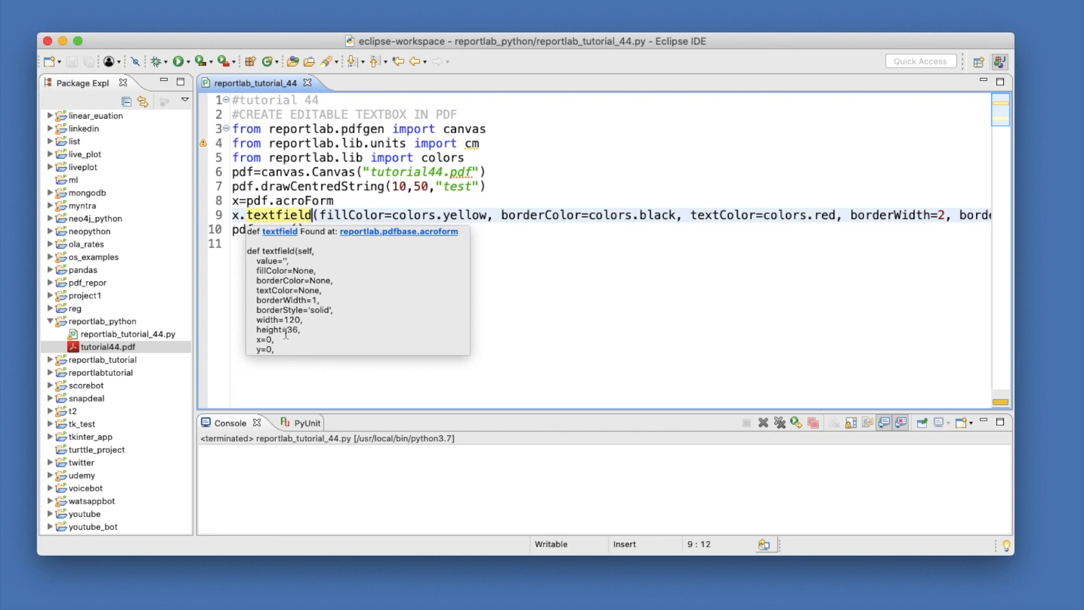
pyautogui.moveTo(281, 276)
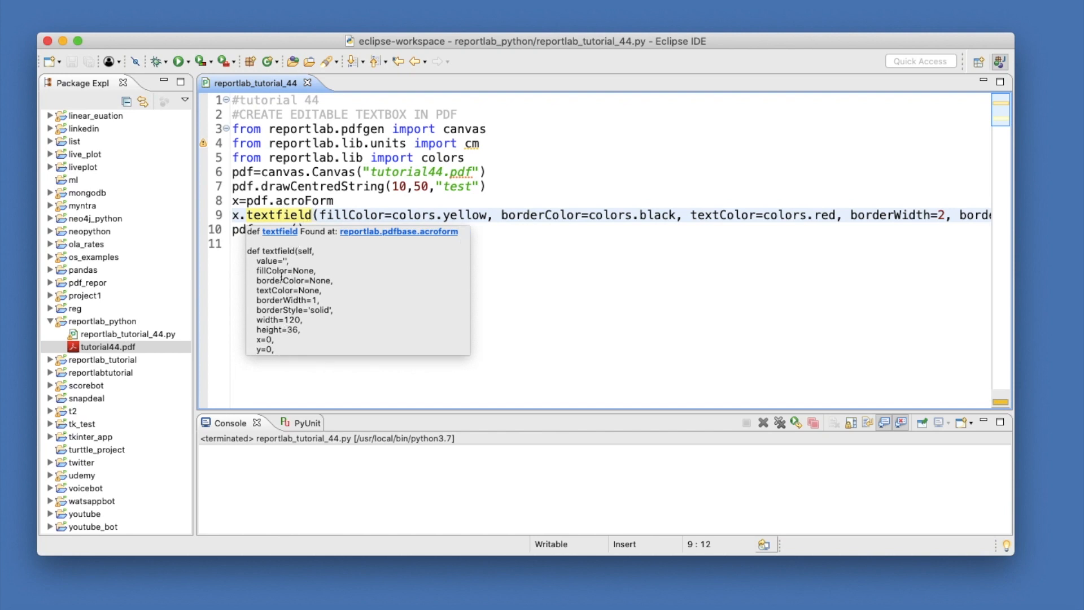
pyautogui.moveTo(281, 349)
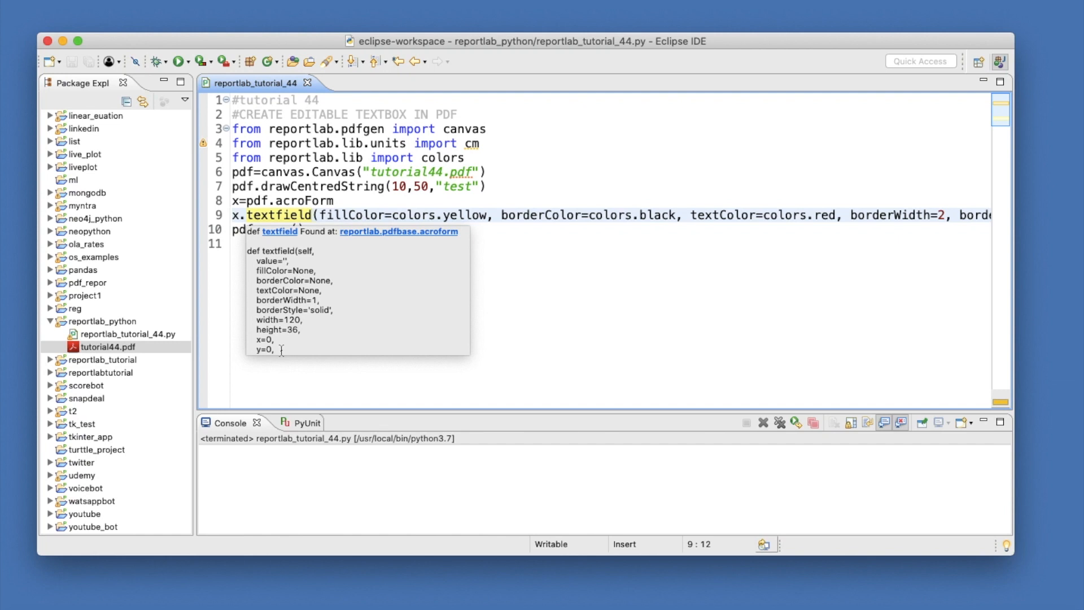
pyautogui.moveTo(505, 309)
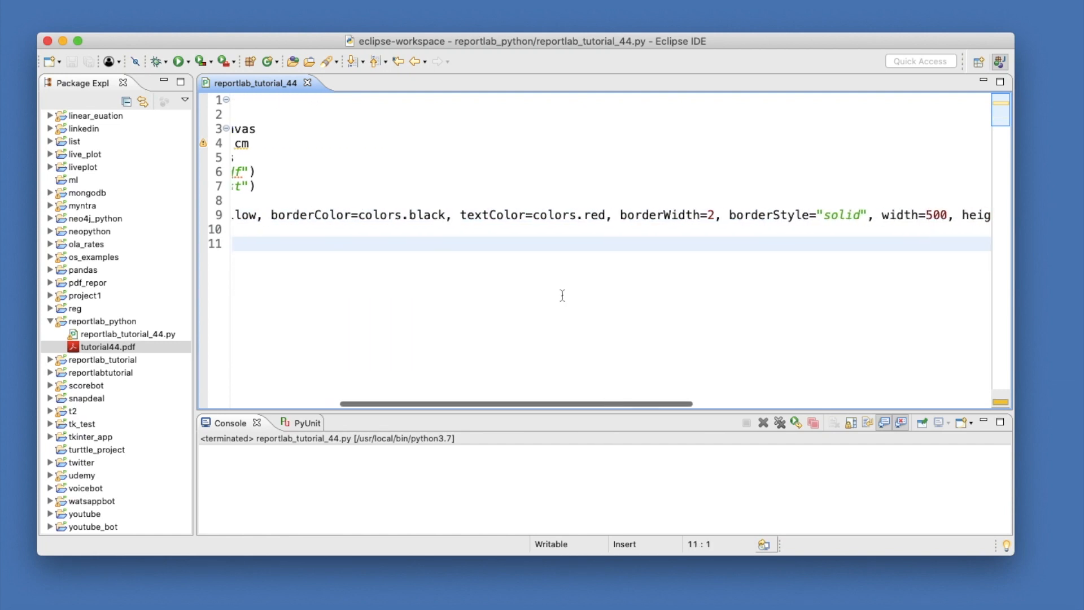
pyautogui.hscroll(-3)
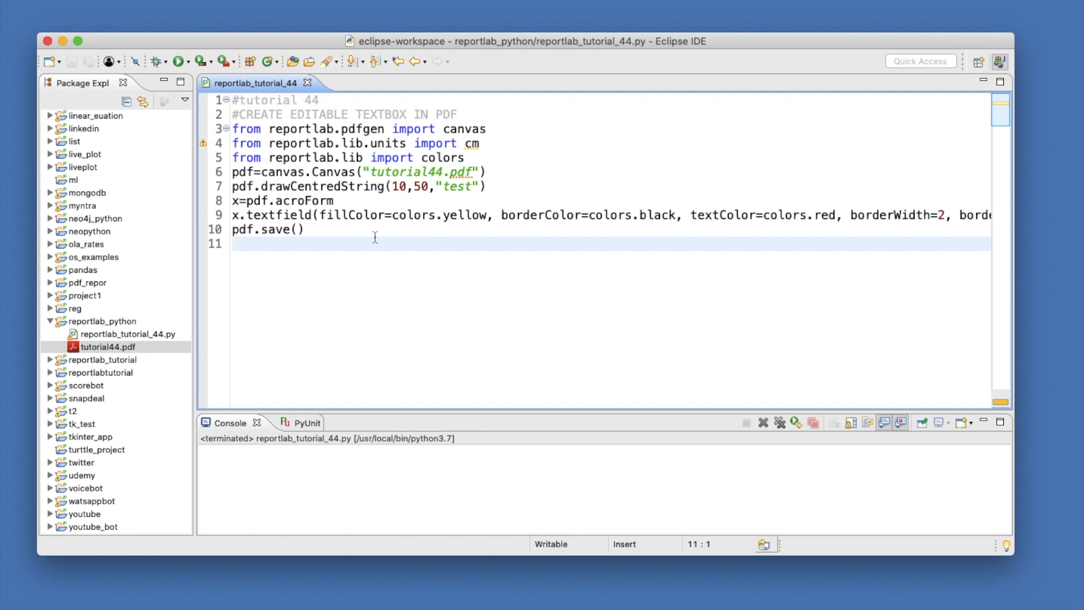
pyautogui.click(233, 244)
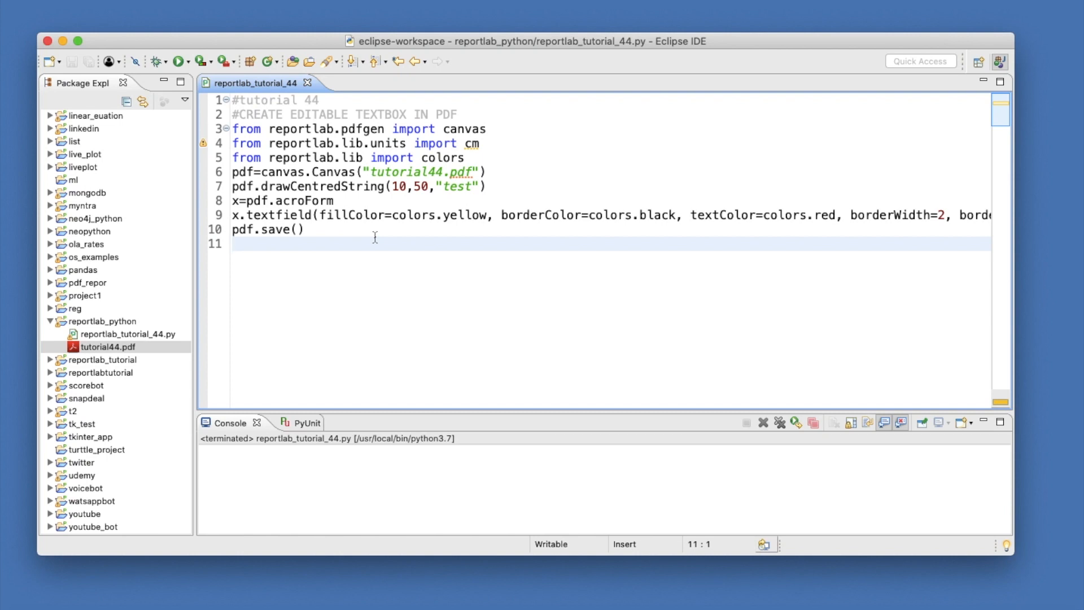
pyautogui.click(232, 244)
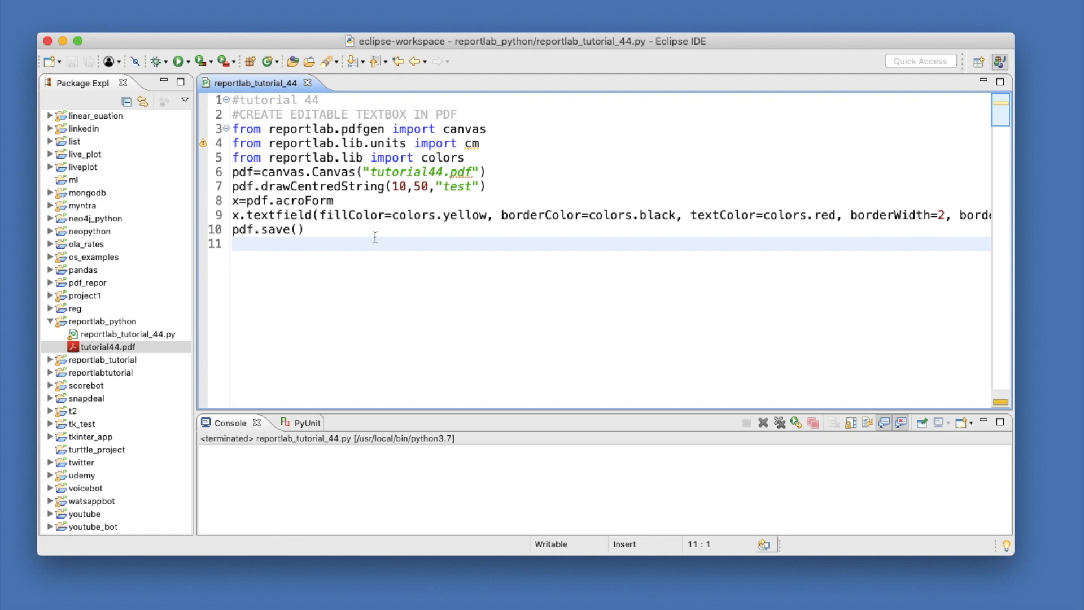
pyautogui.click(232, 243)
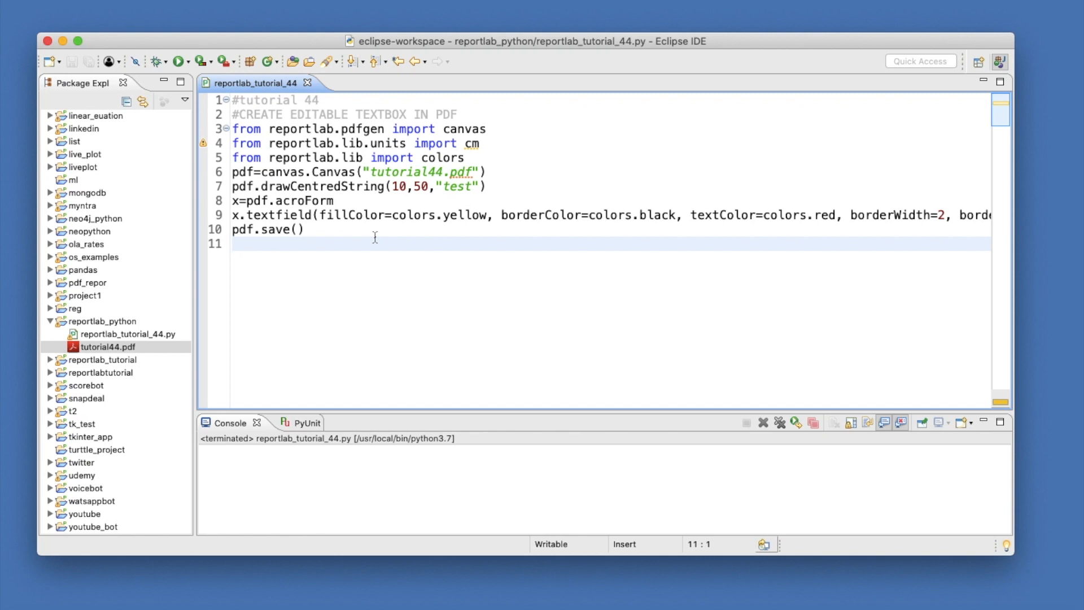
pyautogui.click(234, 244)
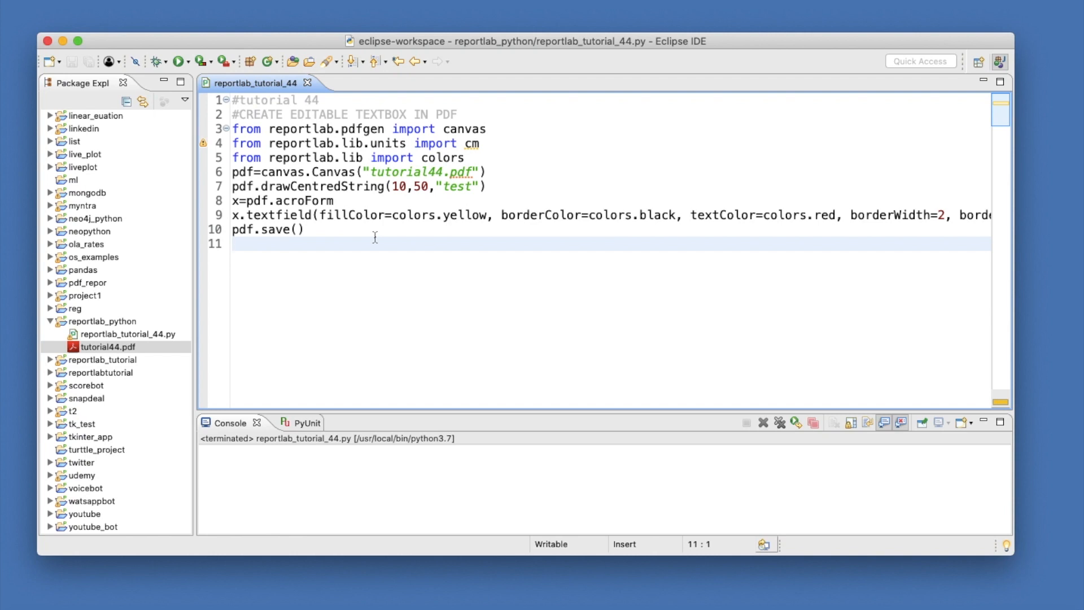
pyautogui.click(233, 244)
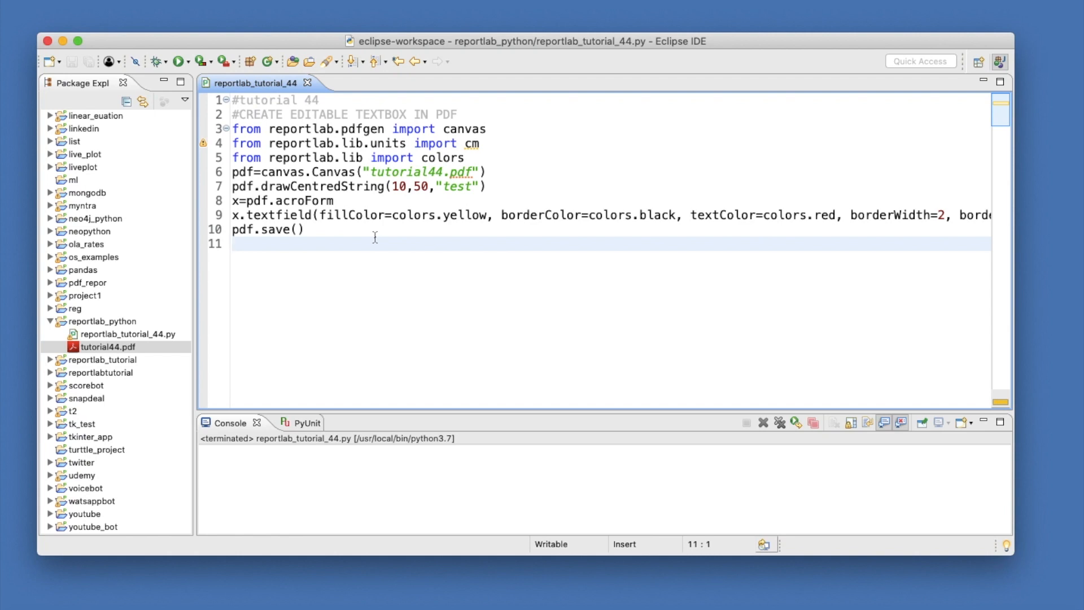
pyautogui.click(233, 244)
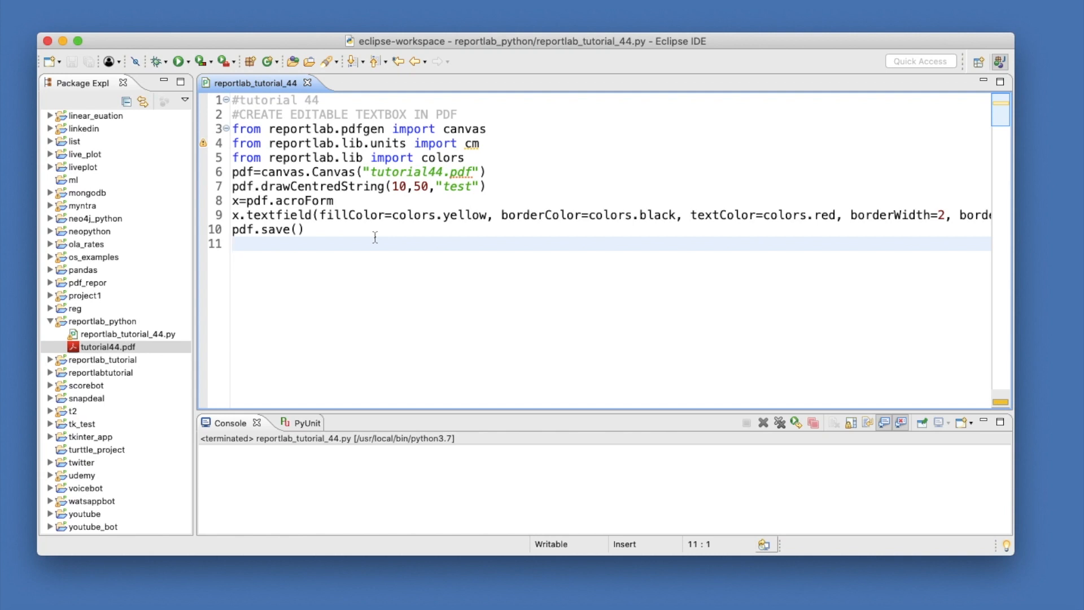
pyautogui.click(233, 244)
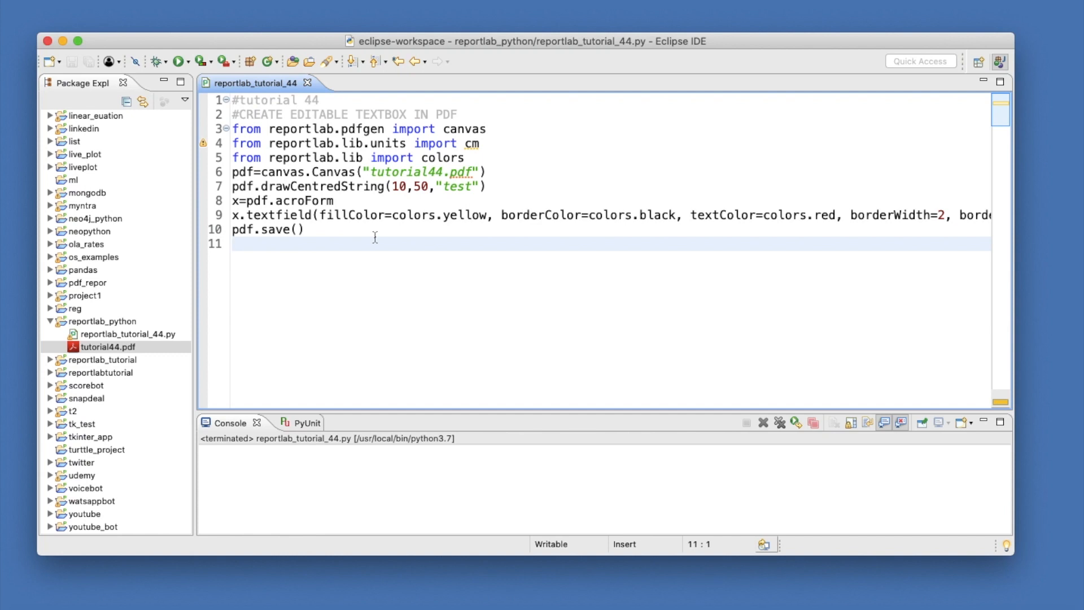
pyautogui.click(232, 243)
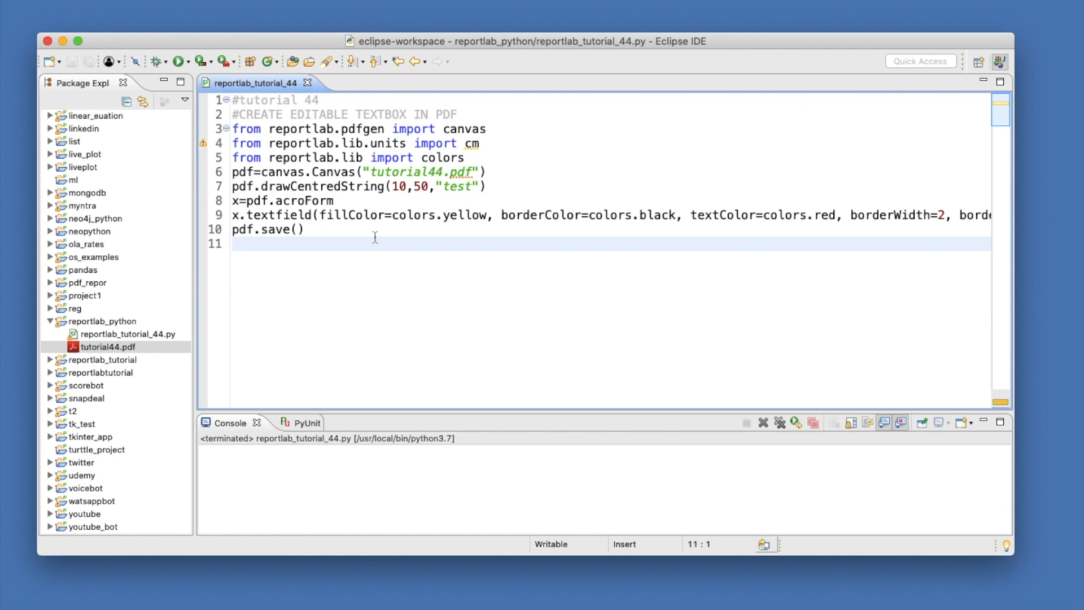
pyautogui.click(233, 244)
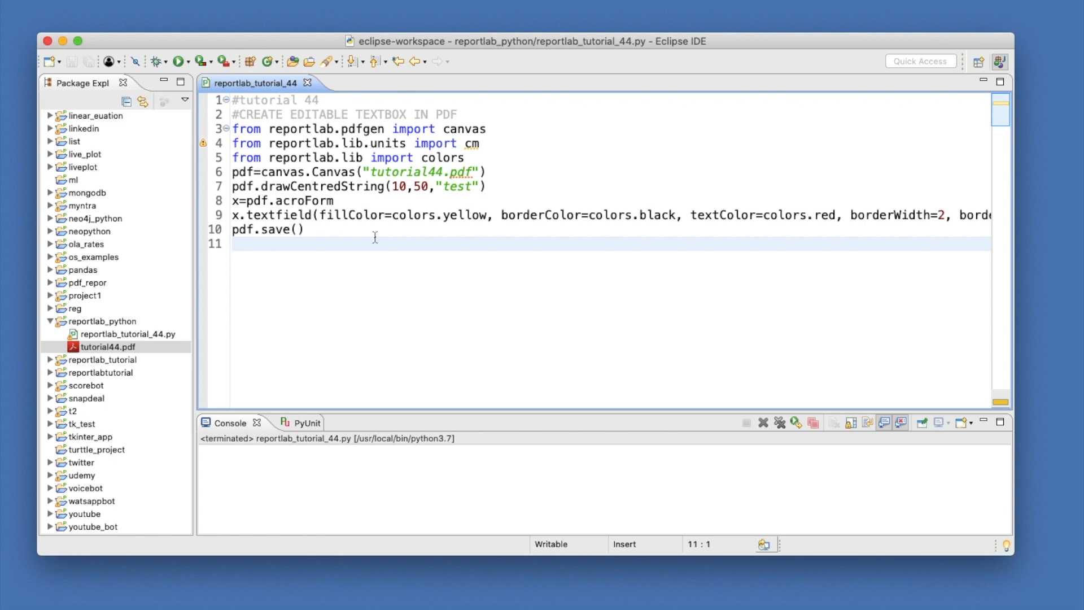
pyautogui.click(232, 244)
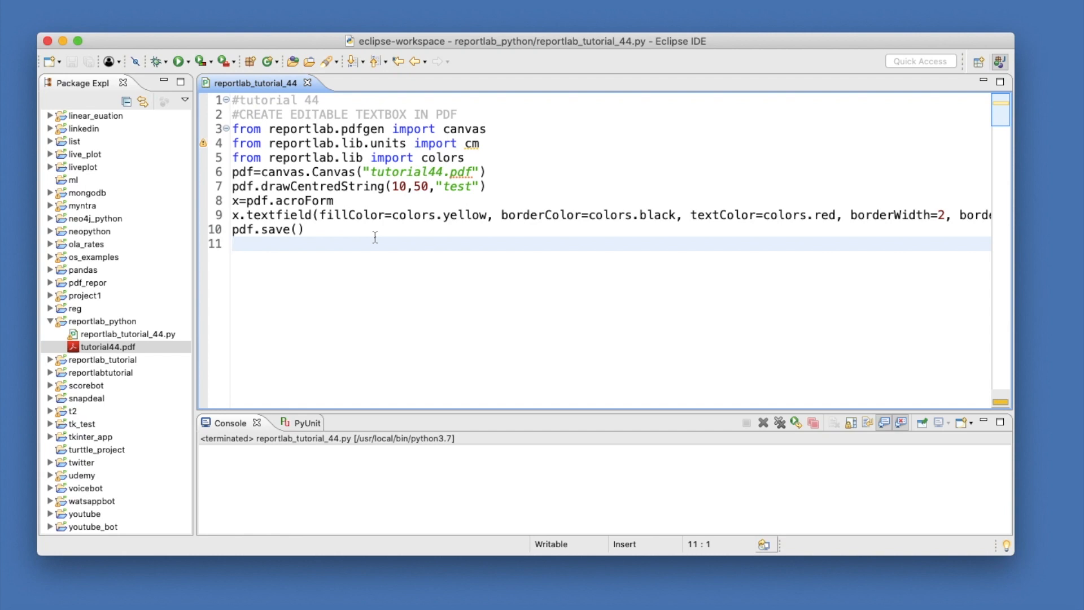
pyautogui.click(232, 243)
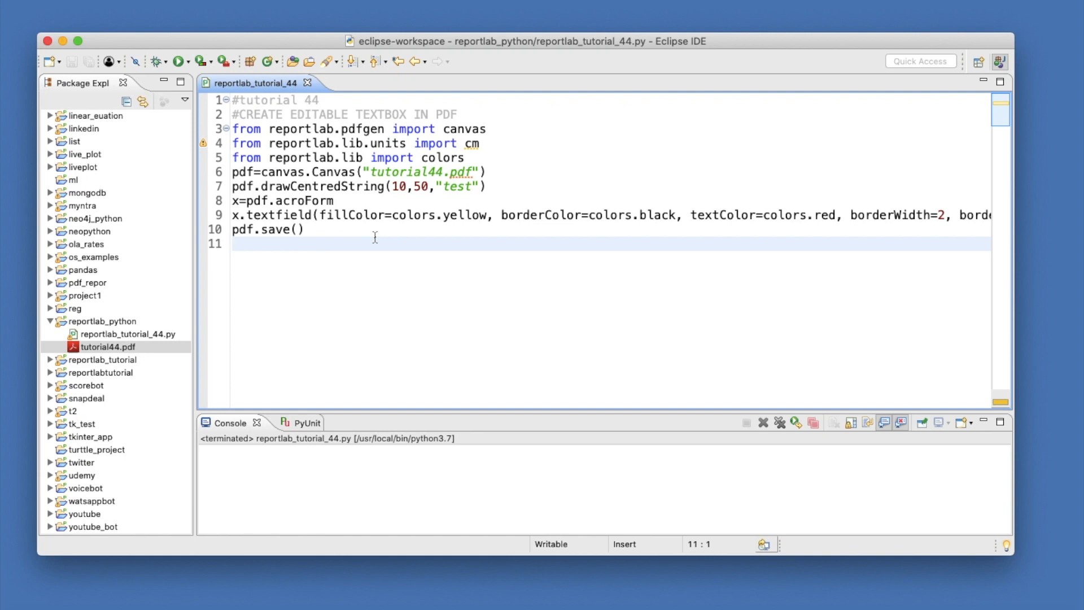
pyautogui.click(233, 244)
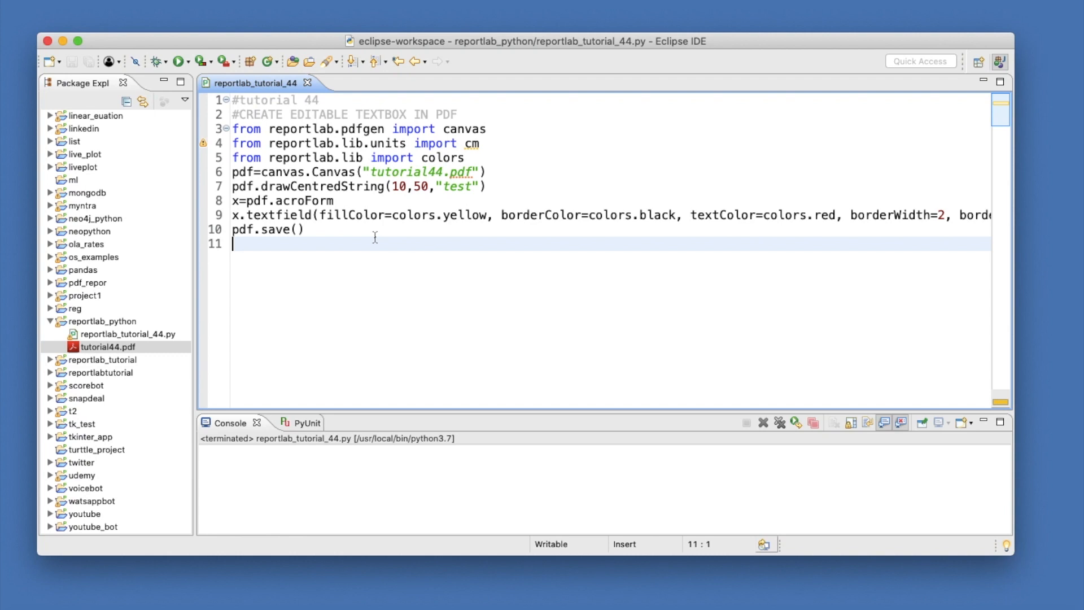